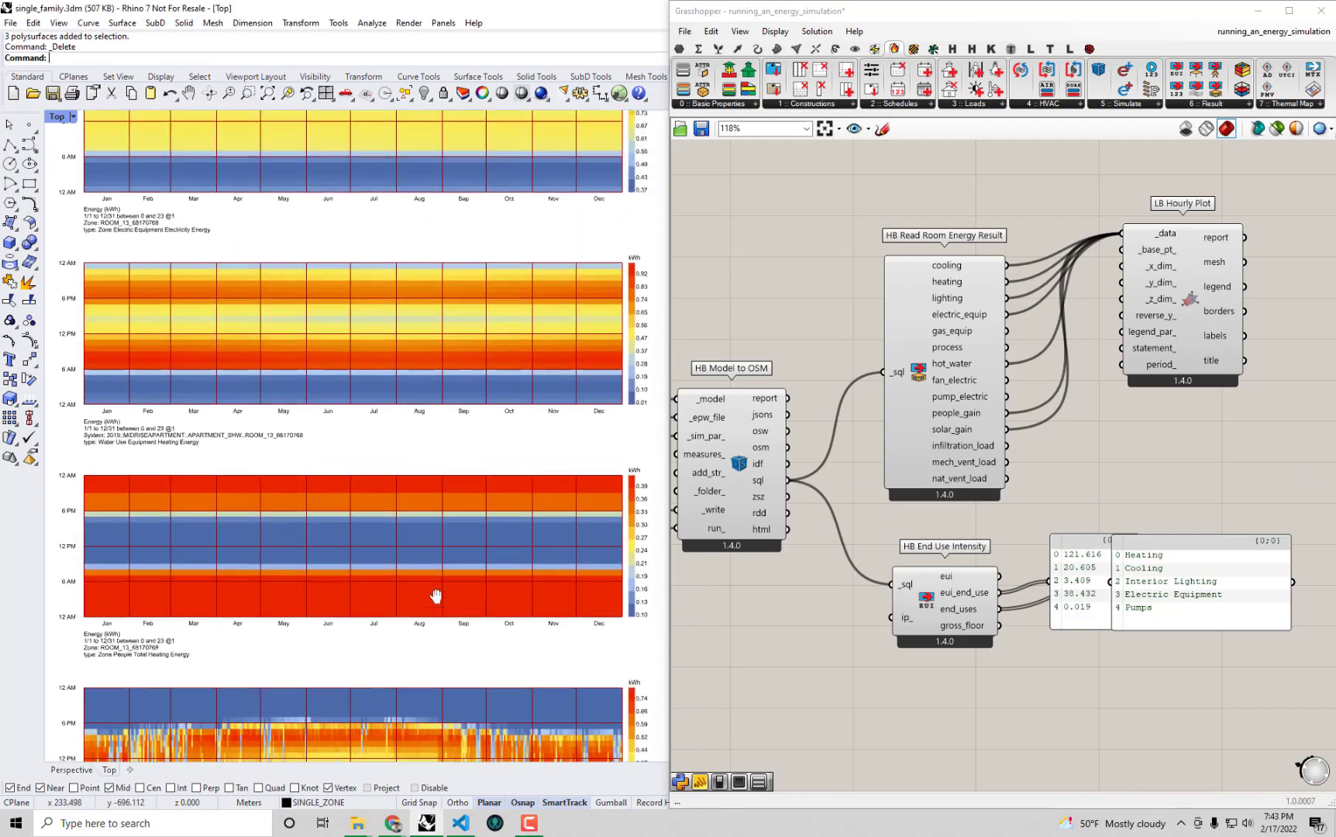
# - Start presenting the deck full screen from the Energy Balances slide
pyautogui.scroll(-3)
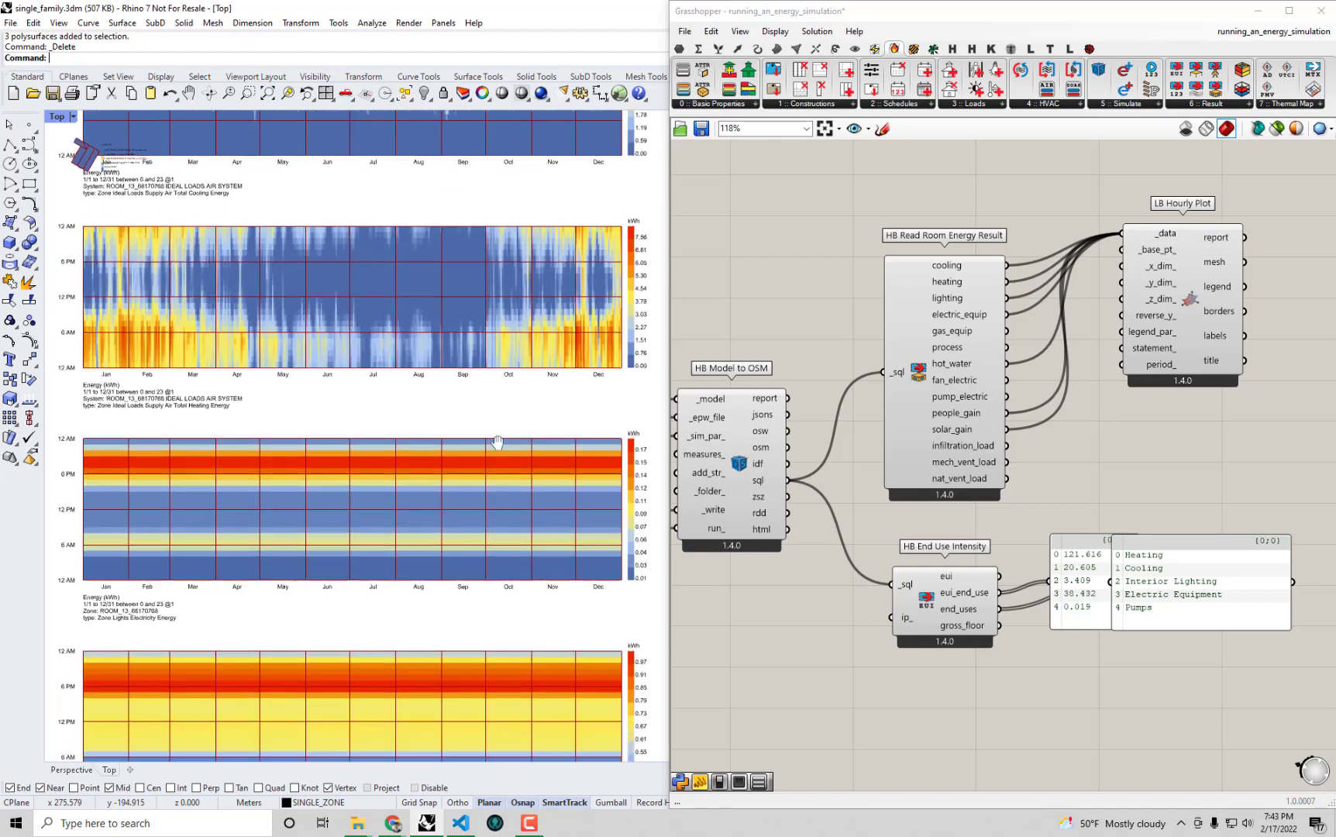
pyautogui.scroll(-3)
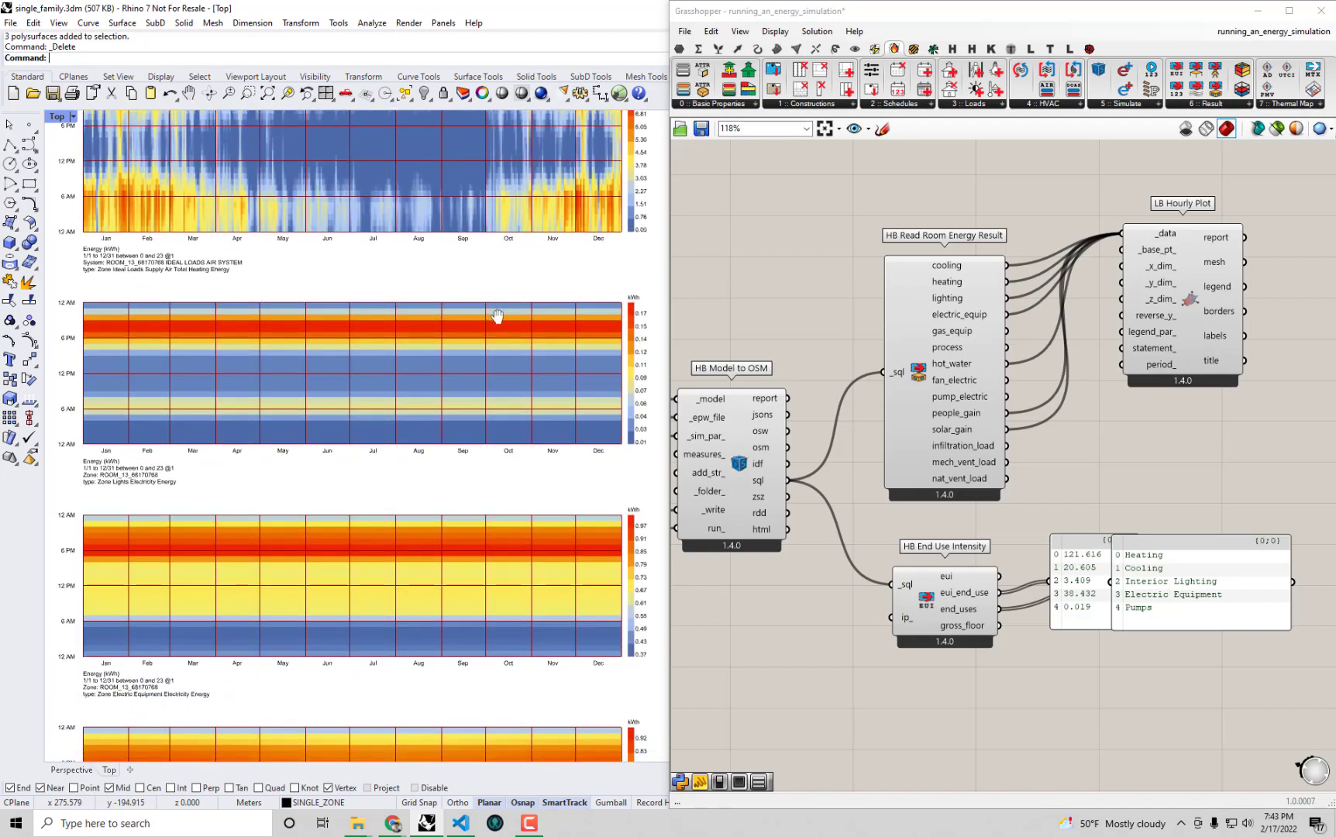
pyautogui.scroll(-3)
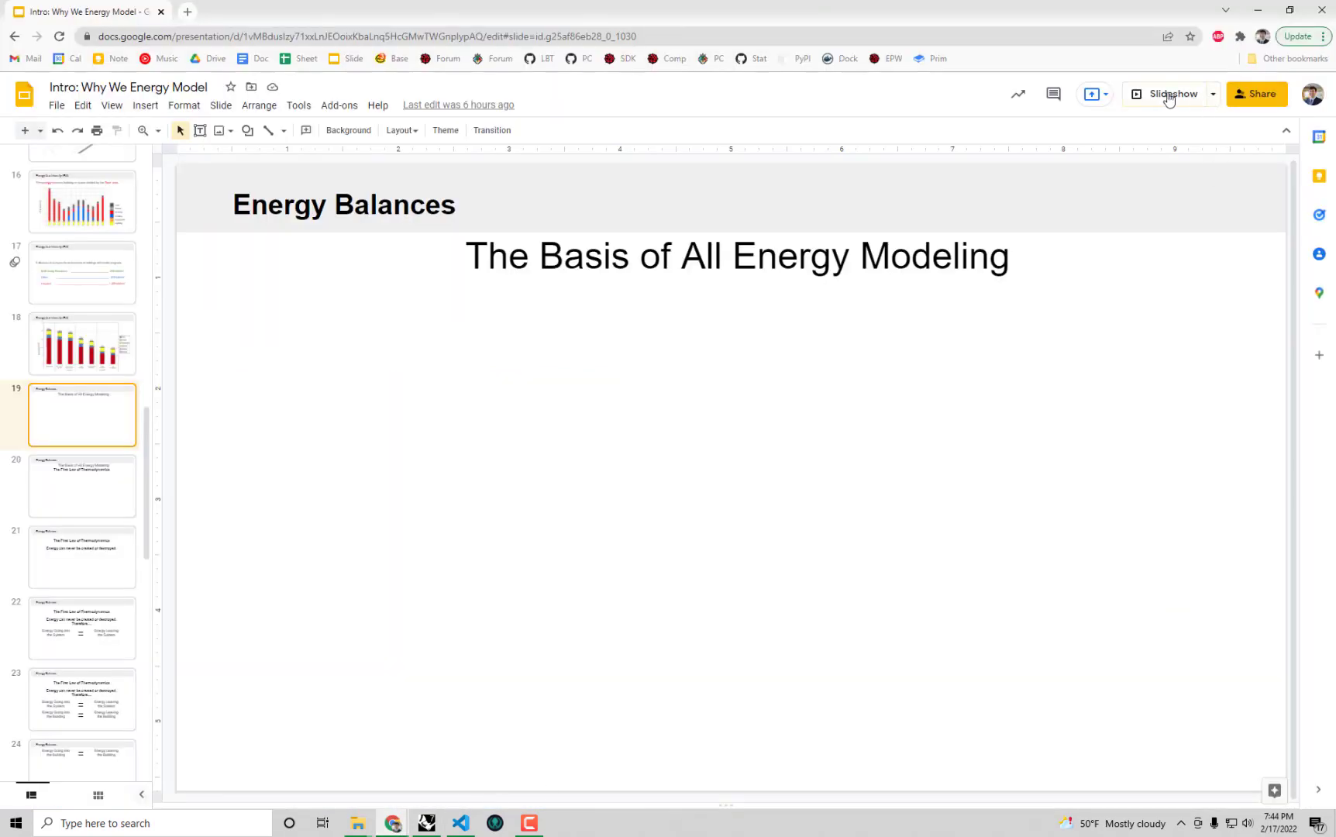
pyautogui.click(1173, 93)
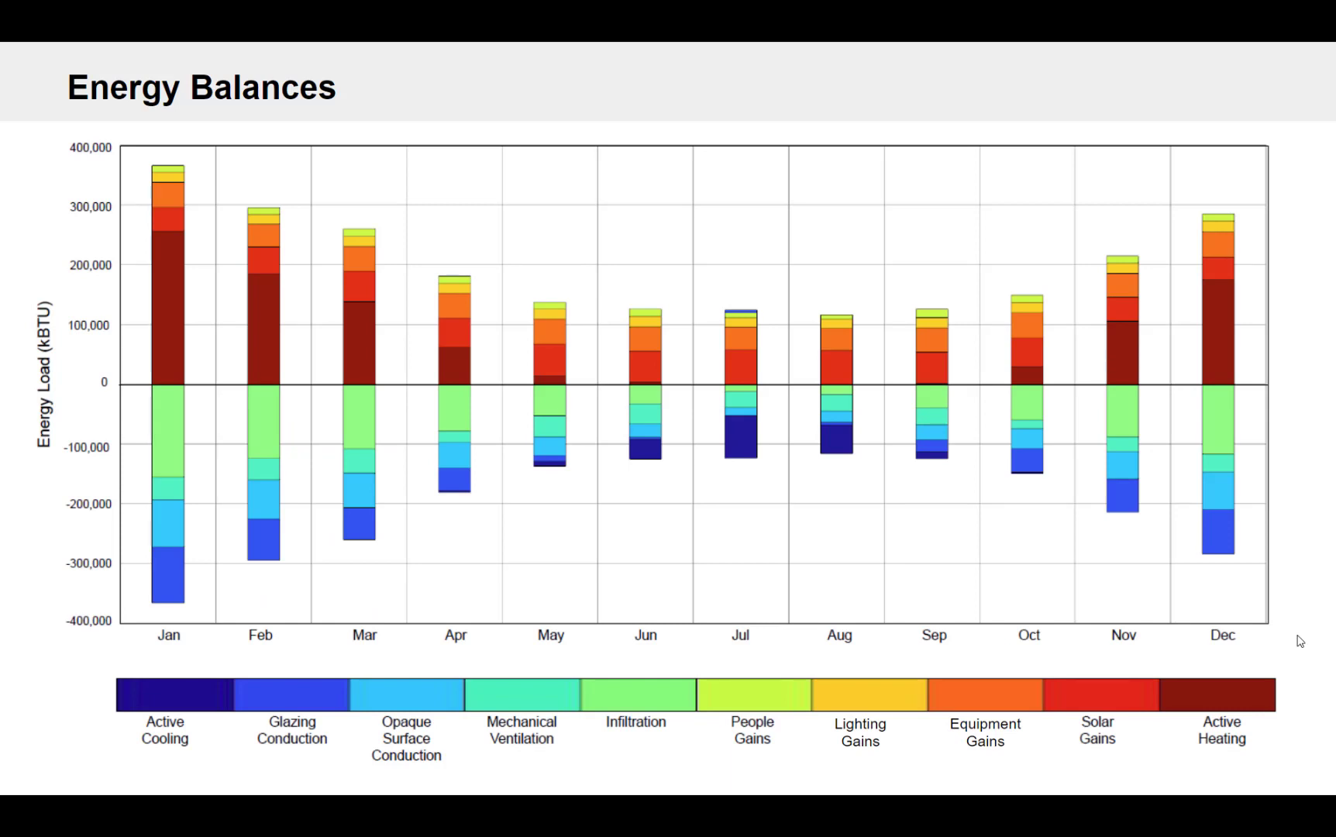
pyautogui.moveTo(1116, 750)
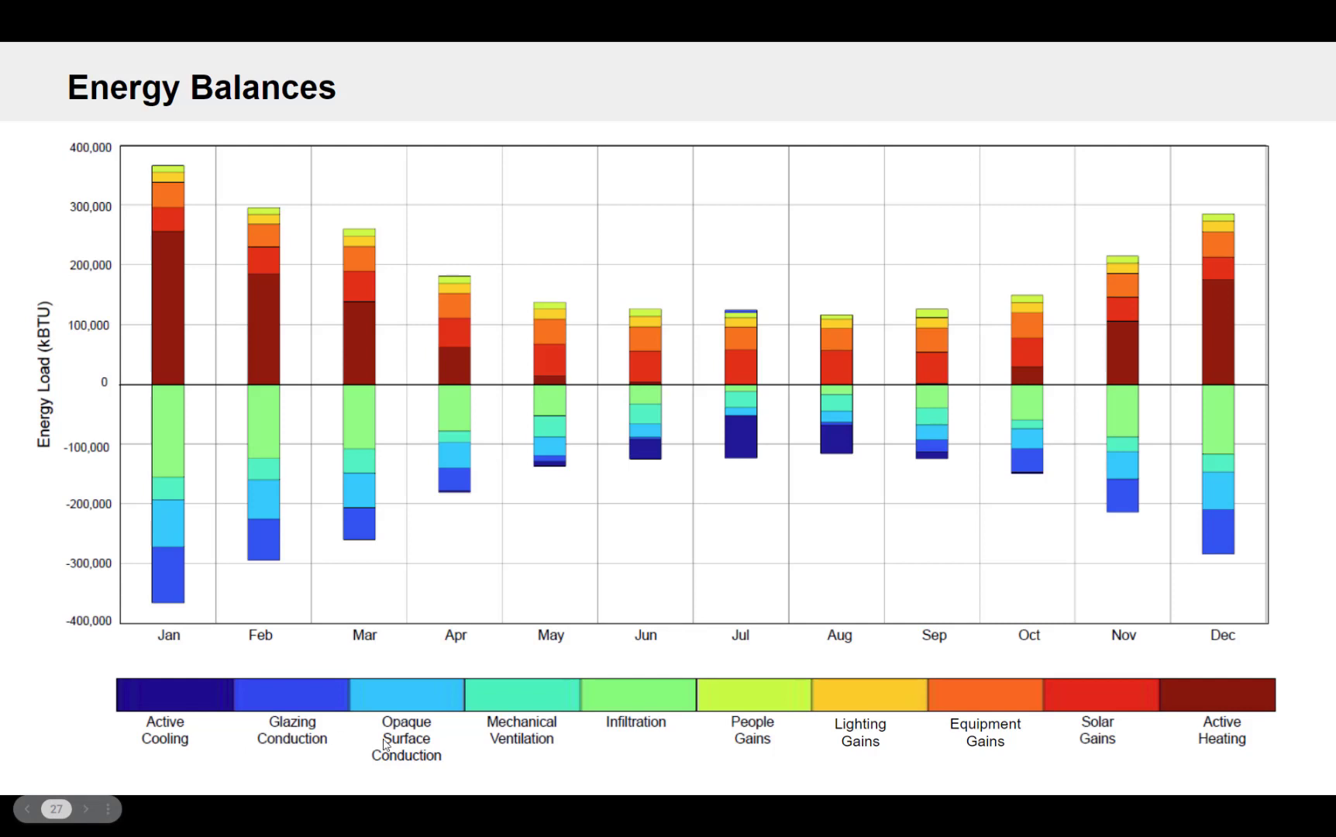
pyautogui.moveTo(823, 704)
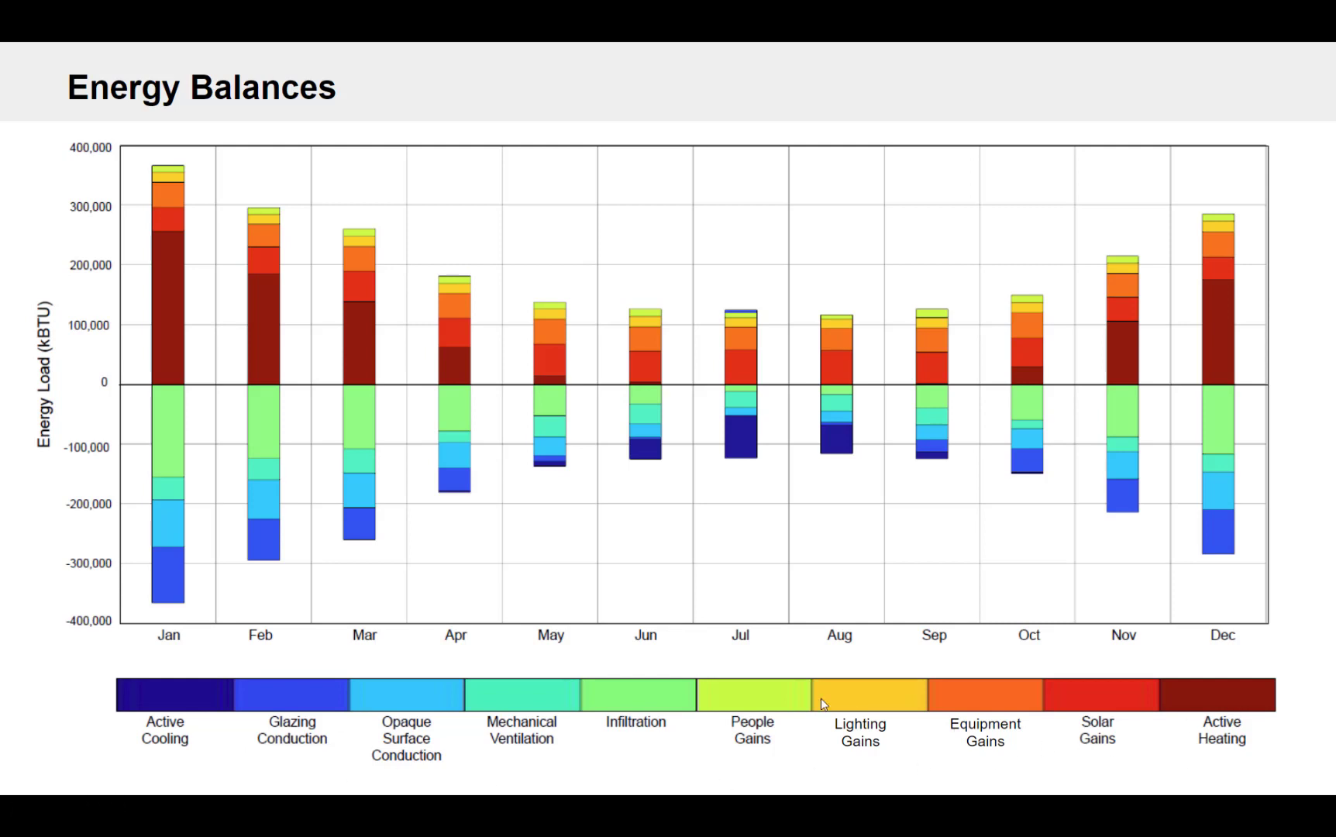
pyautogui.moveTo(195, 295)
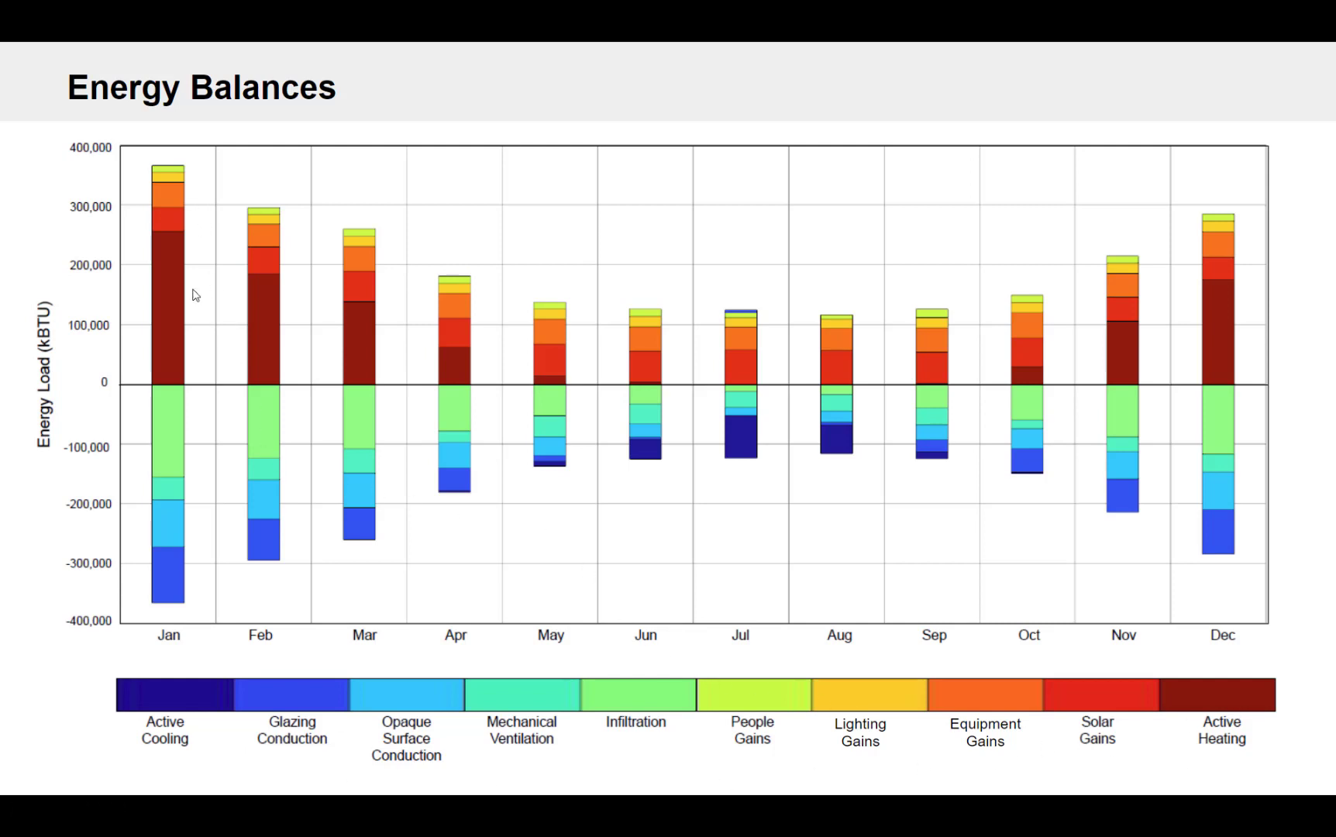
pyautogui.moveTo(216, 559)
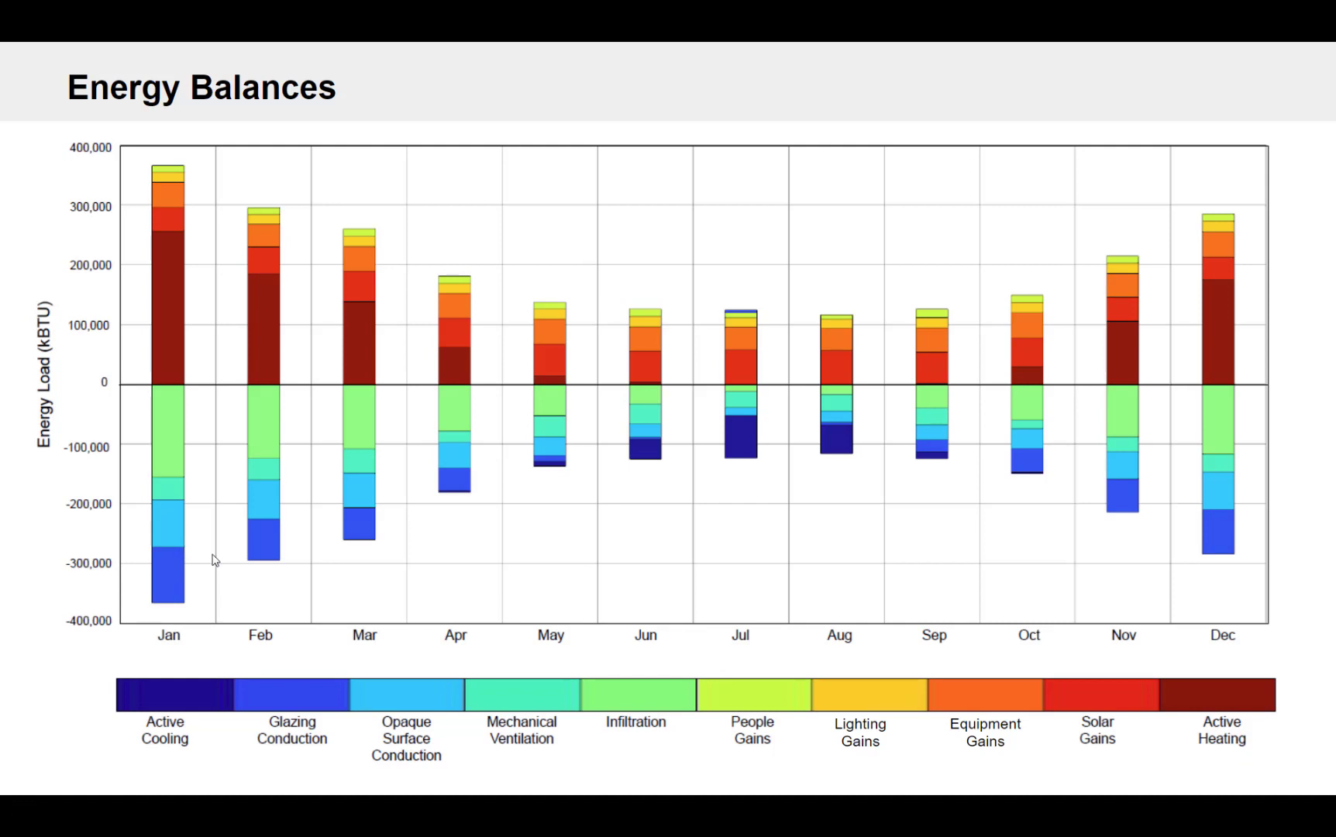
pyautogui.moveTo(184, 357)
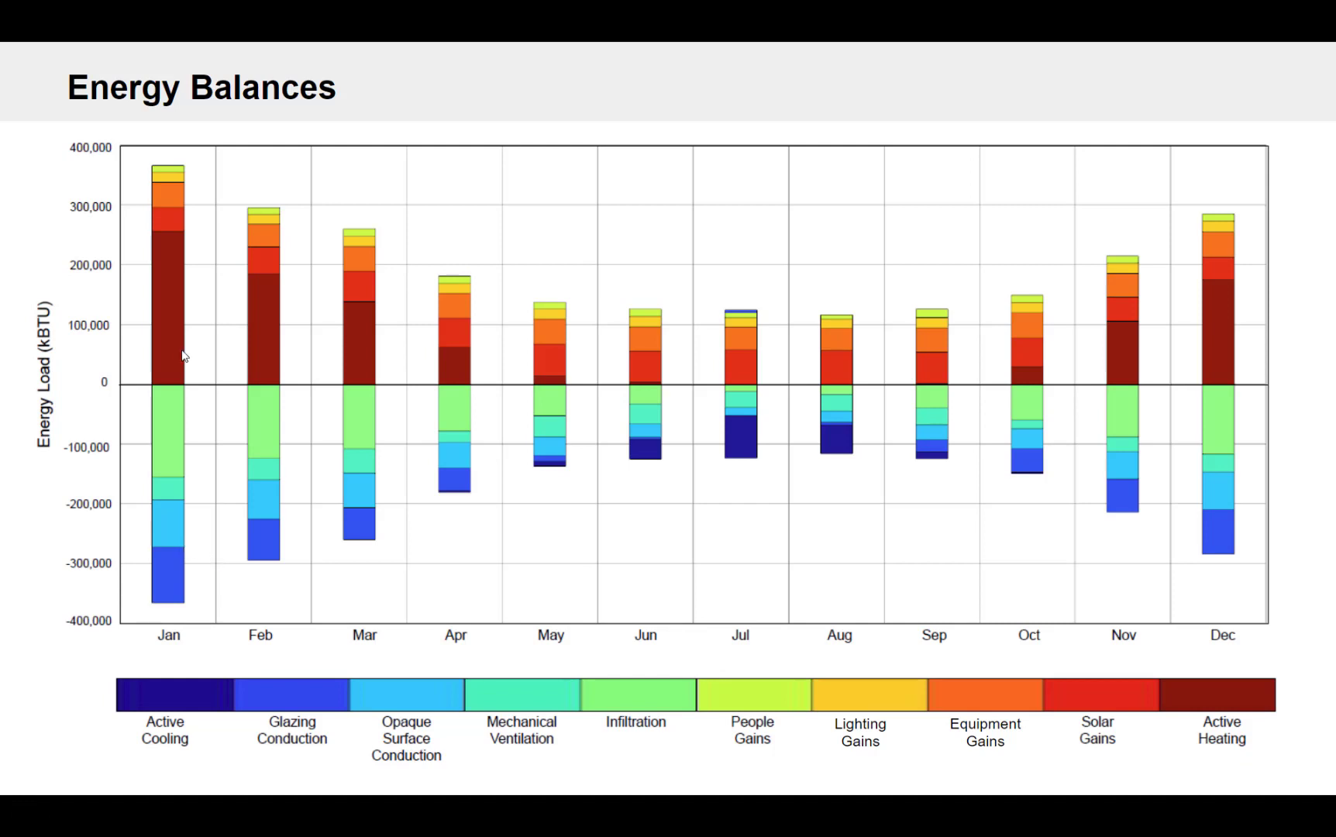
pyautogui.moveTo(164, 333)
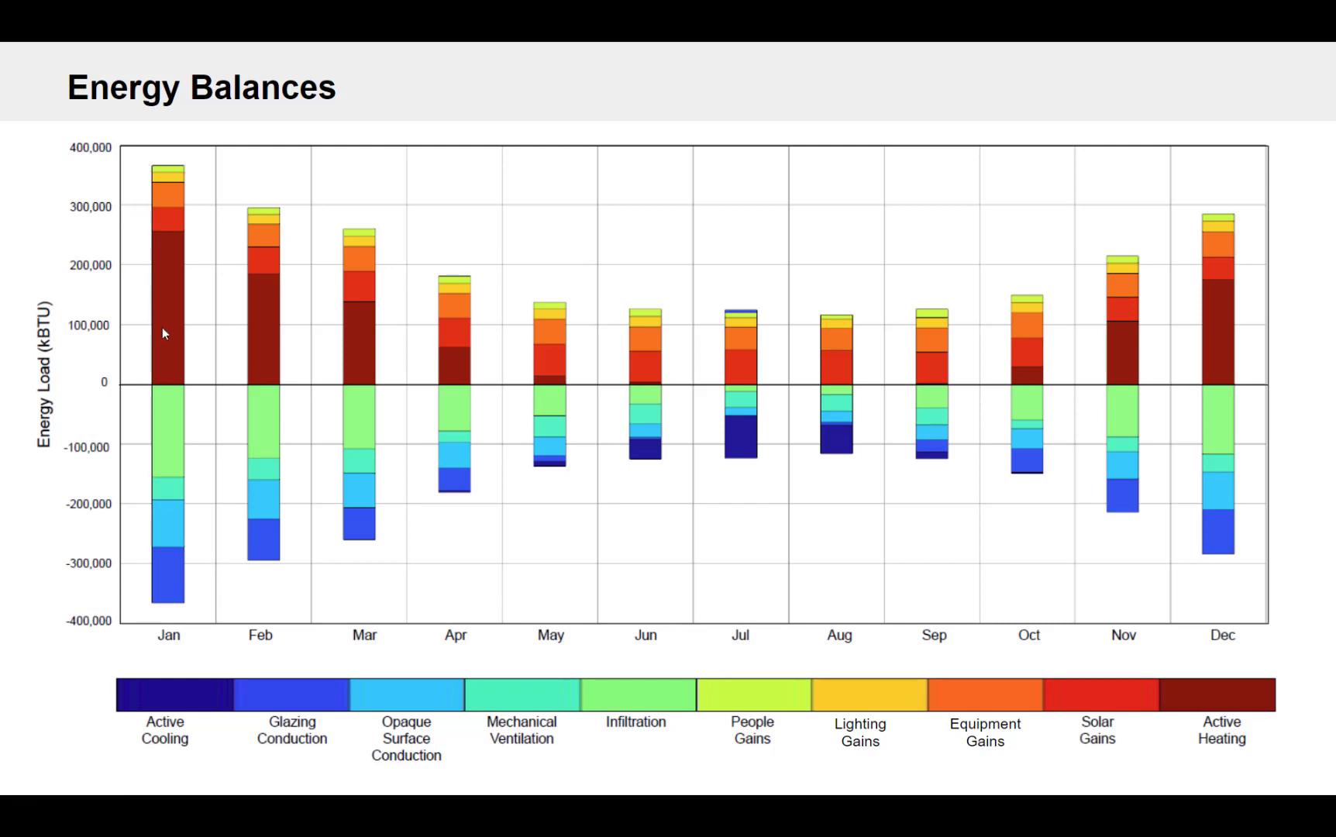
pyautogui.moveTo(142, 604)
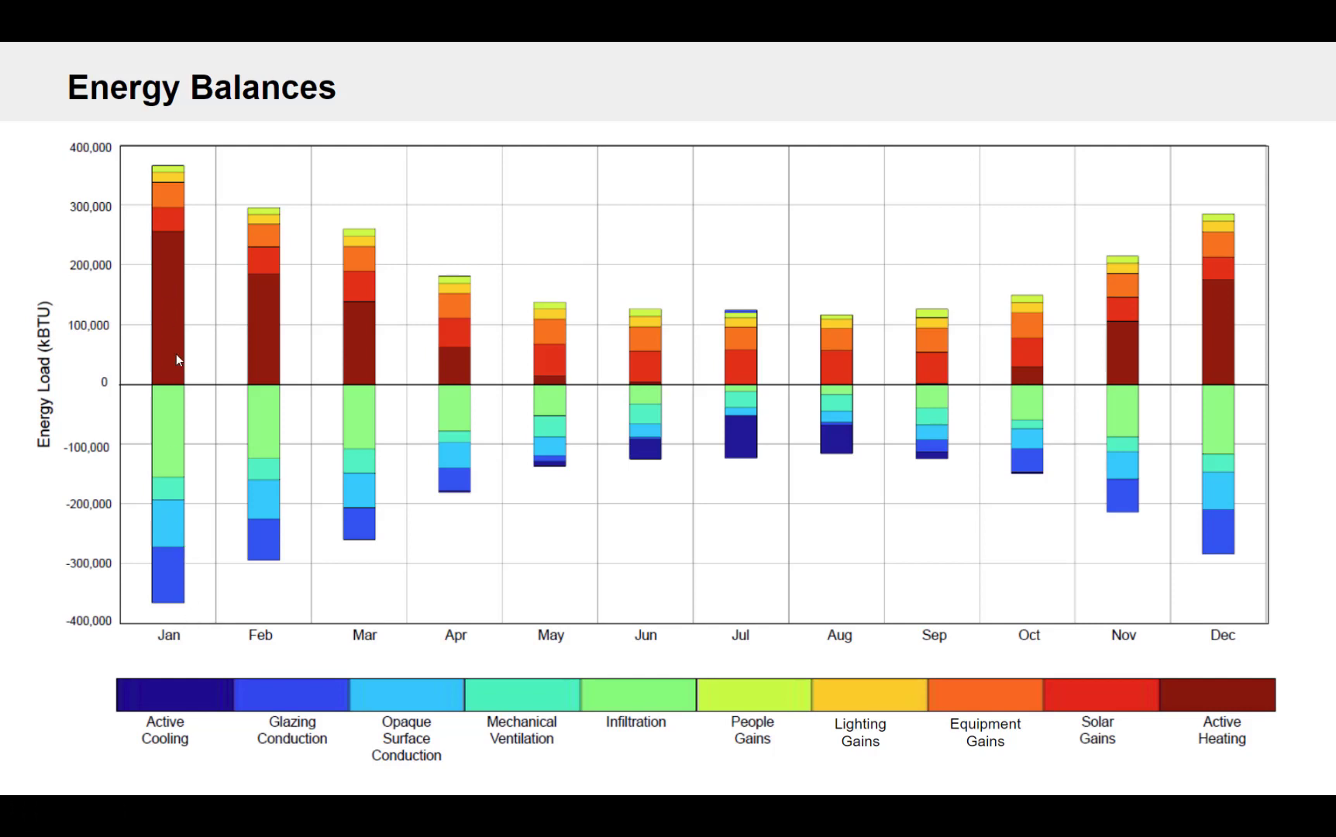
pyautogui.moveTo(184, 432)
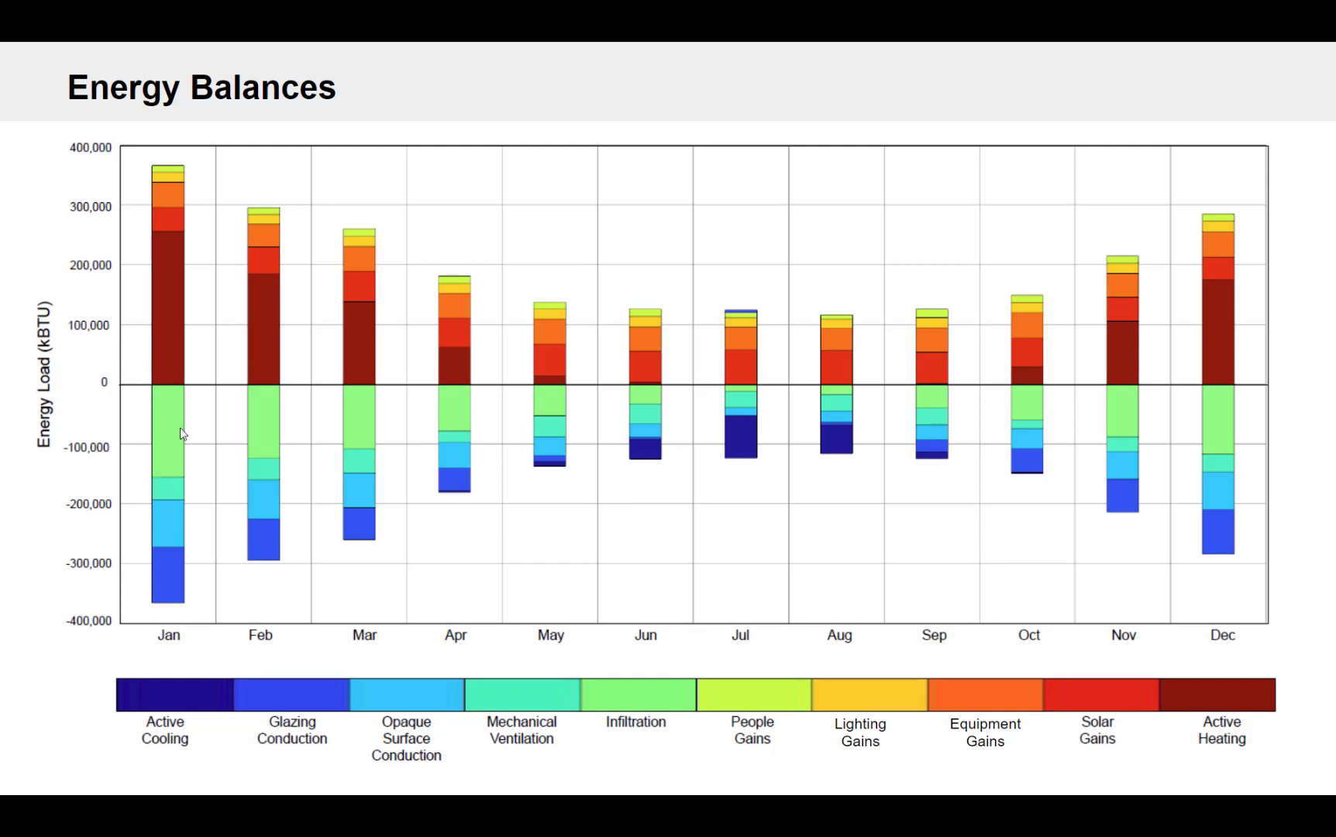
pyautogui.moveTo(603, 605)
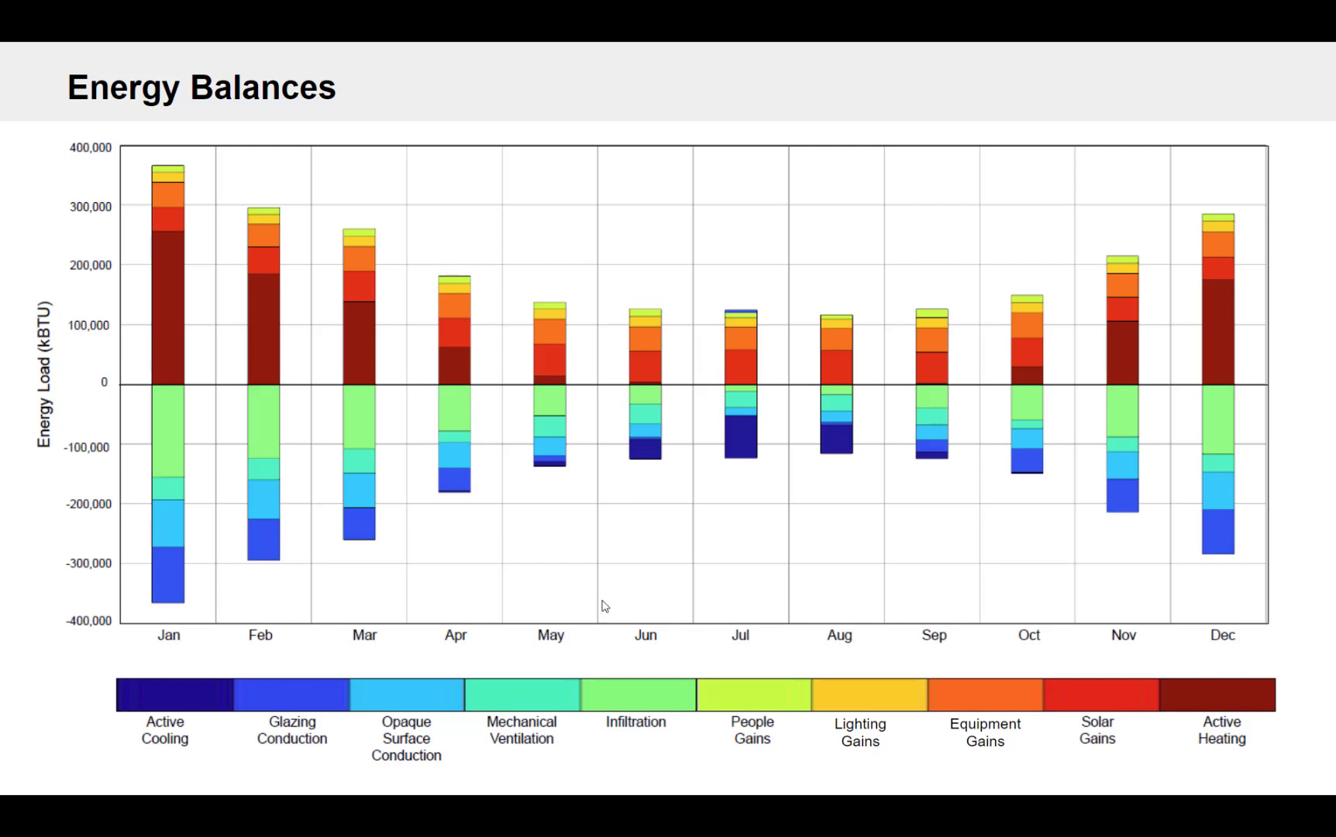
pyautogui.moveTo(630, 653)
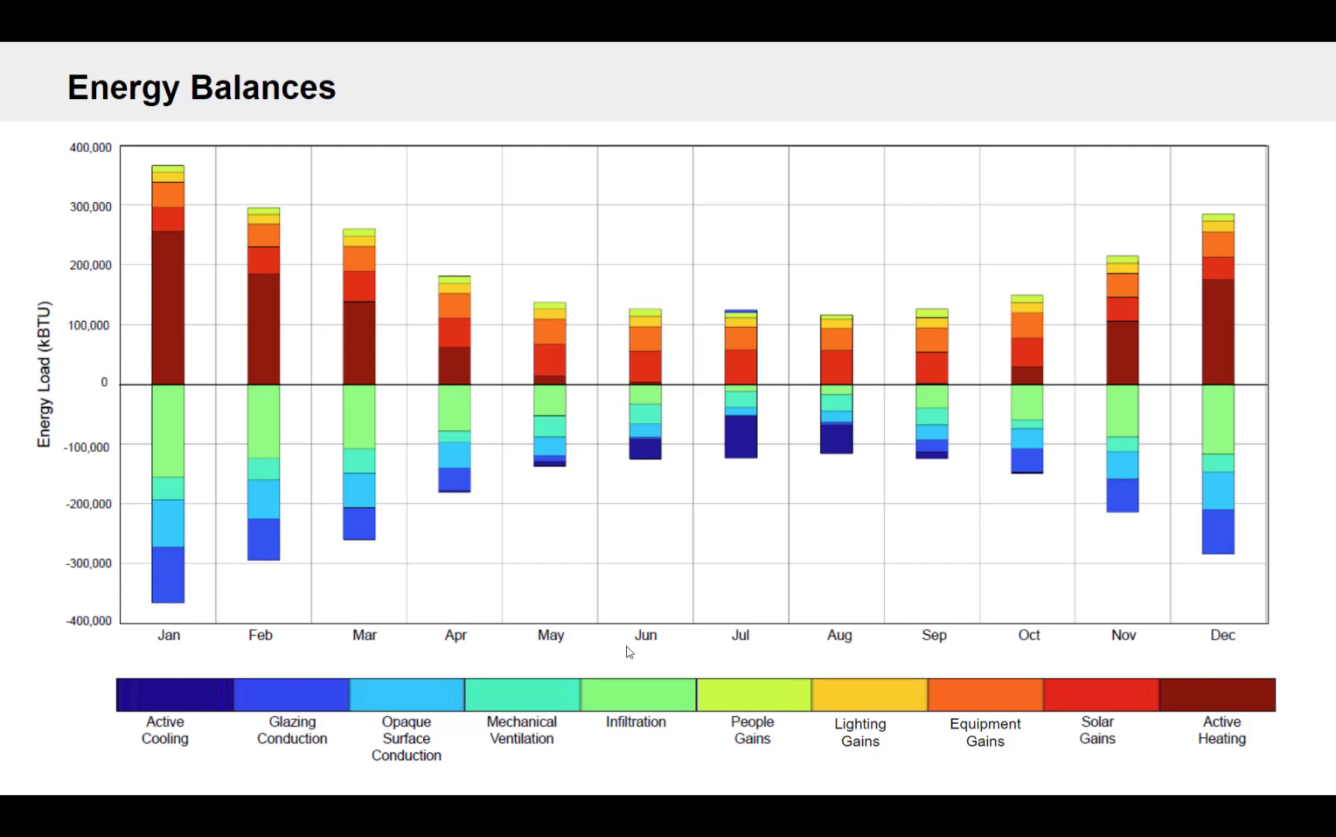
pyautogui.moveTo(194, 293)
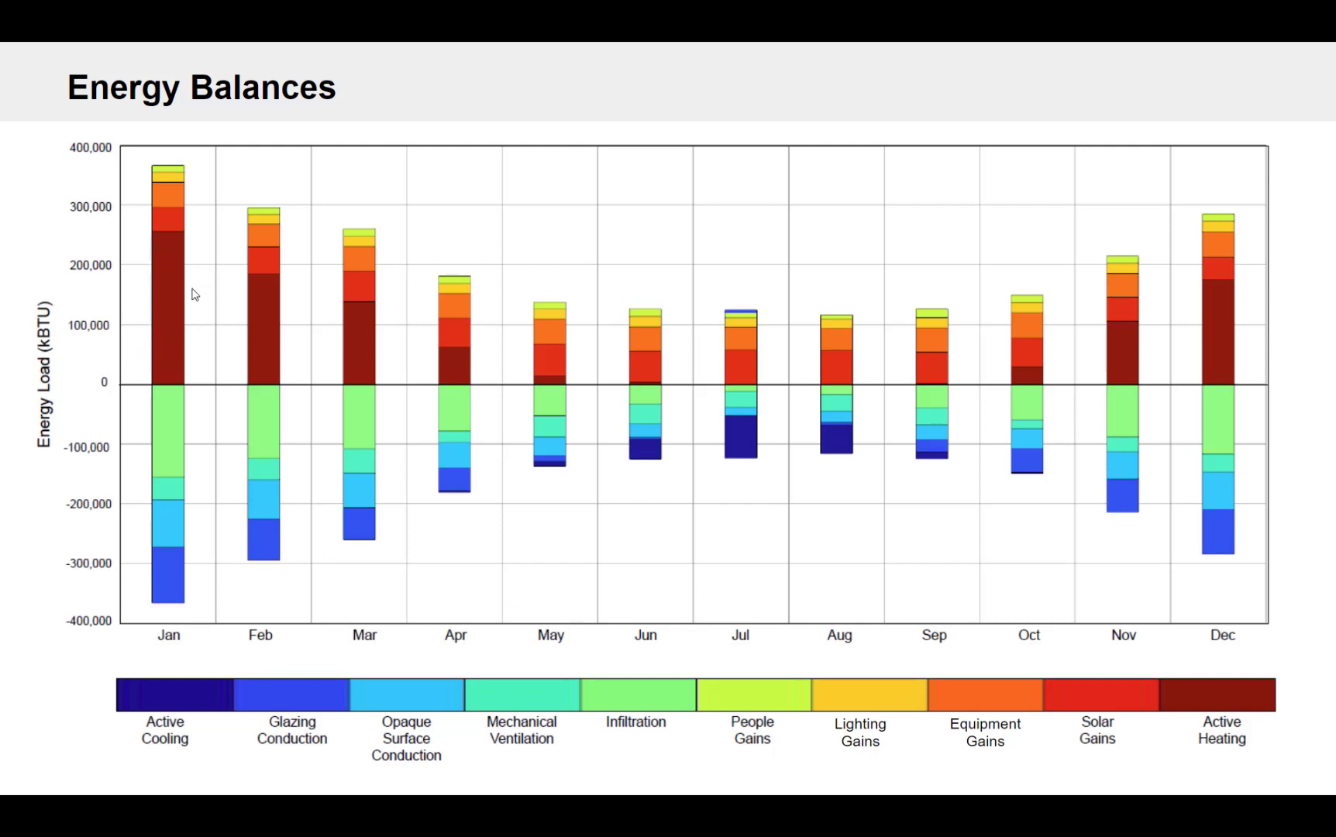
pyautogui.moveTo(196, 296)
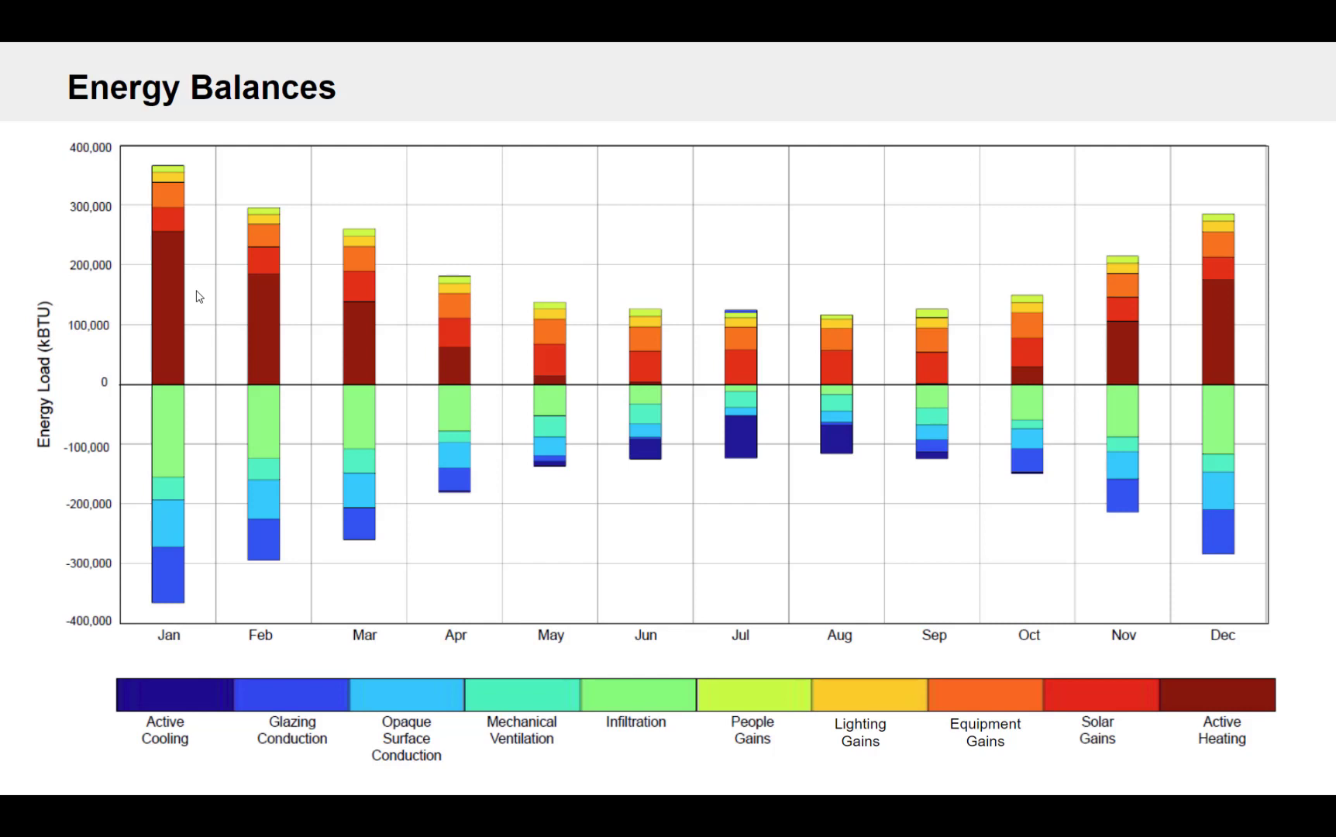
pyautogui.moveTo(205, 284)
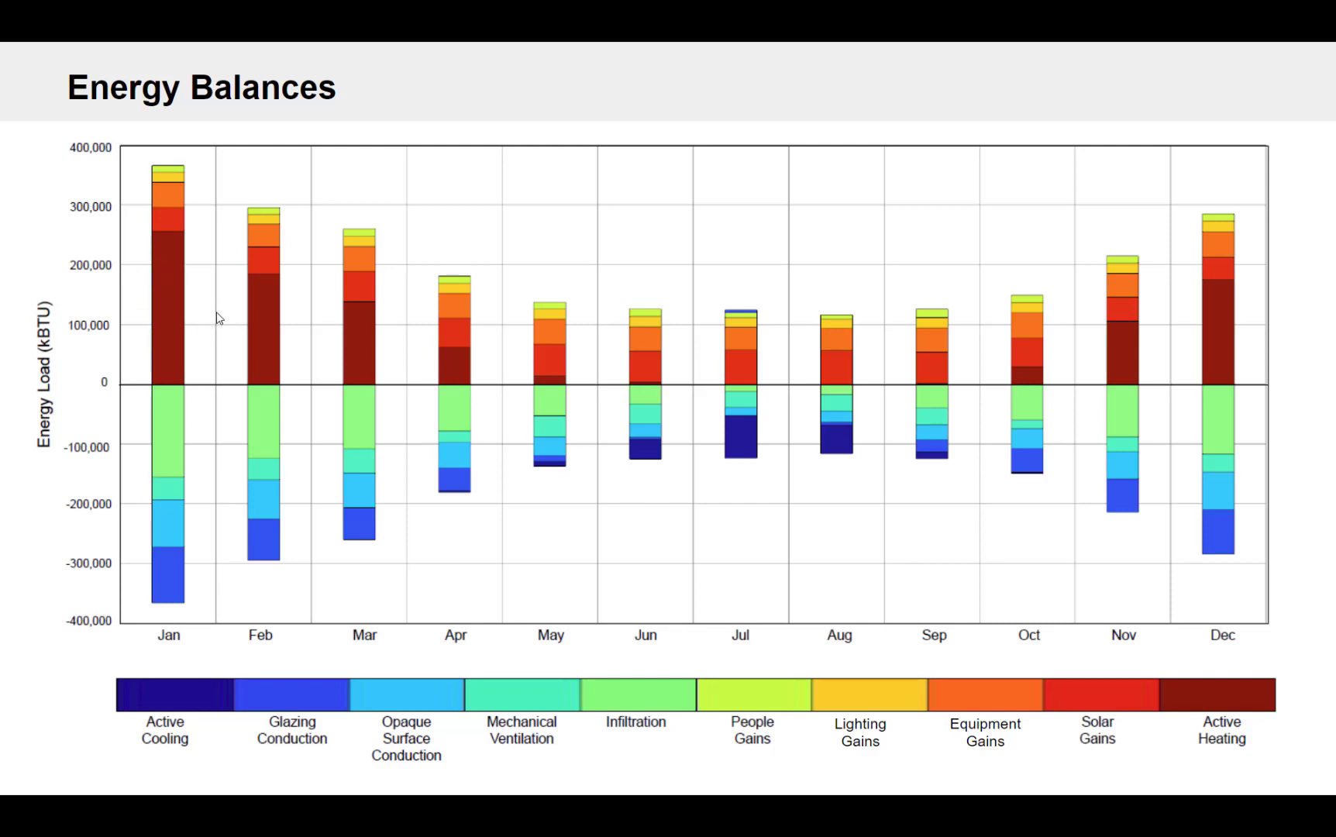
pyautogui.moveTo(173, 278)
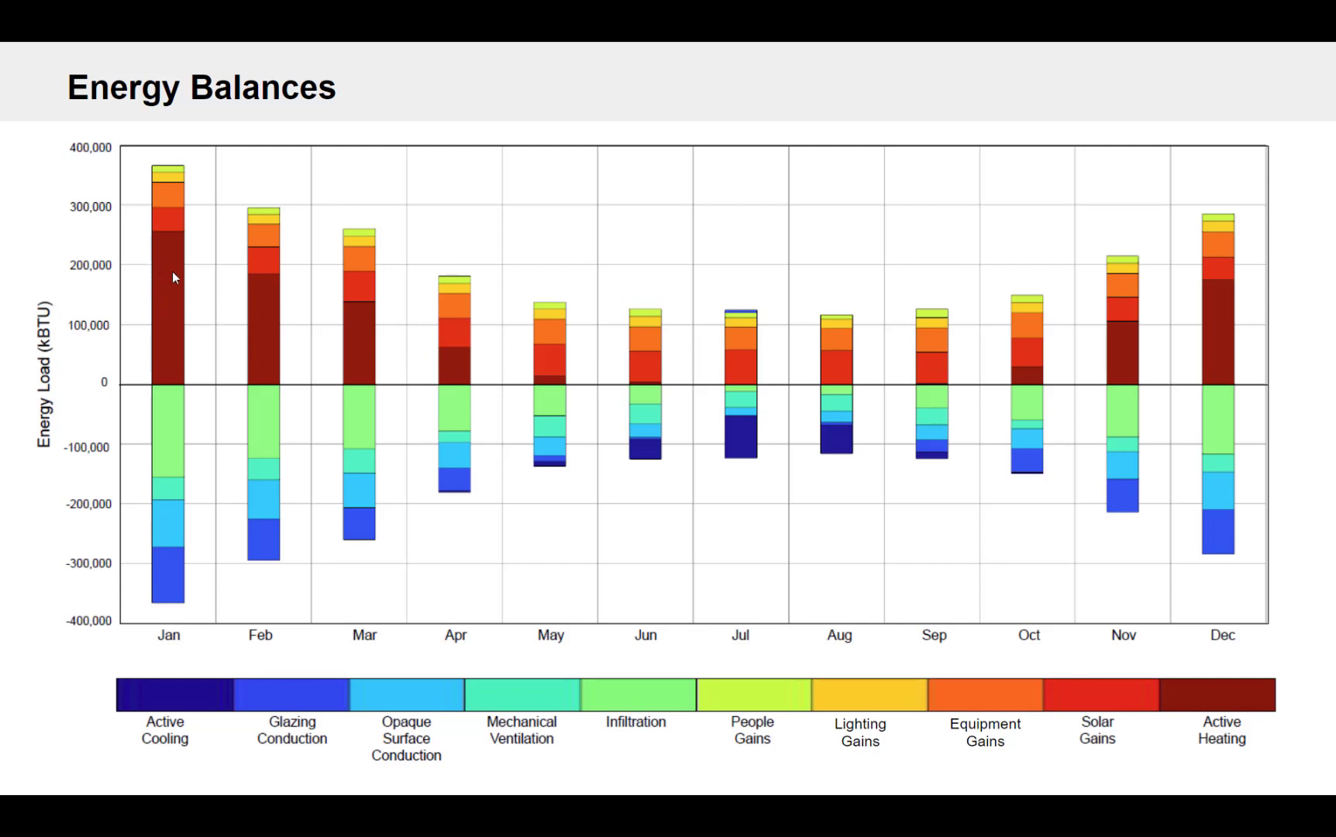
pyautogui.moveTo(225, 315)
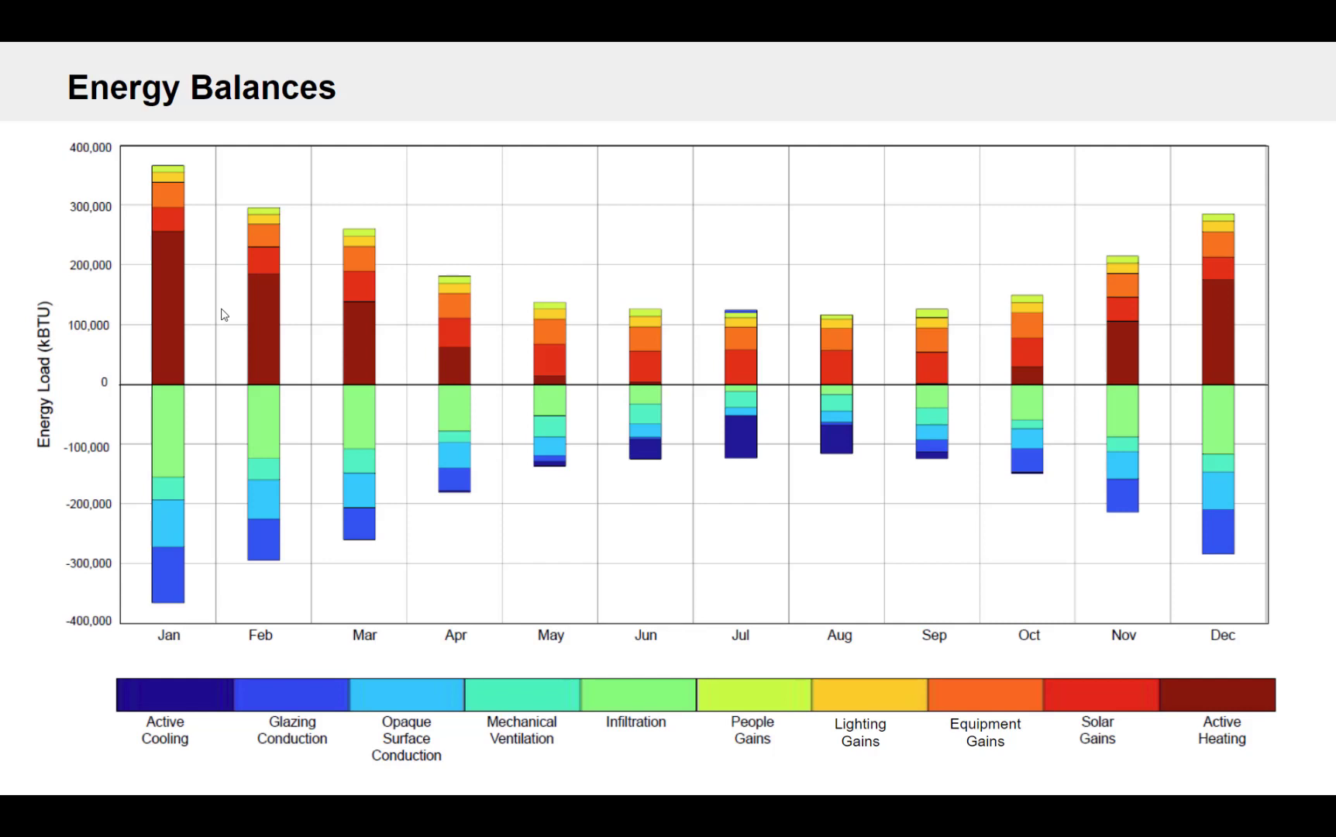
pyautogui.moveTo(221, 406)
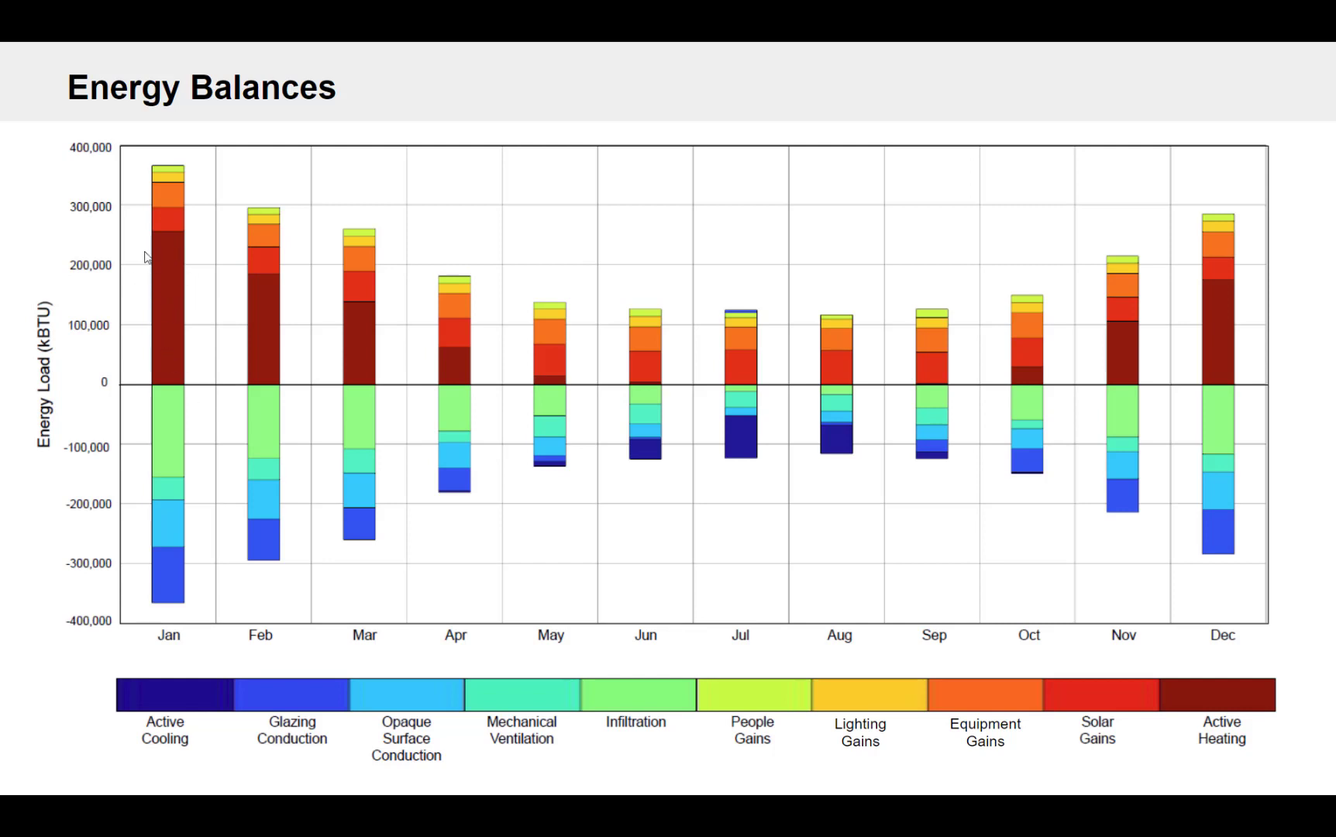
pyautogui.moveTo(211, 445)
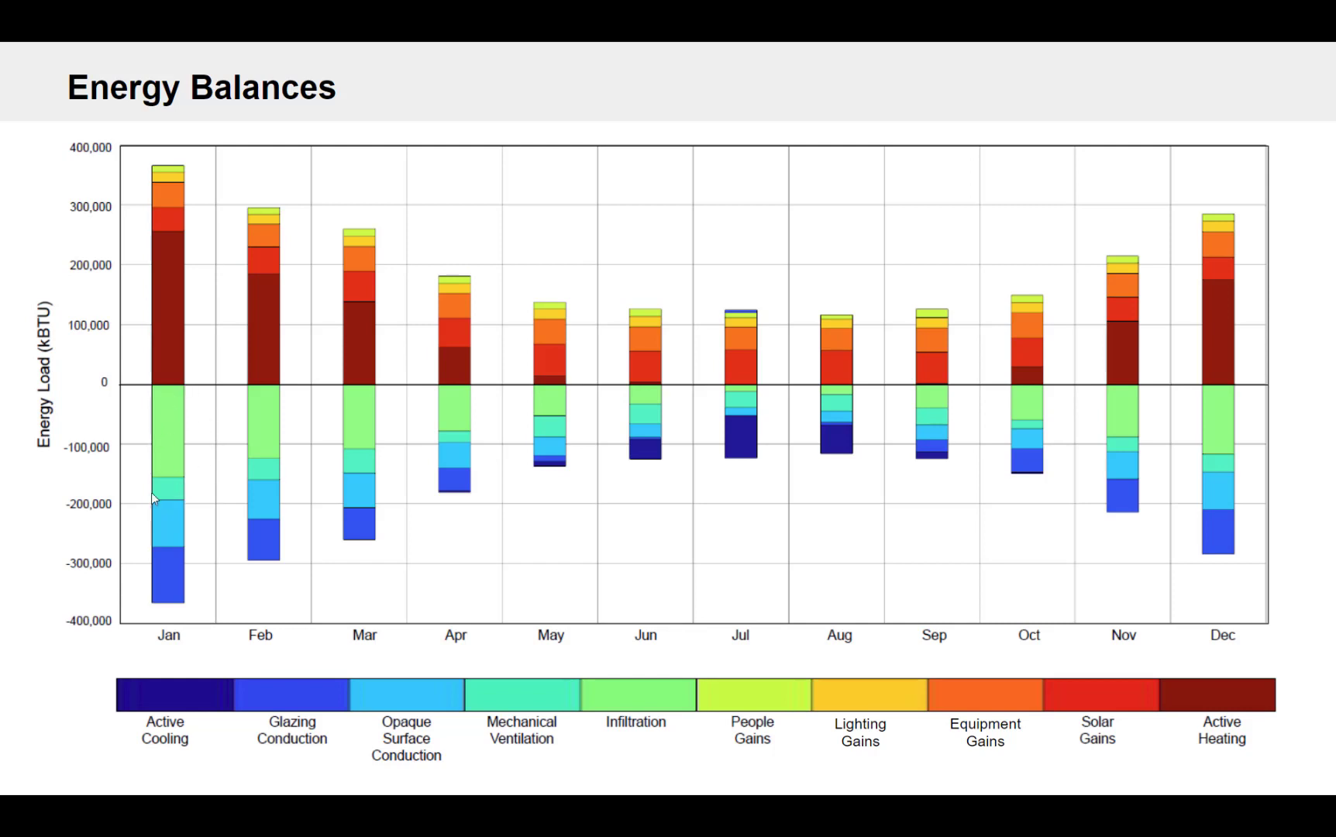
pyautogui.moveTo(604, 668)
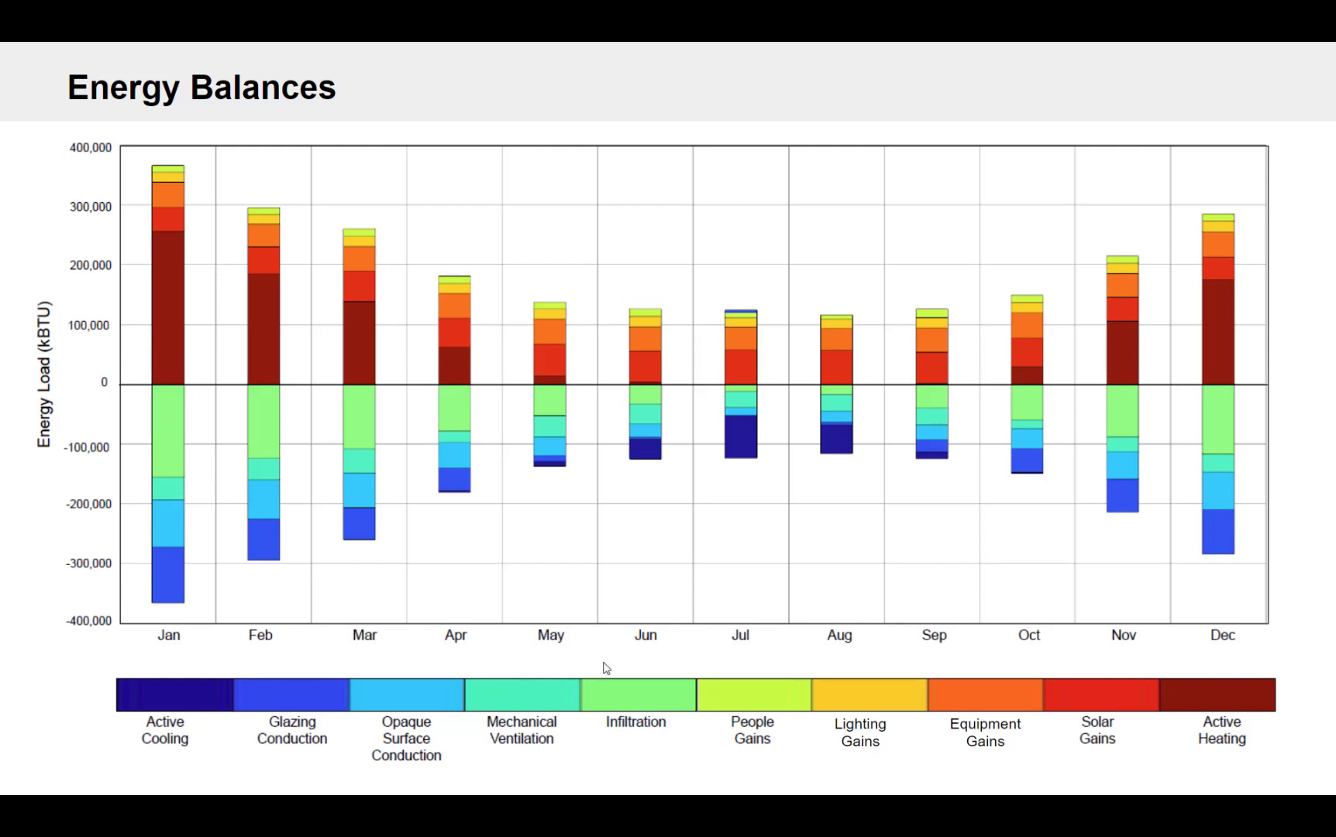
pyautogui.moveTo(169, 399)
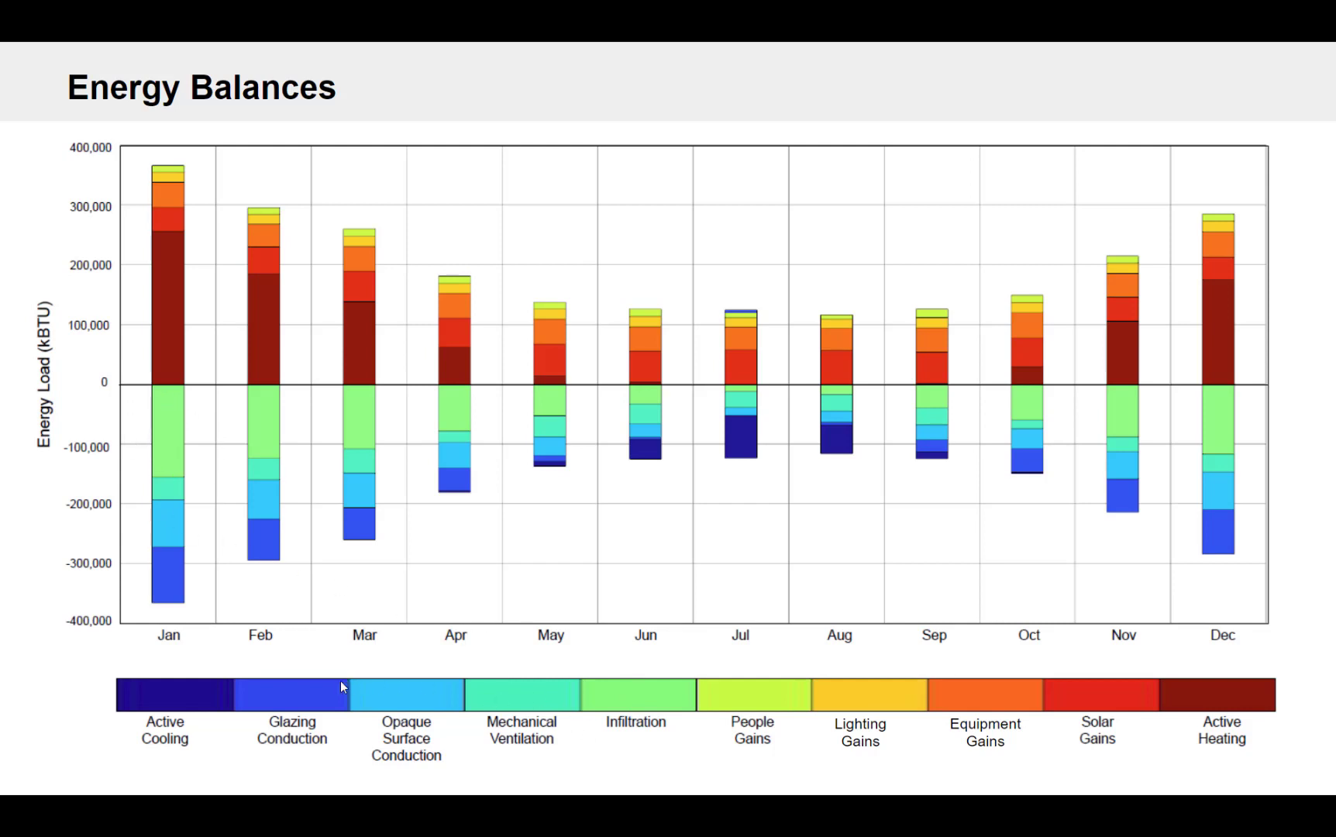
pyautogui.moveTo(268, 693)
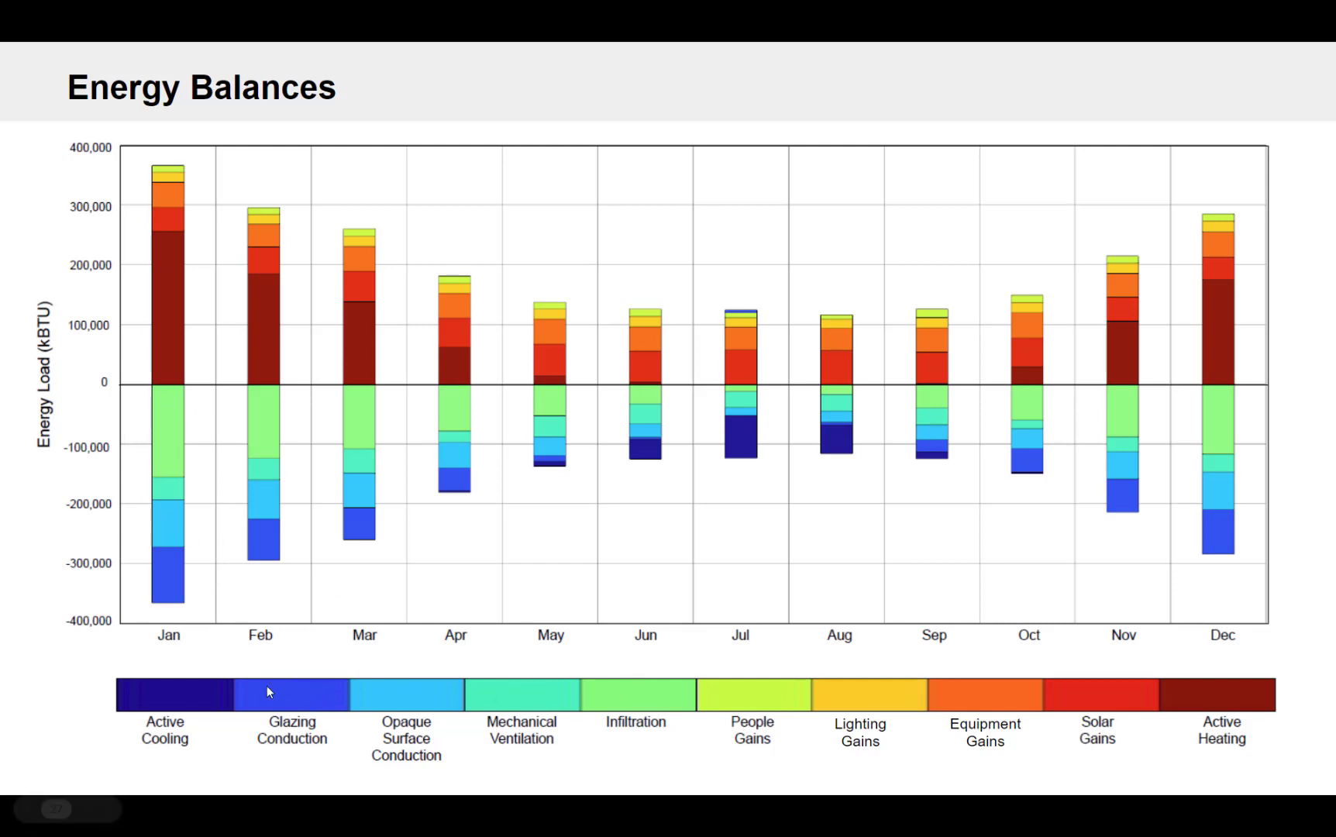
pyautogui.moveTo(497, 738)
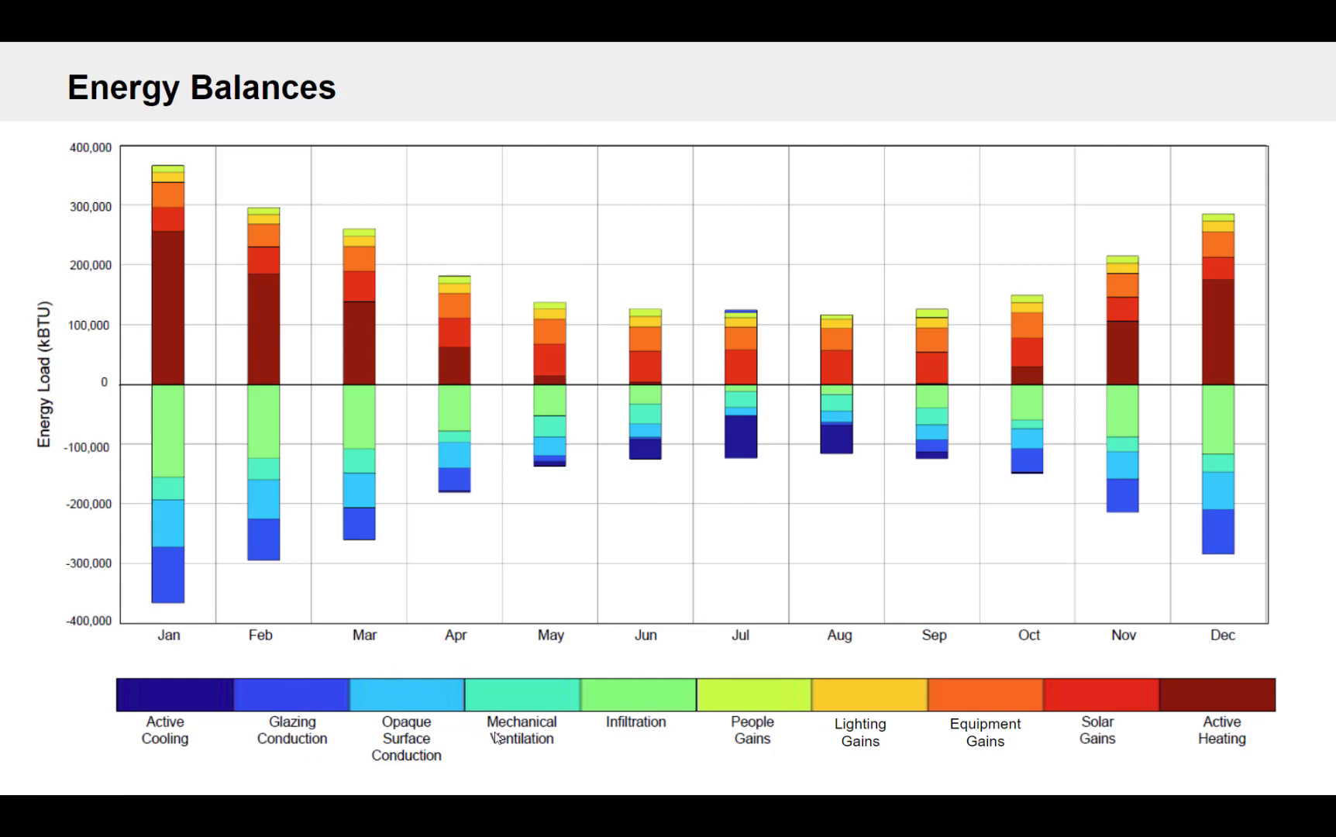
pyautogui.moveTo(287, 516)
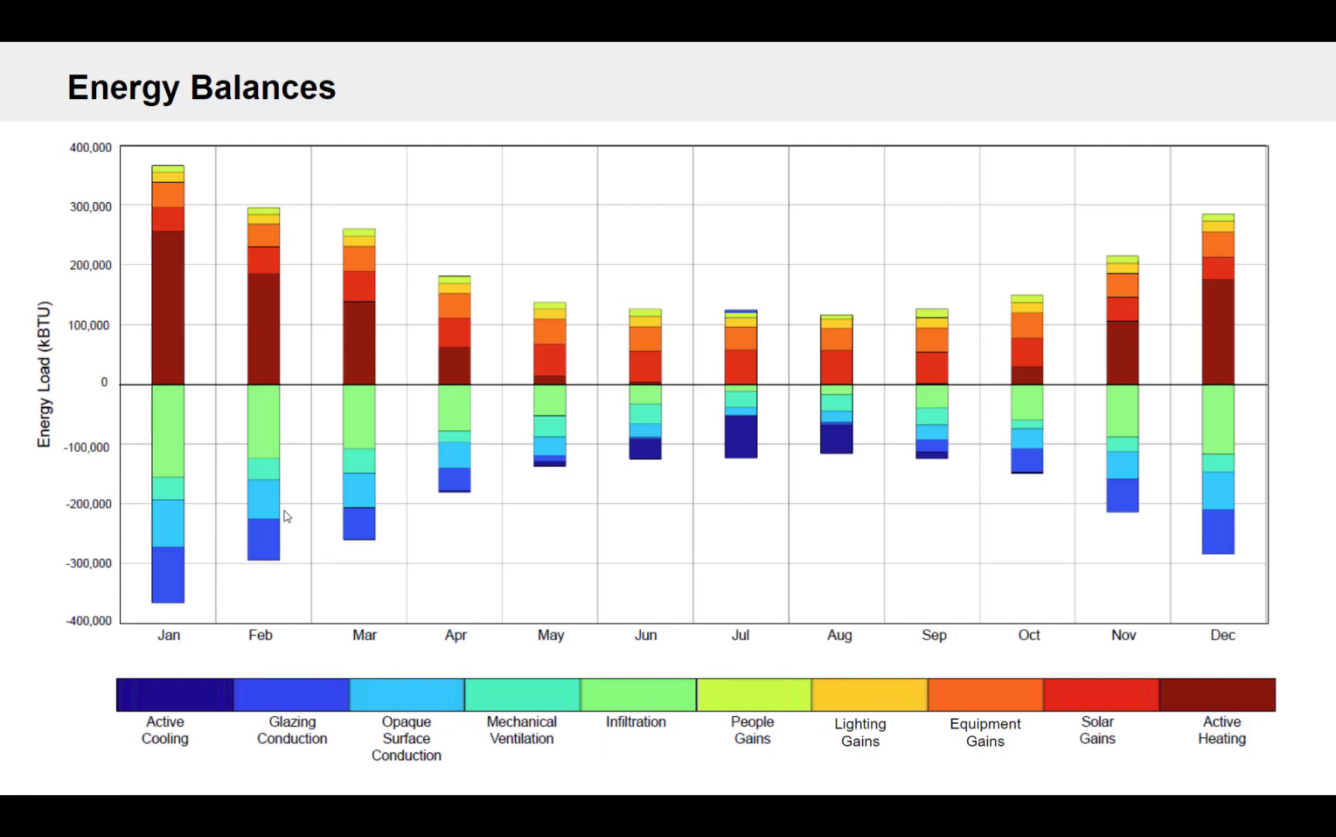
pyautogui.moveTo(166, 428)
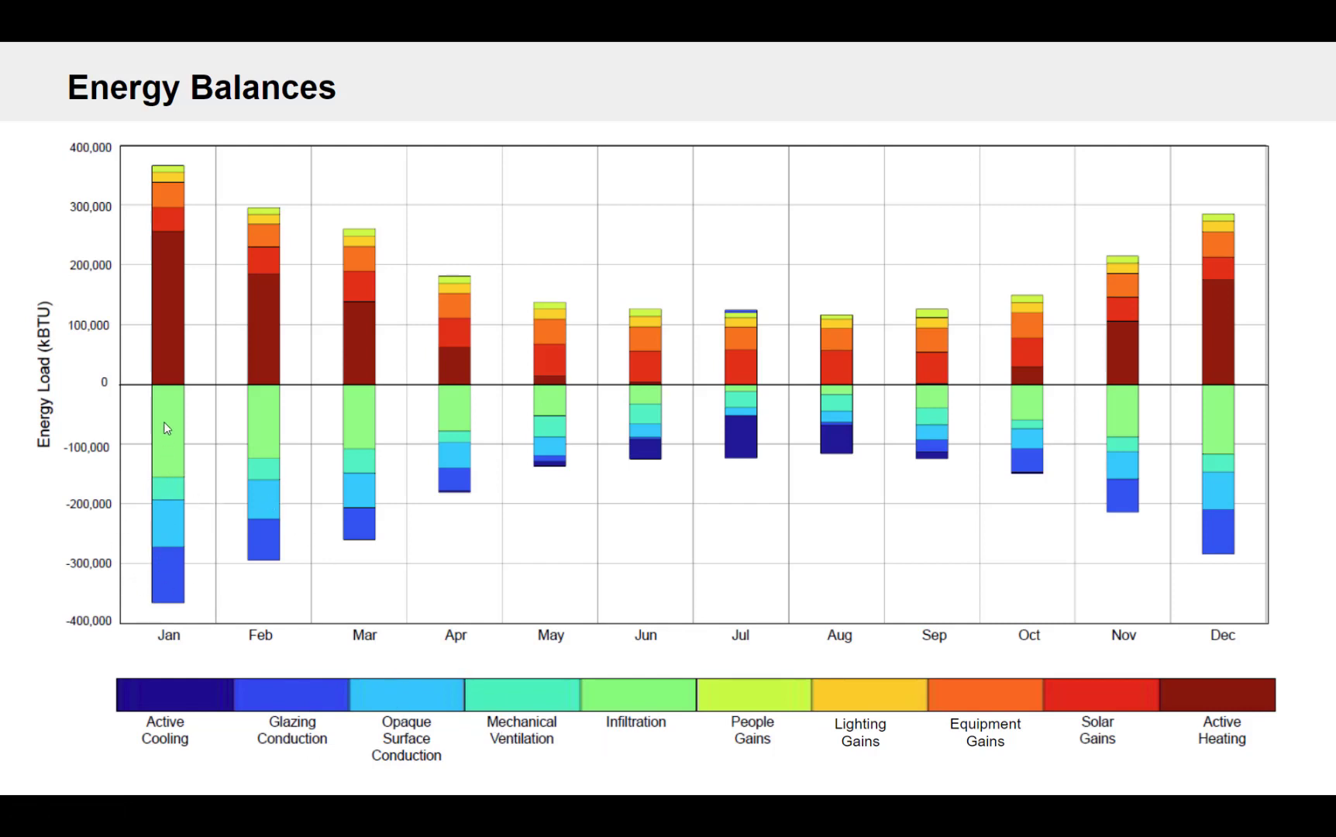
pyautogui.moveTo(222, 448)
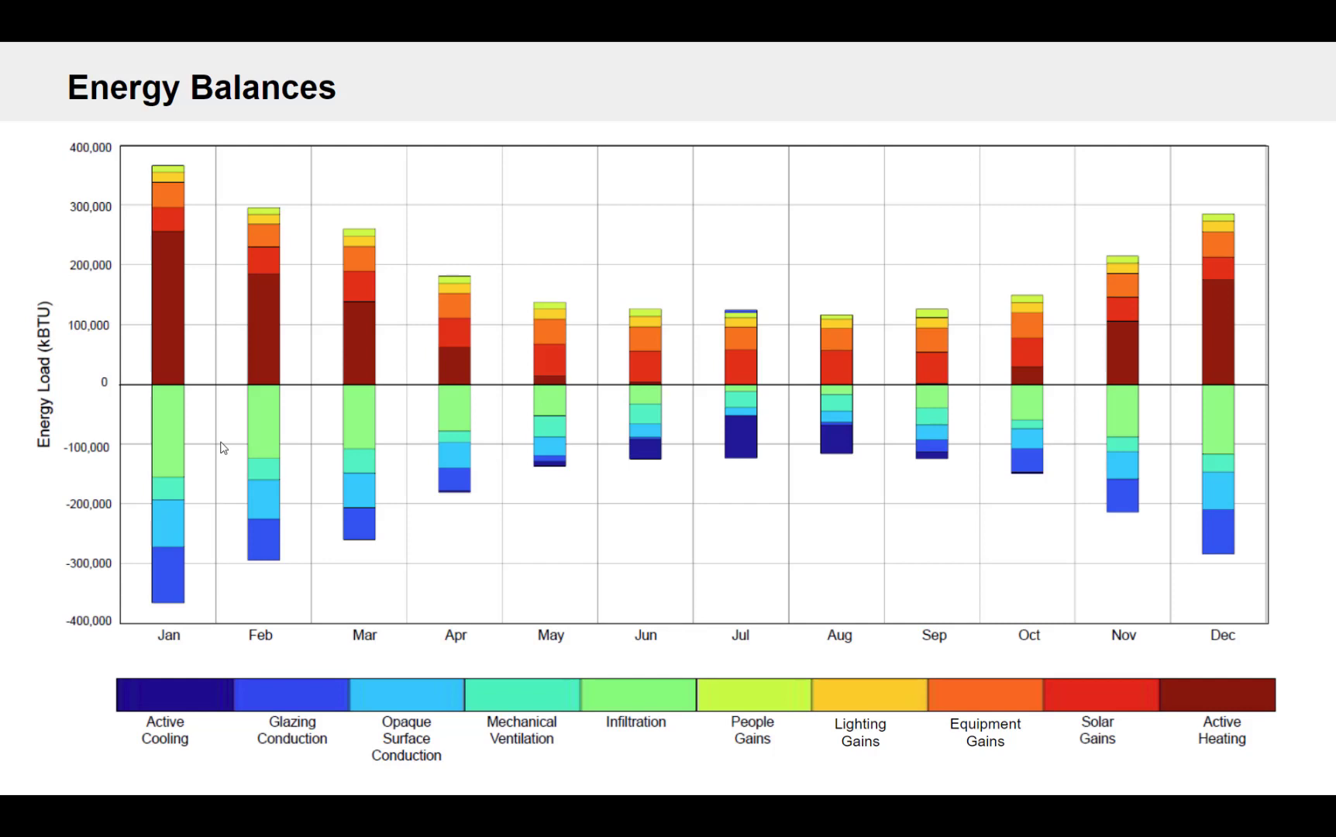
pyautogui.moveTo(168, 483)
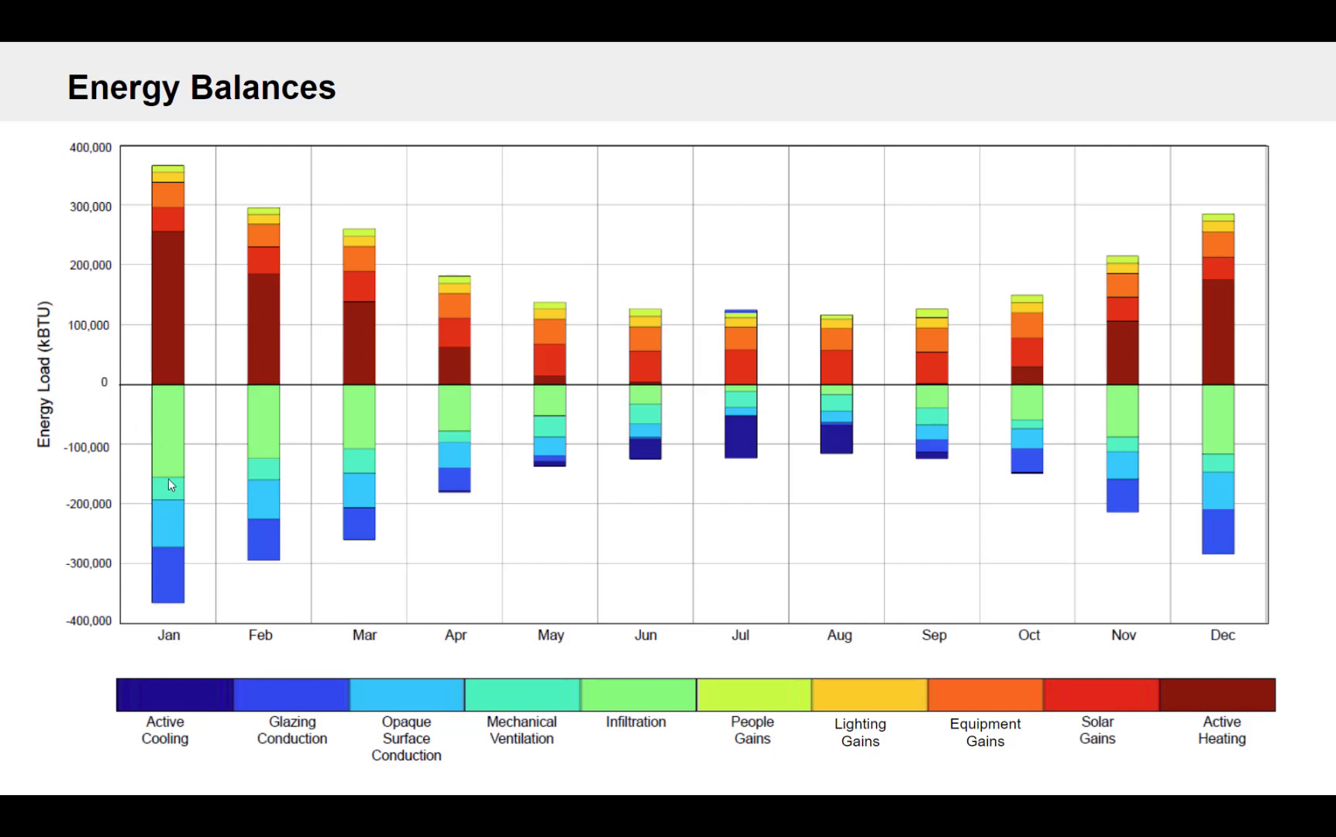
pyautogui.moveTo(202, 470)
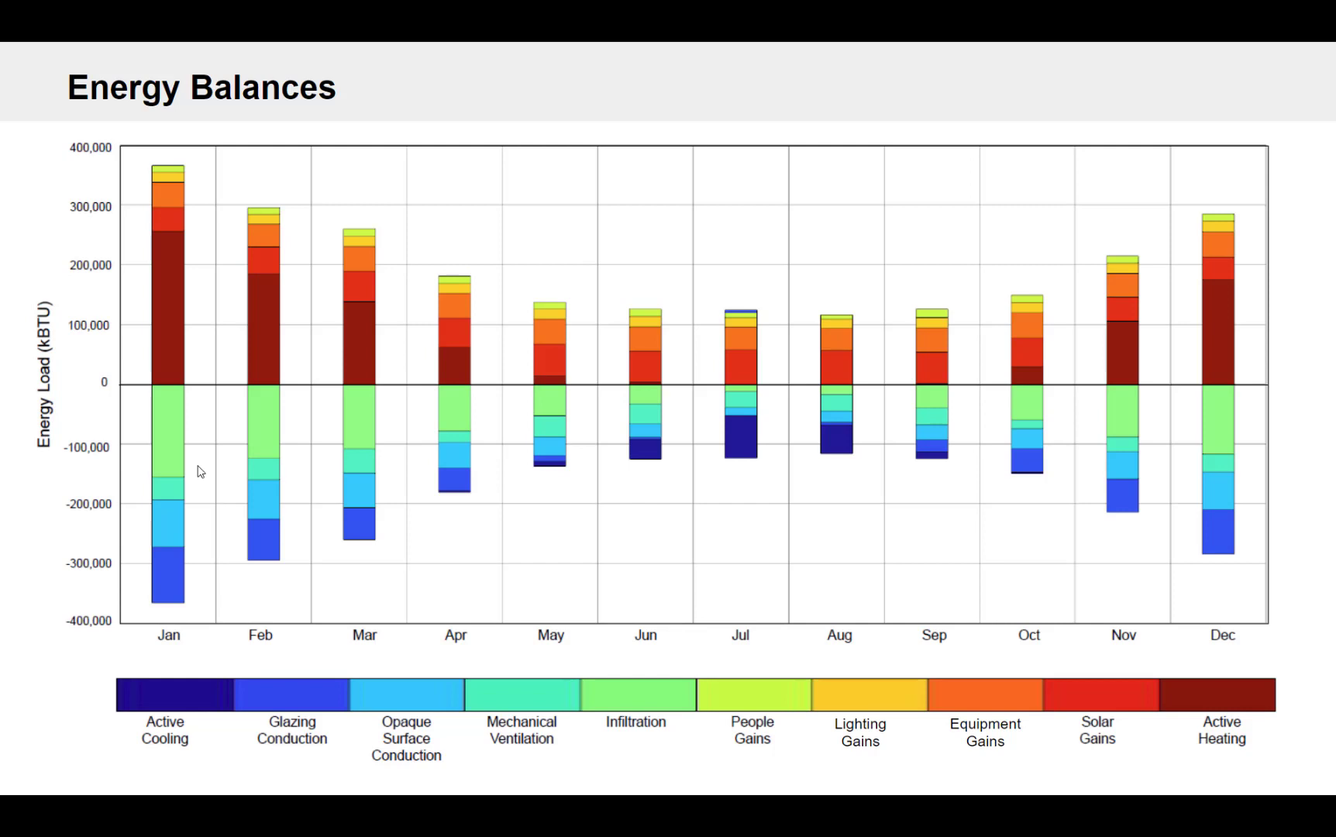
pyautogui.moveTo(237, 454)
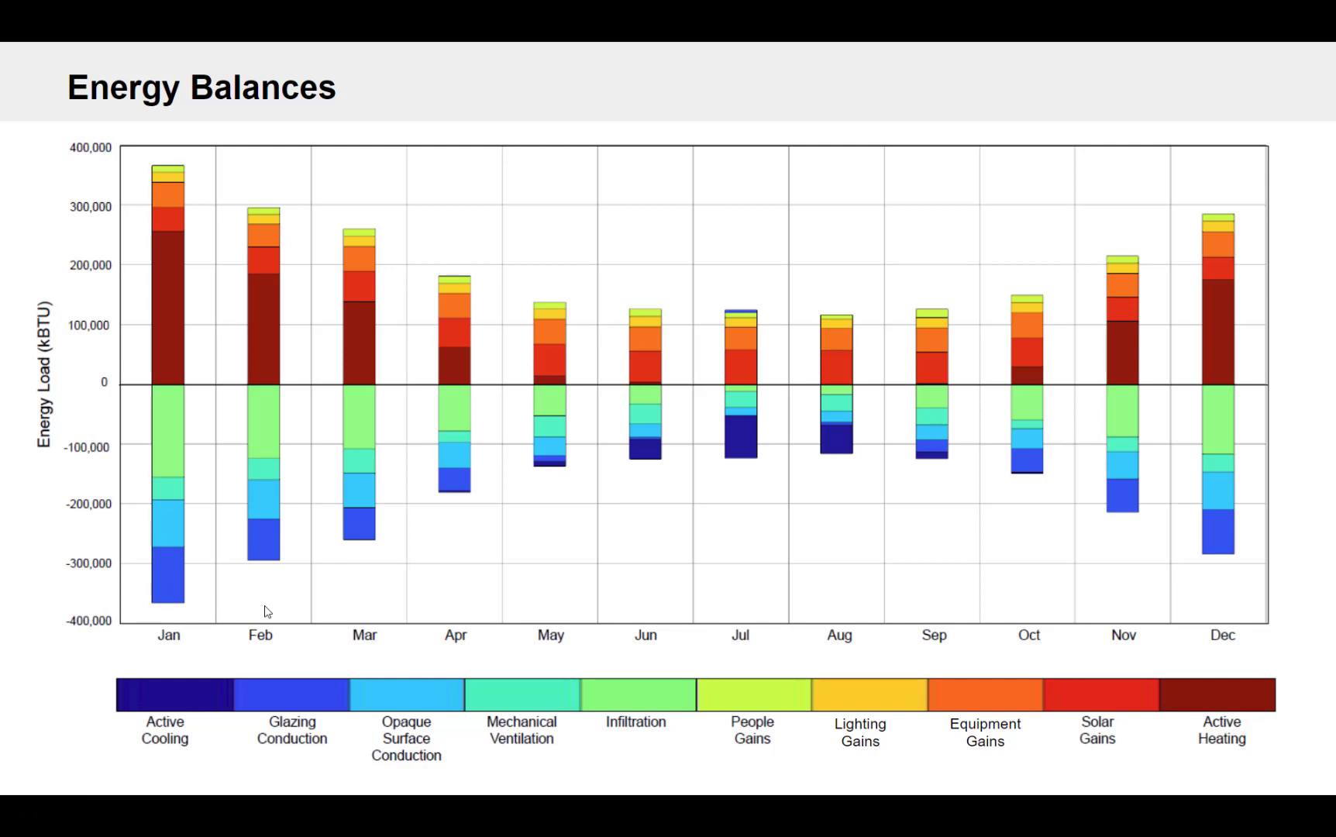
pyautogui.moveTo(190, 563)
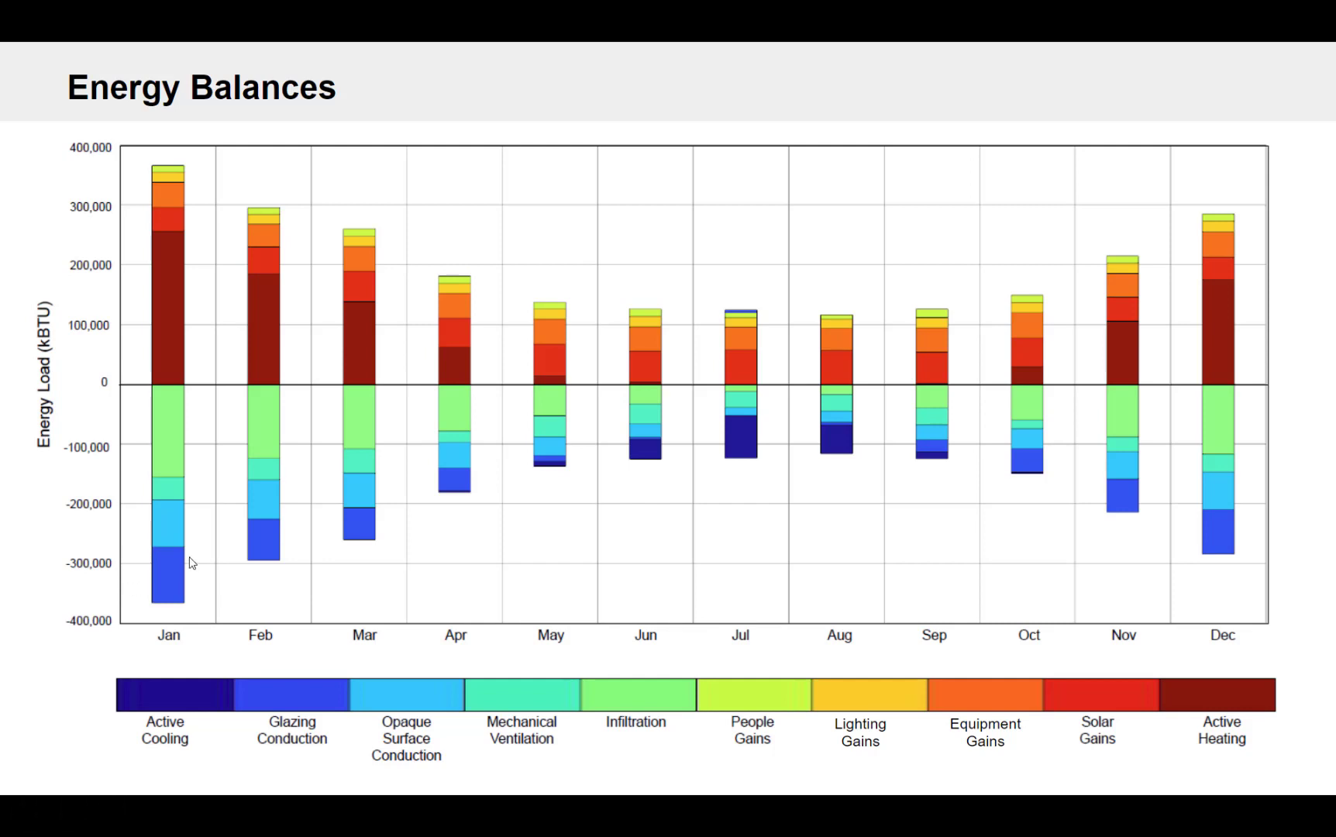
pyautogui.moveTo(182, 566)
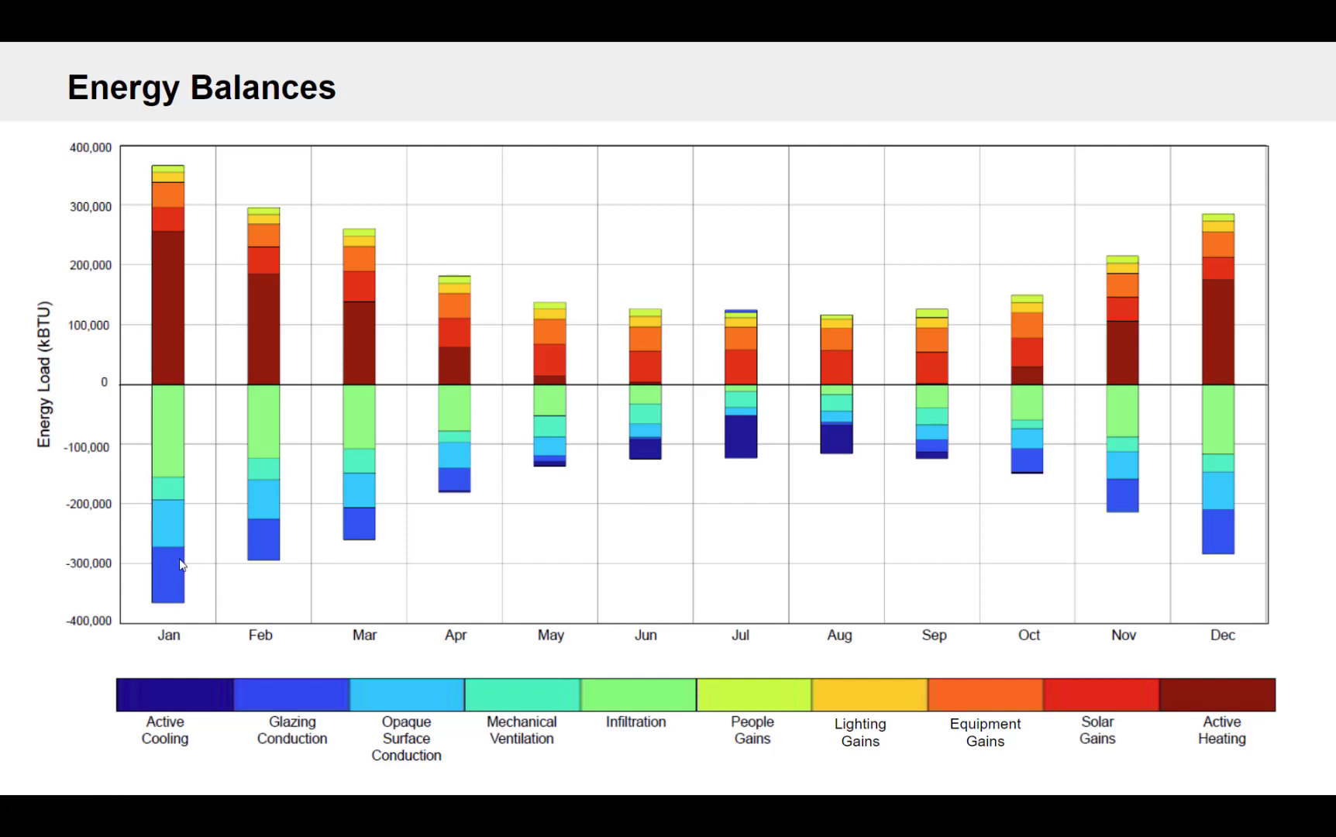
pyautogui.moveTo(168, 566)
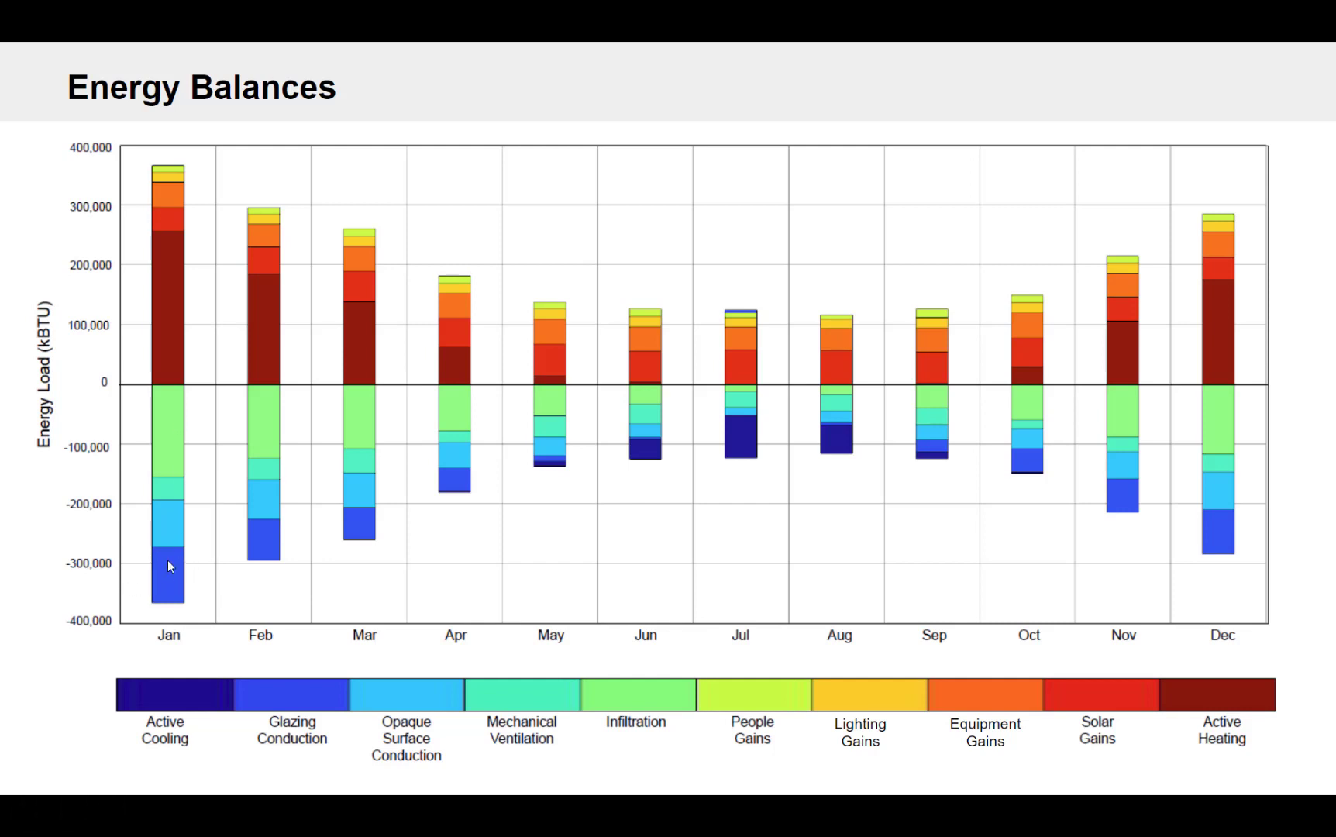
pyautogui.moveTo(345, 566)
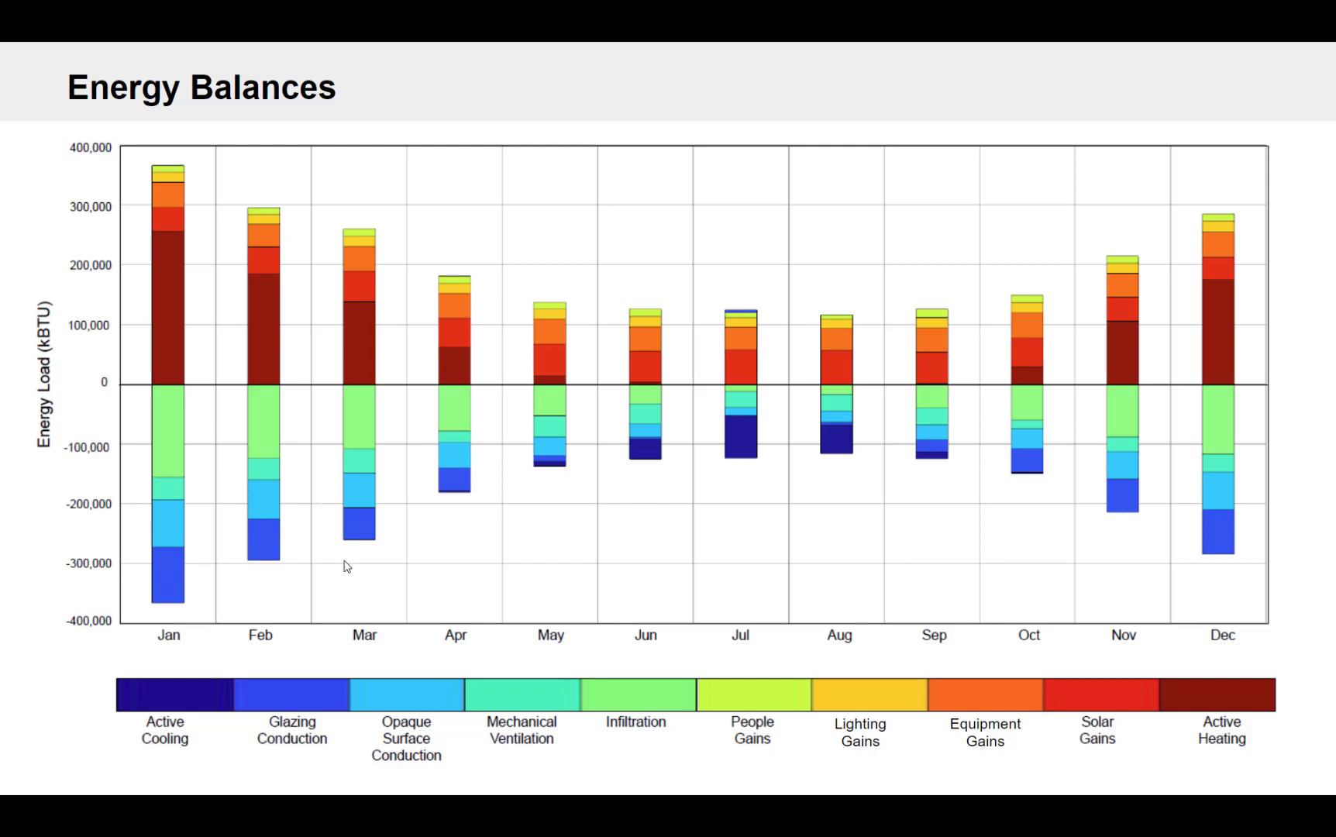
pyautogui.moveTo(192, 472)
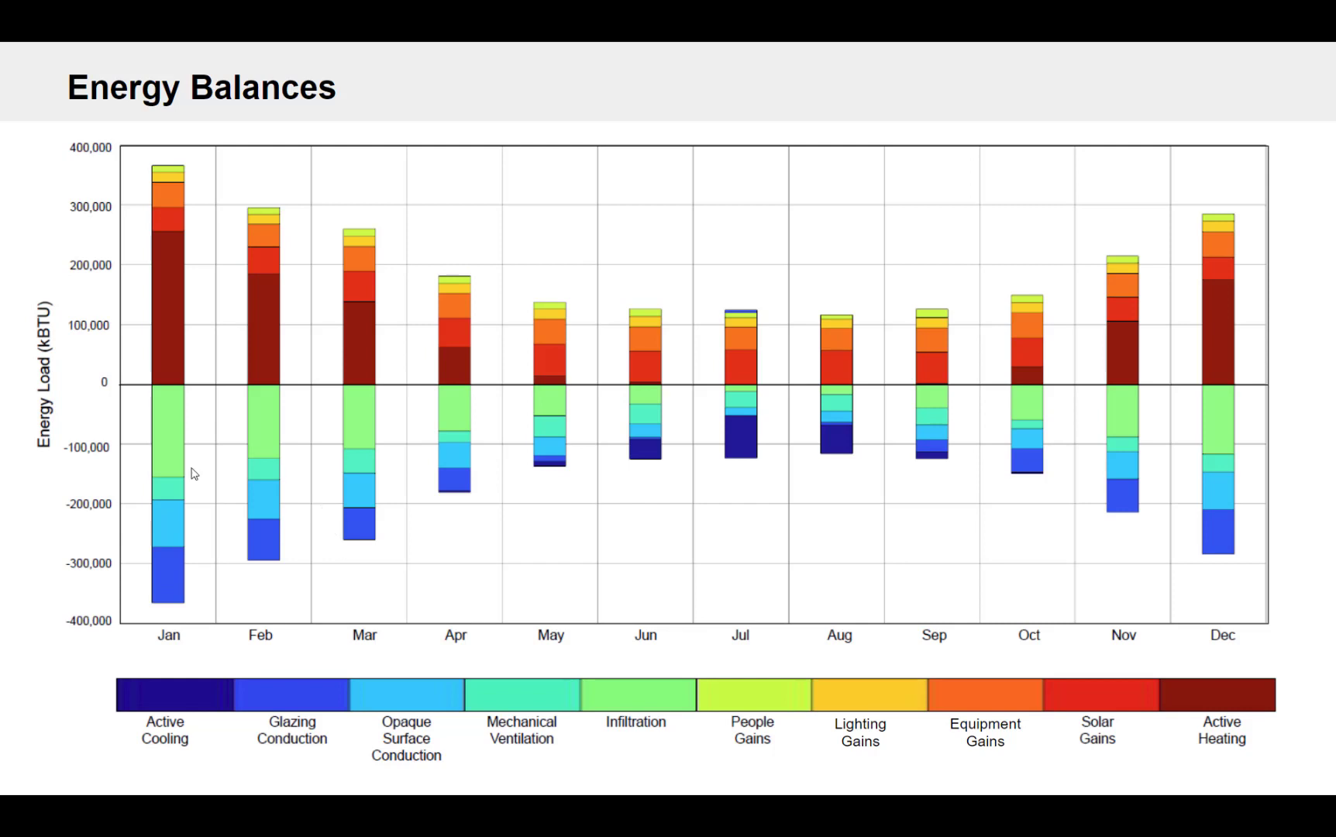
pyautogui.moveTo(621, 509)
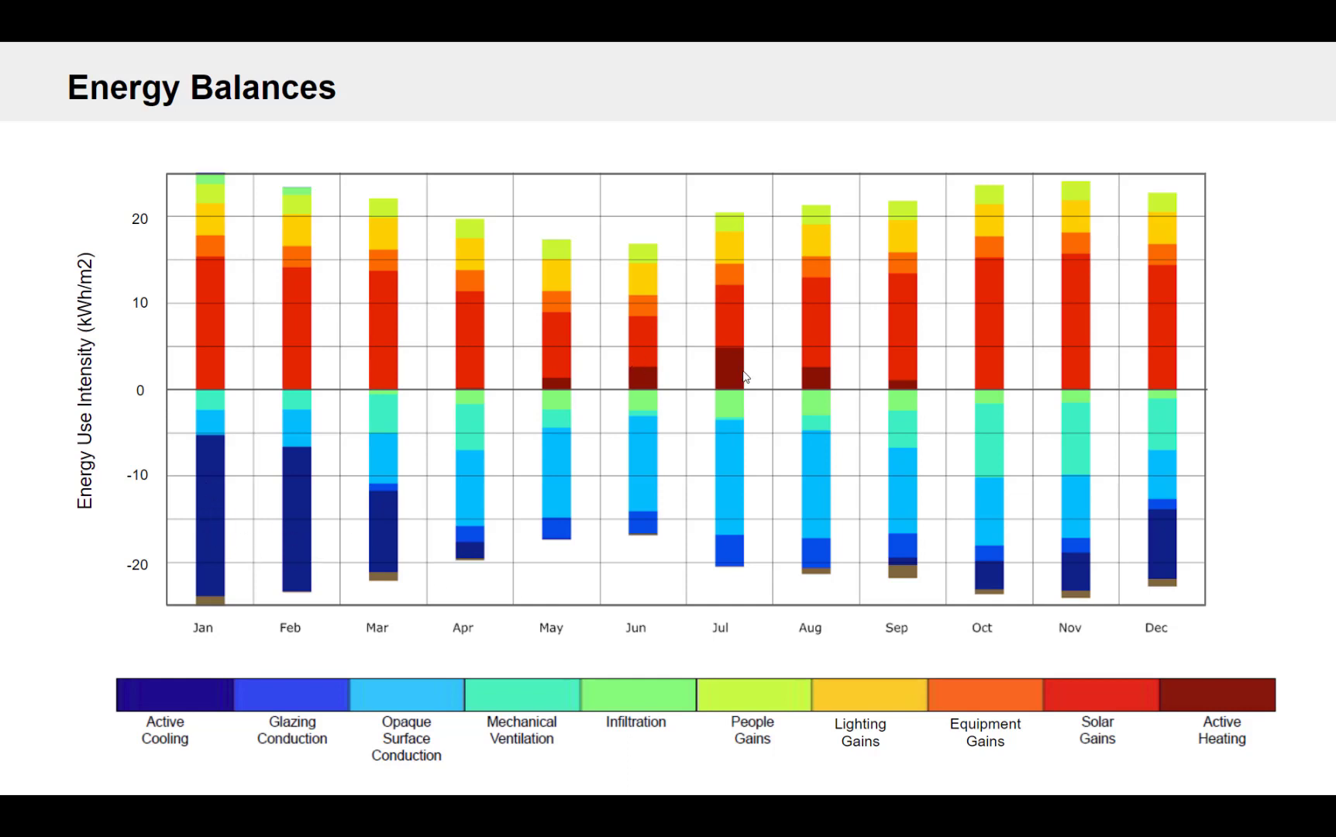
pyautogui.moveTo(459, 483)
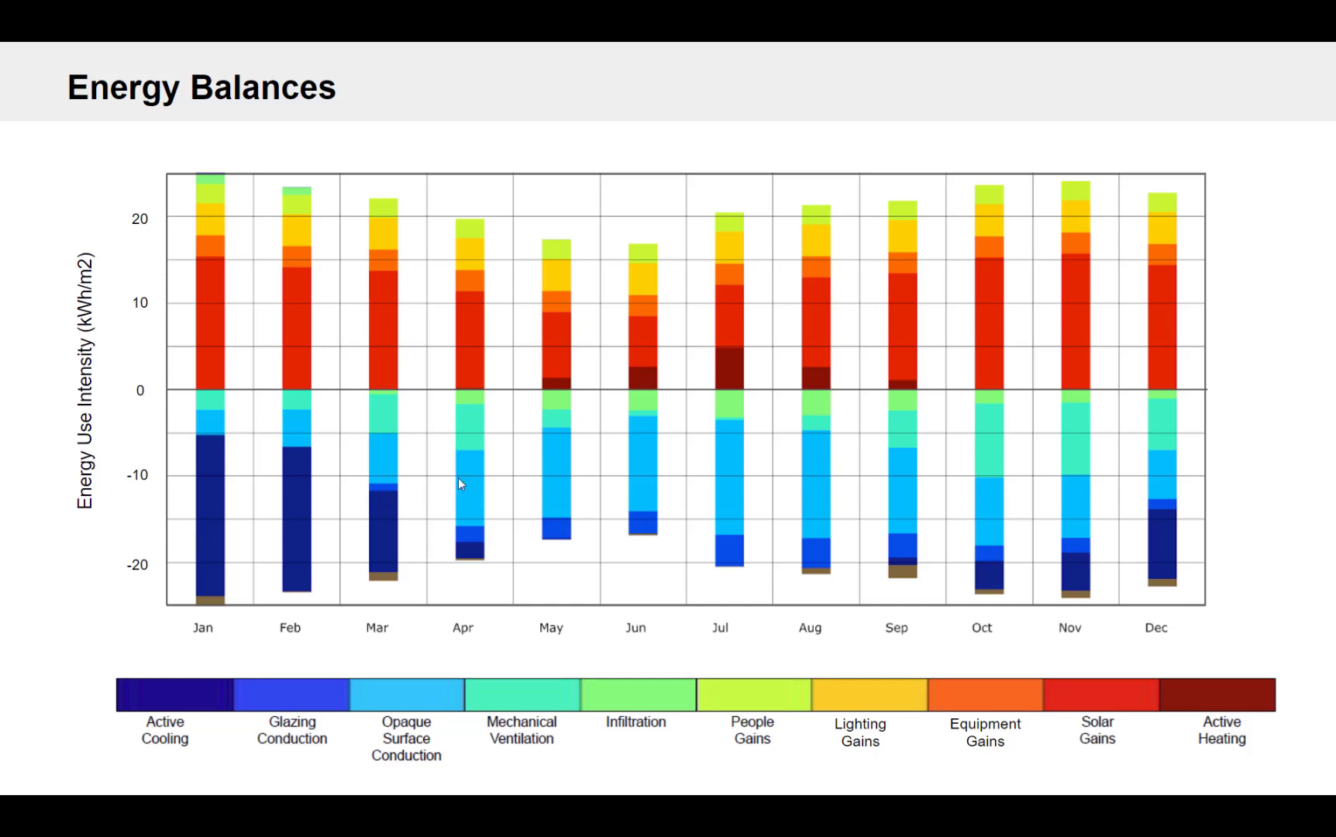
pyautogui.moveTo(207, 552)
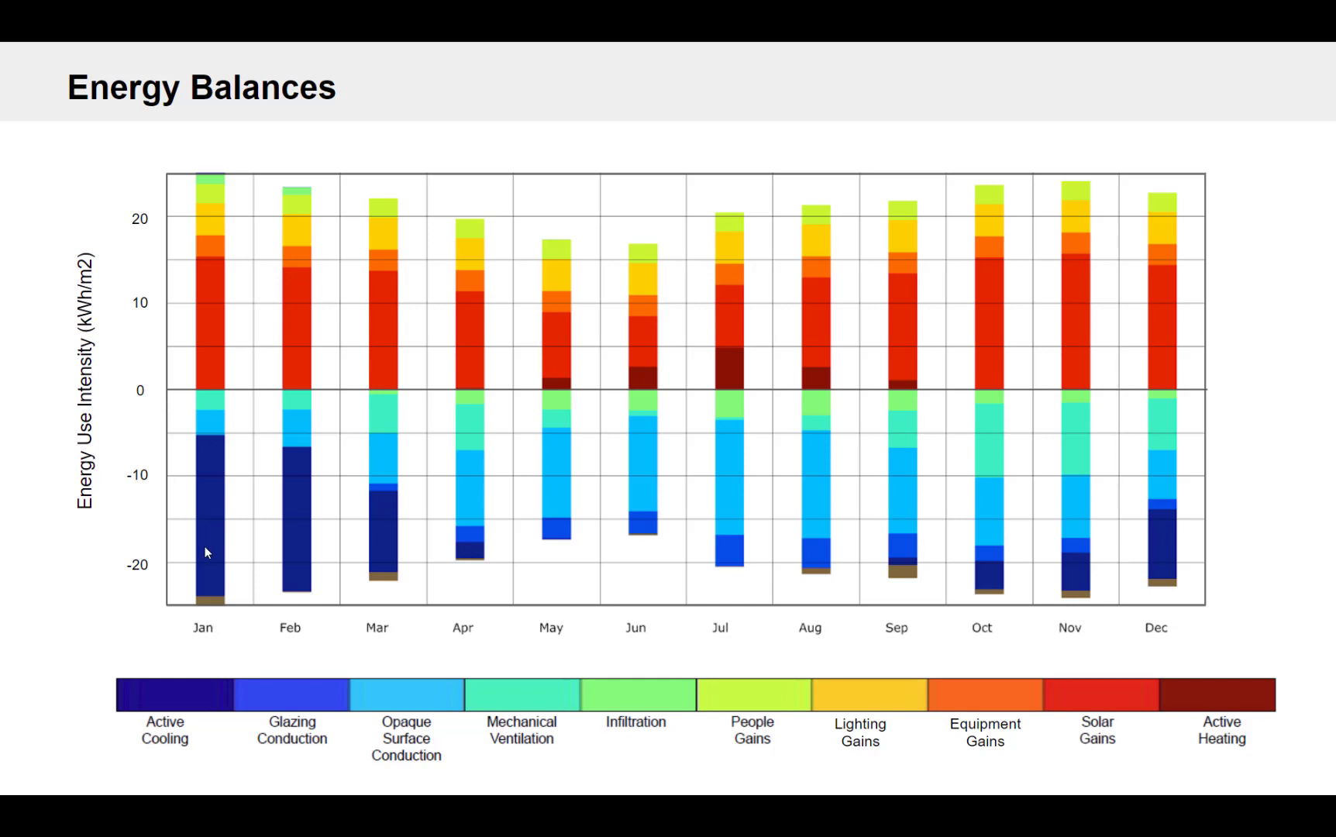
pyautogui.moveTo(355, 356)
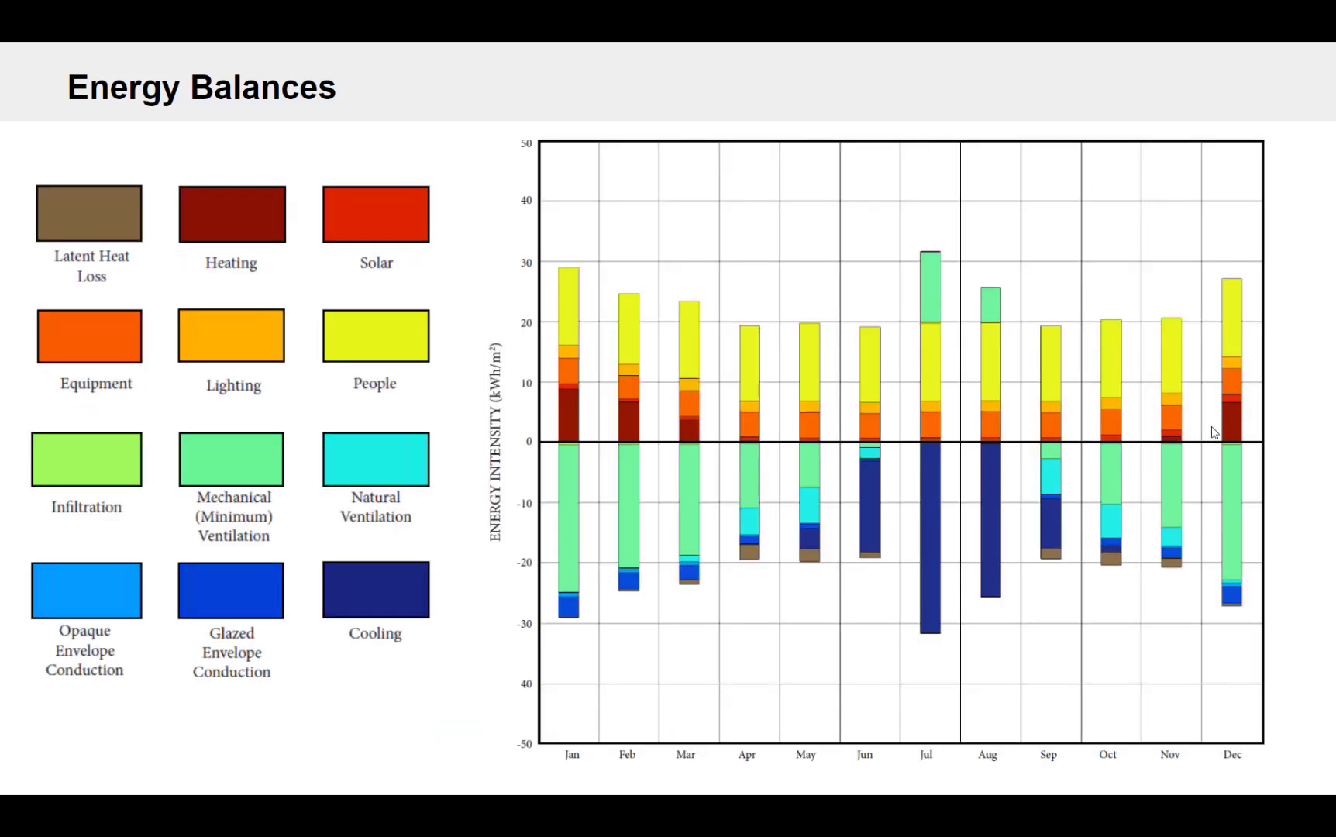
pyautogui.moveTo(1322, 403)
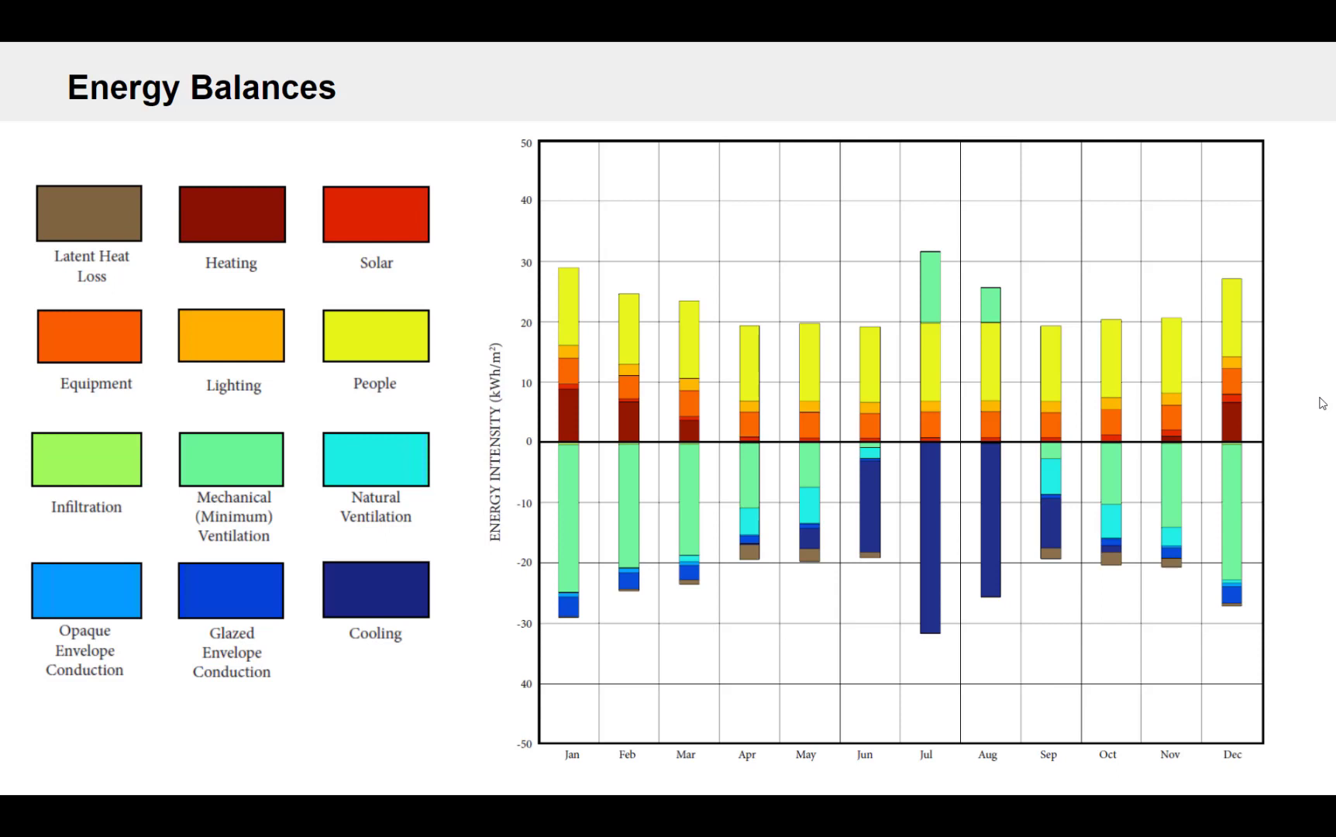
pyautogui.moveTo(590, 585)
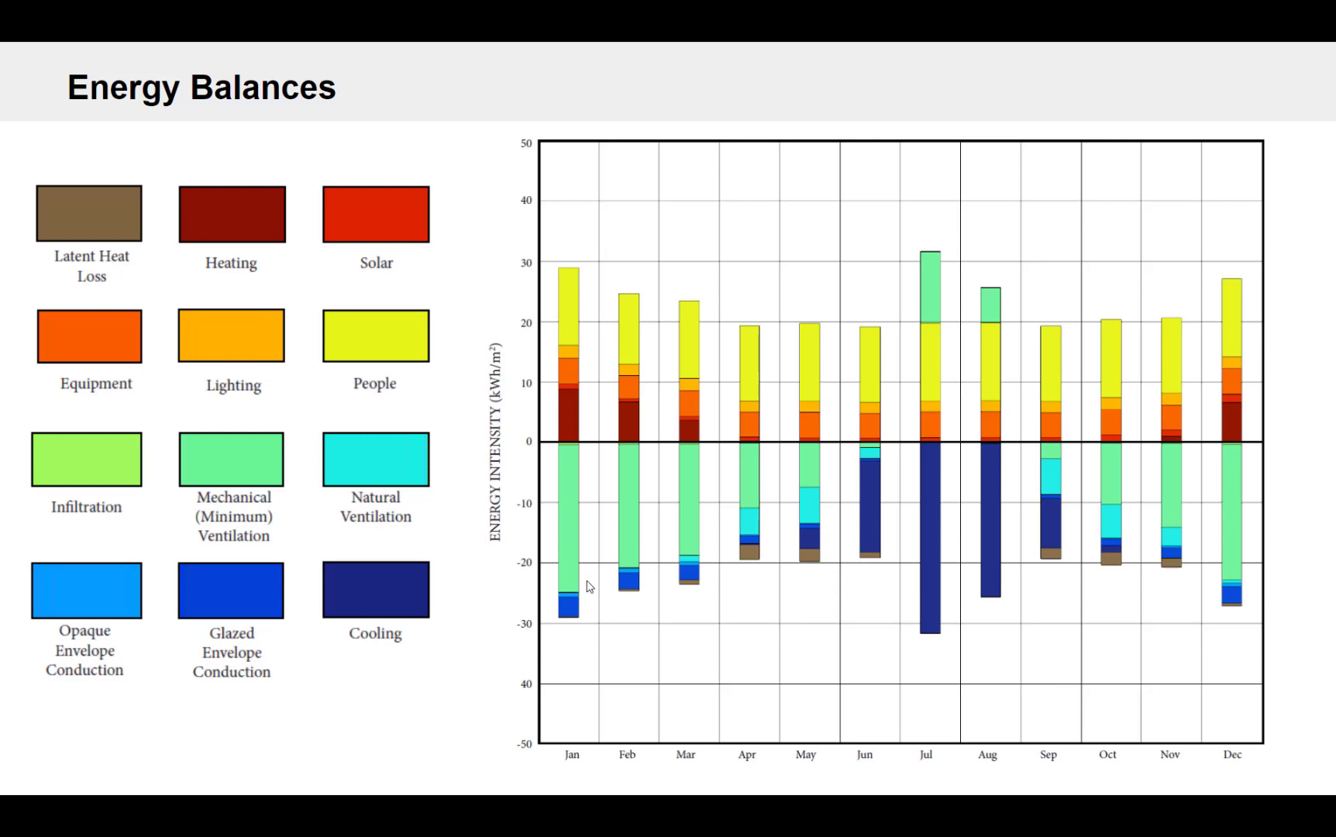
pyautogui.moveTo(552, 551)
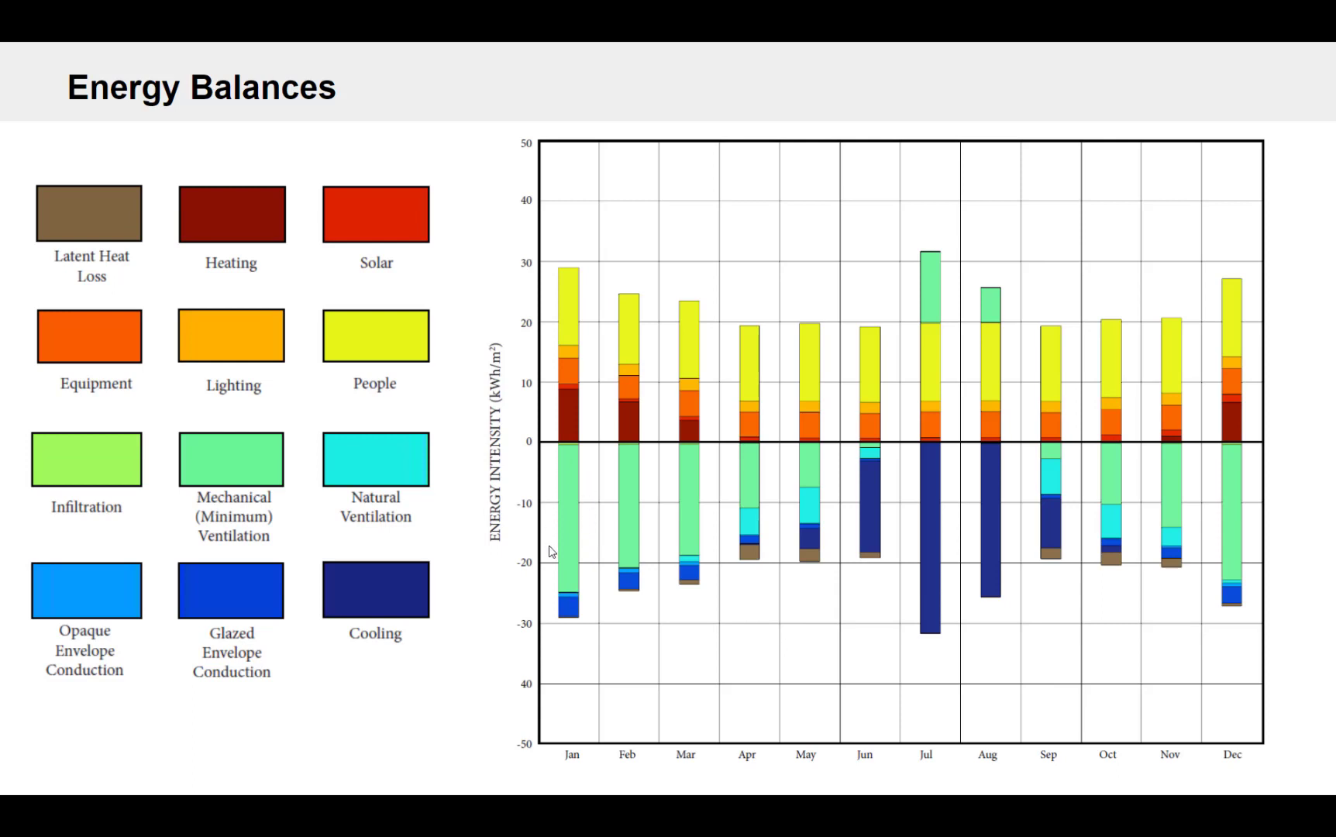
pyautogui.moveTo(603, 501)
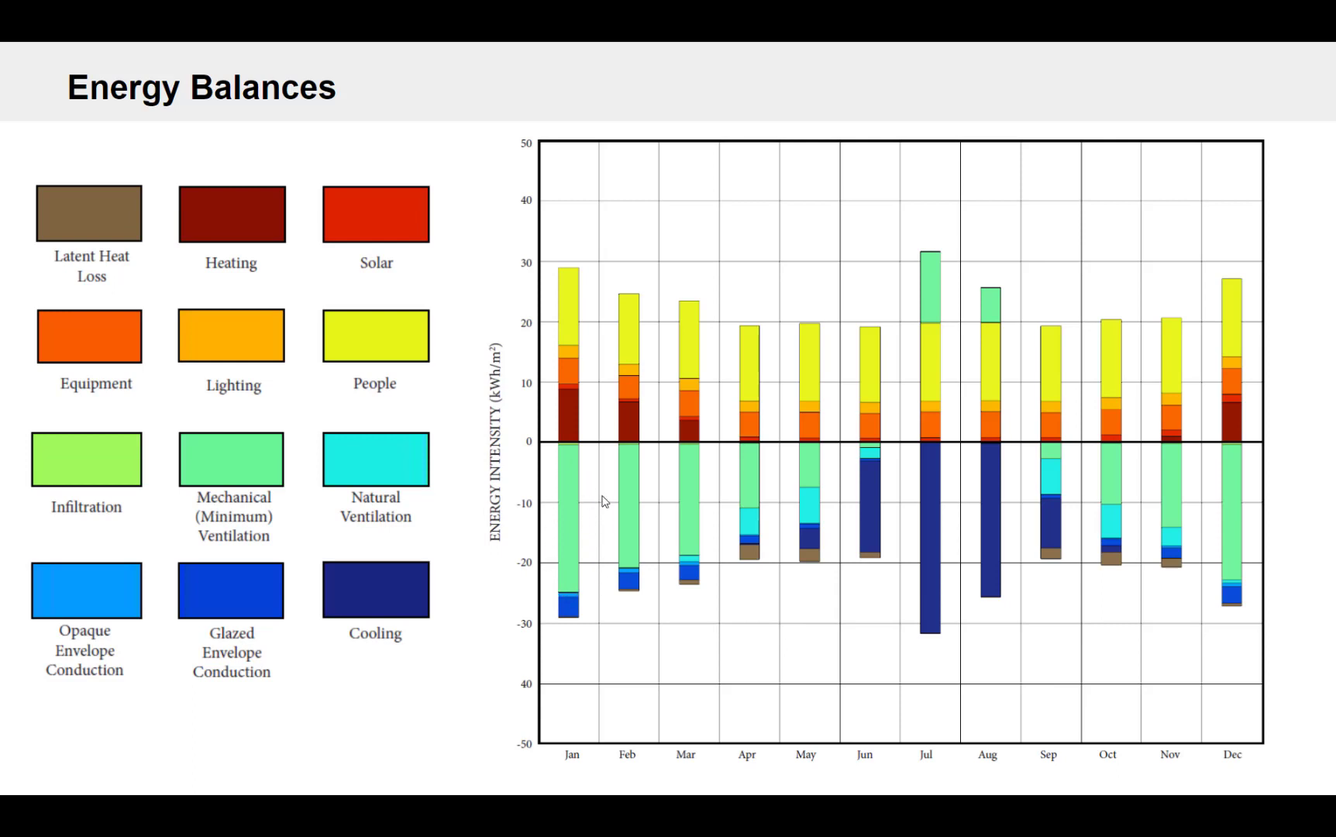
pyautogui.moveTo(542, 476)
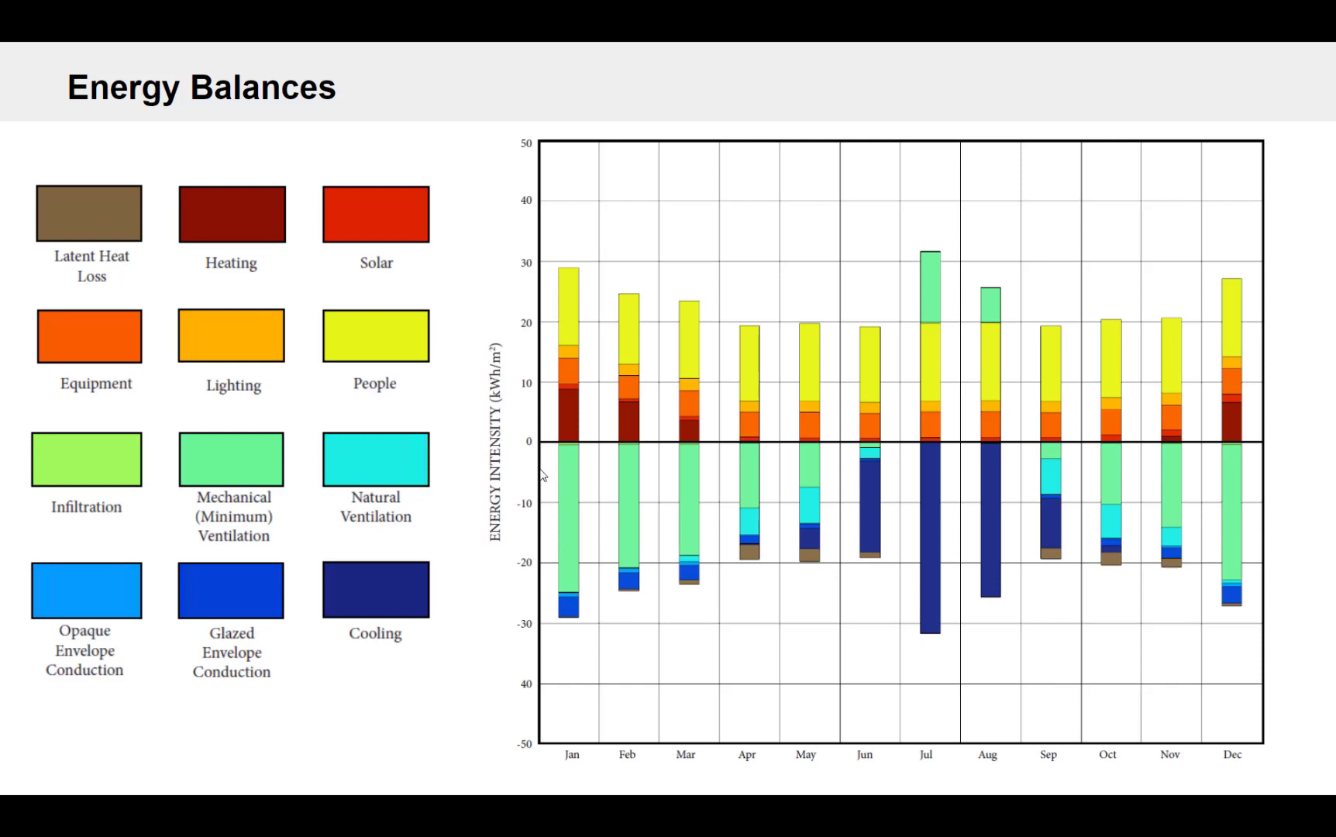
pyautogui.moveTo(569, 635)
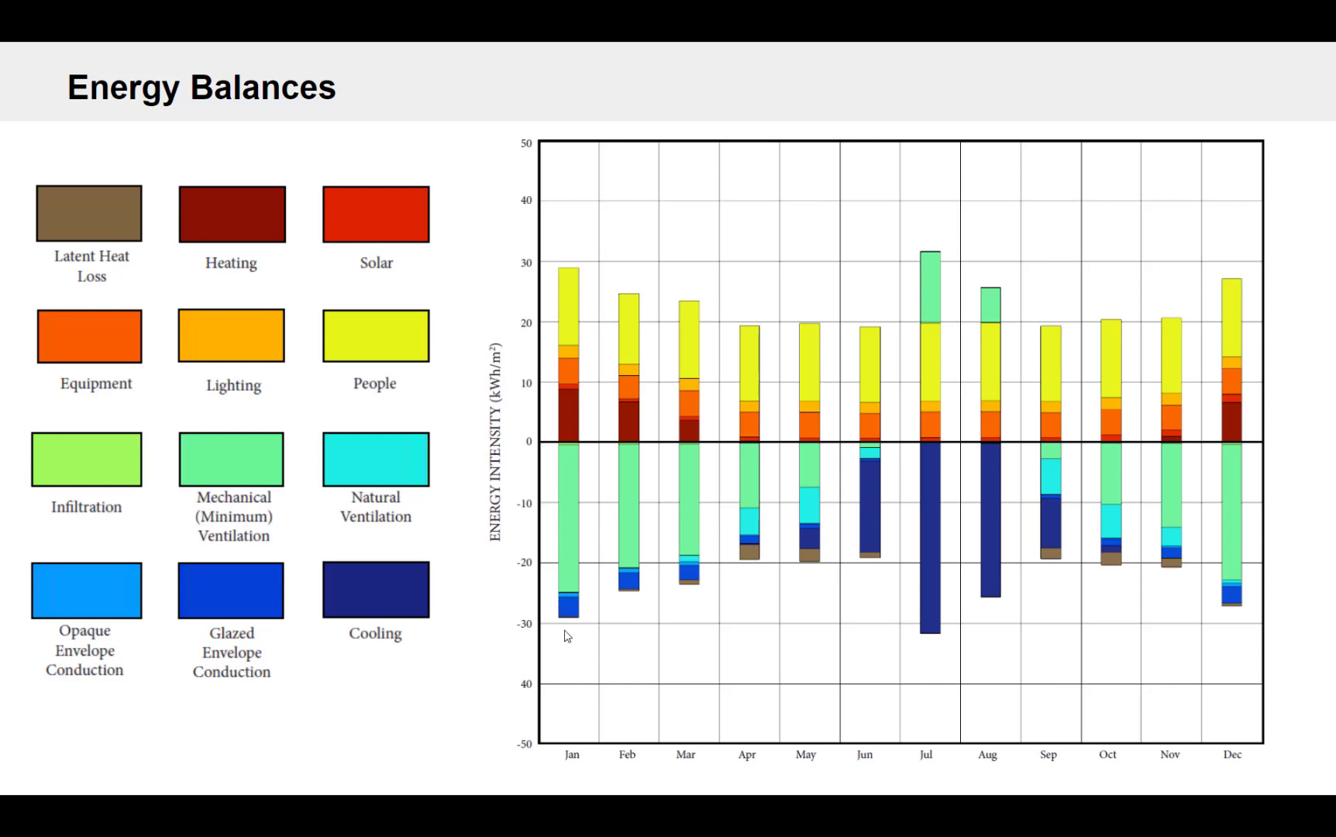
pyautogui.moveTo(612, 580)
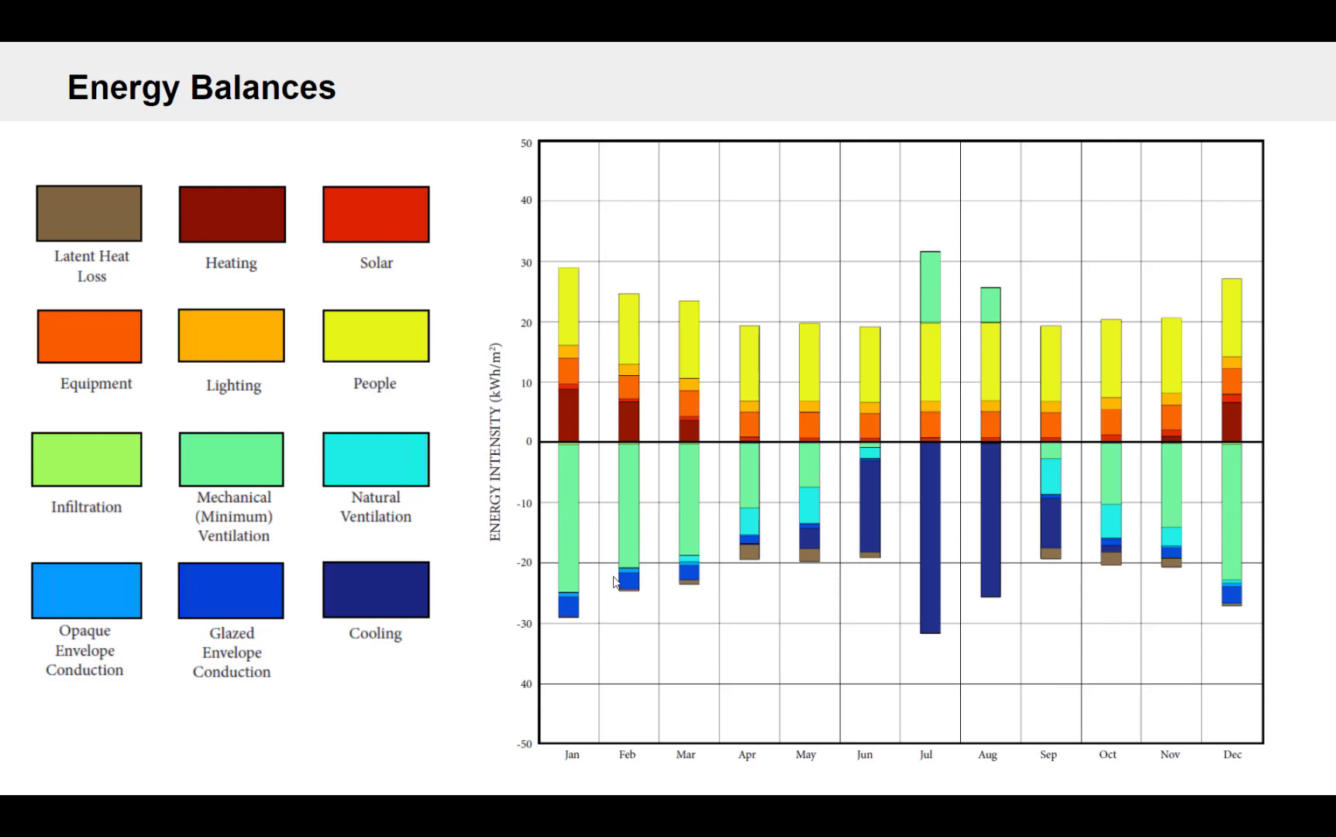
pyautogui.moveTo(599, 560)
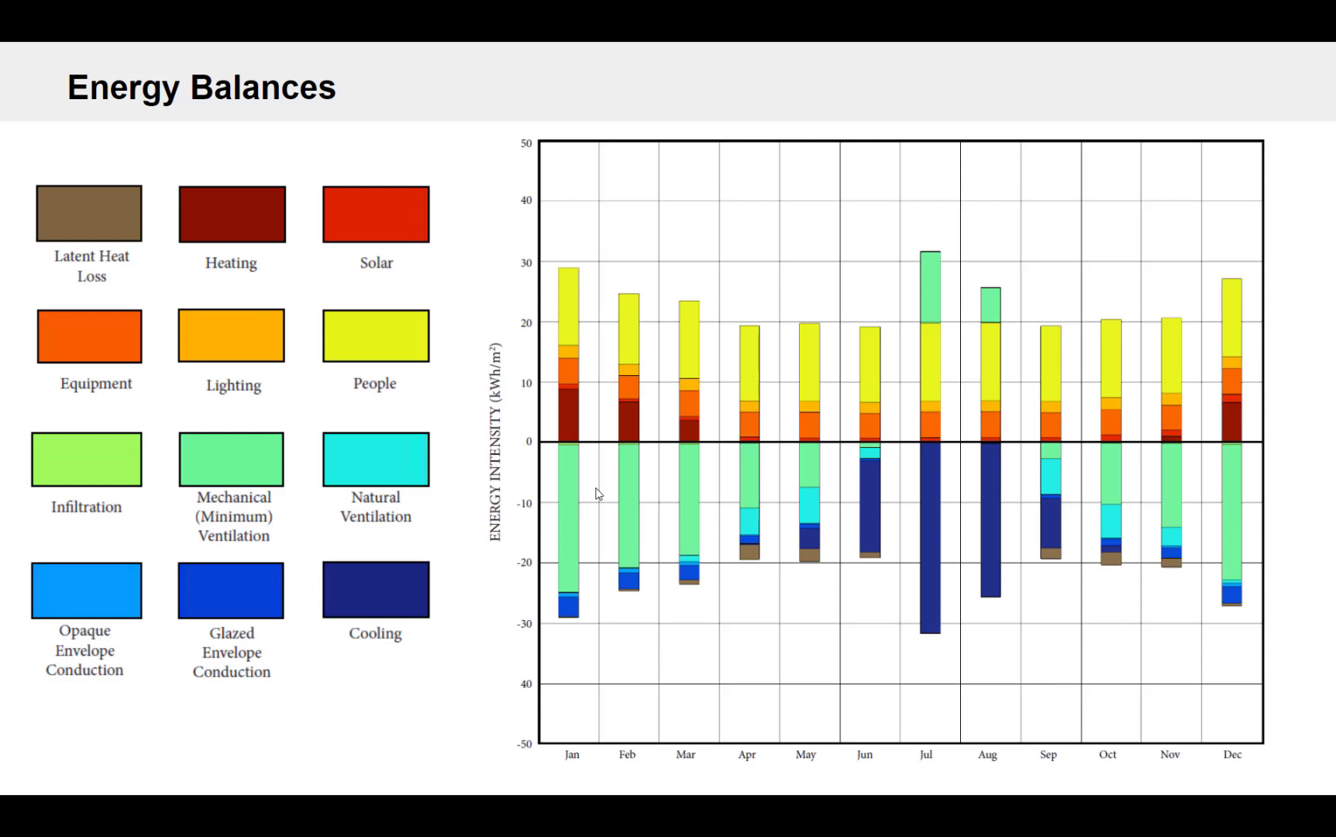
pyautogui.moveTo(621, 506)
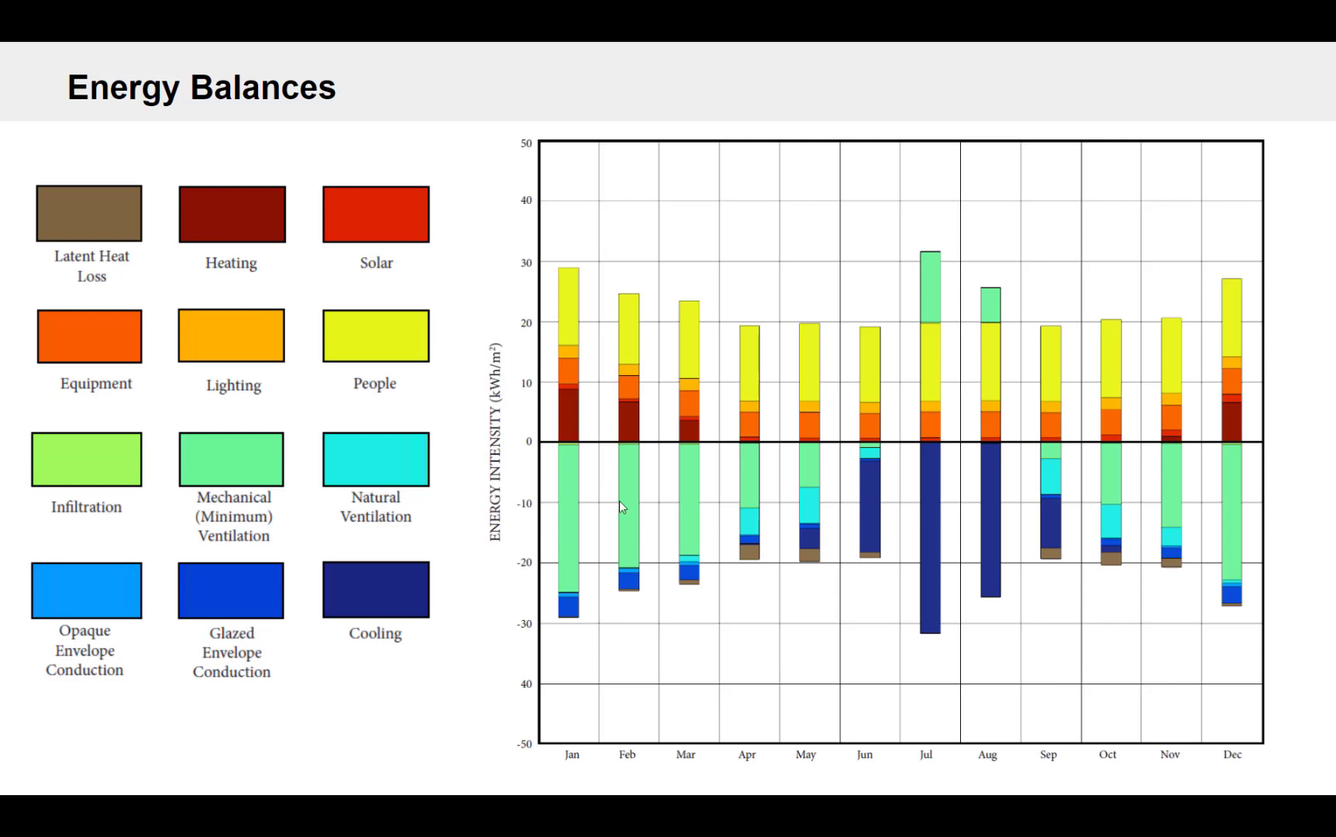
pyautogui.moveTo(623, 508)
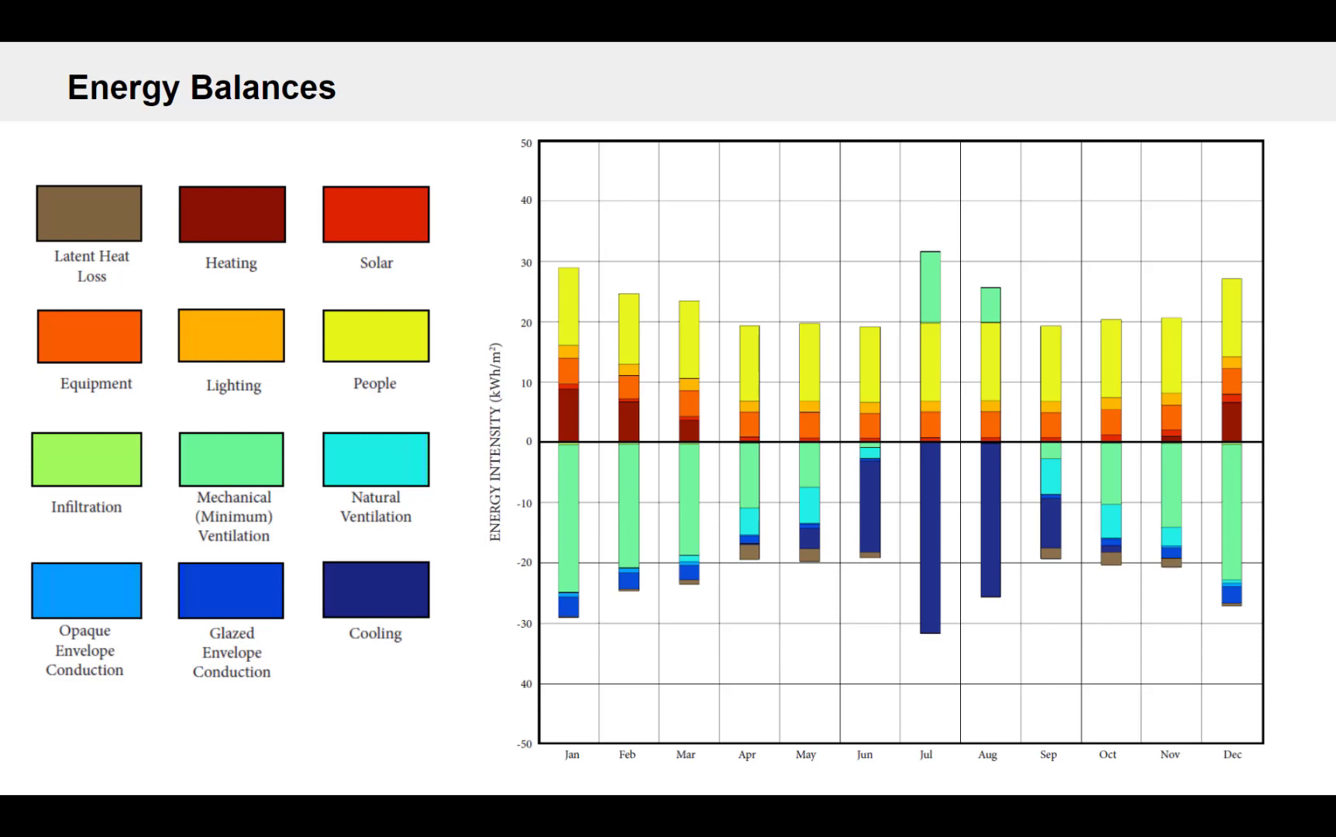
pyautogui.moveTo(712, 502)
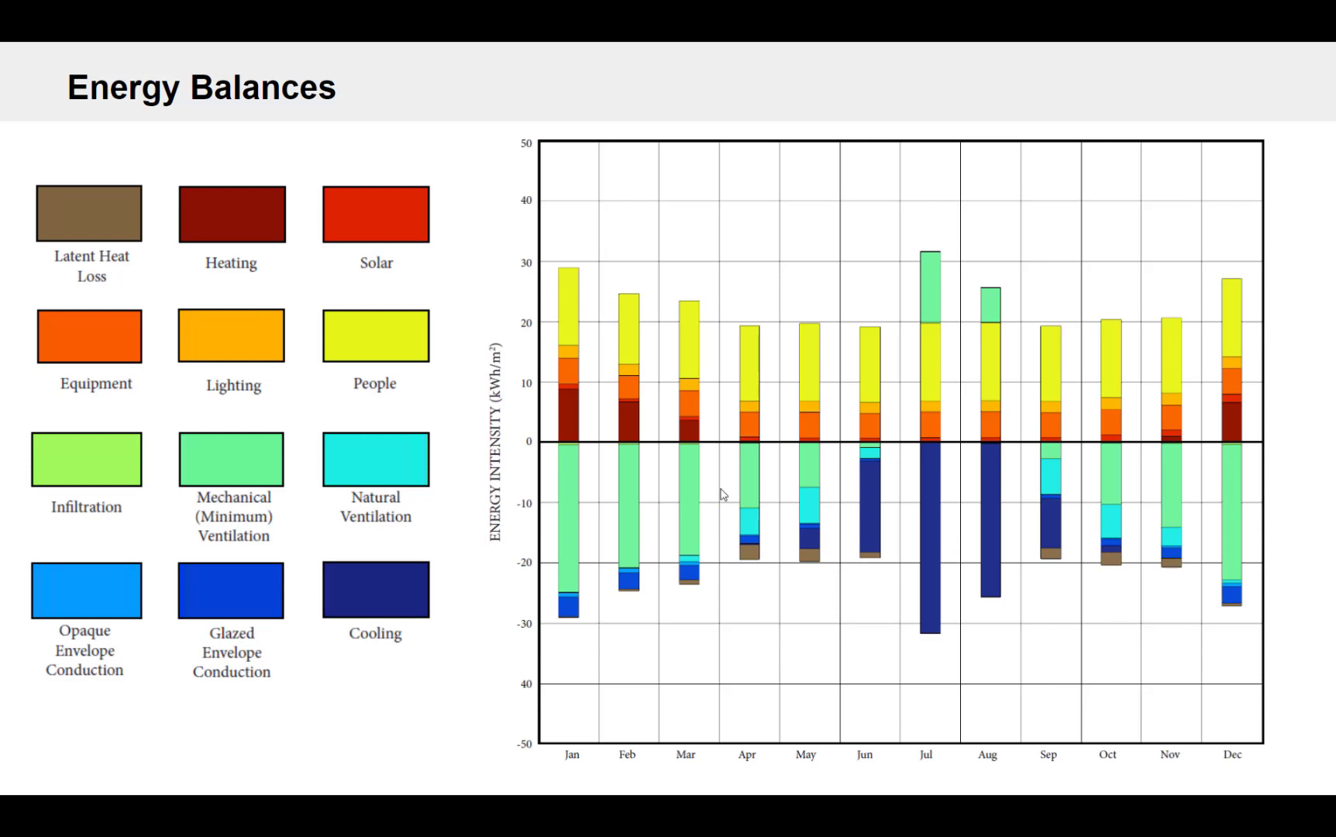
pyautogui.moveTo(699, 432)
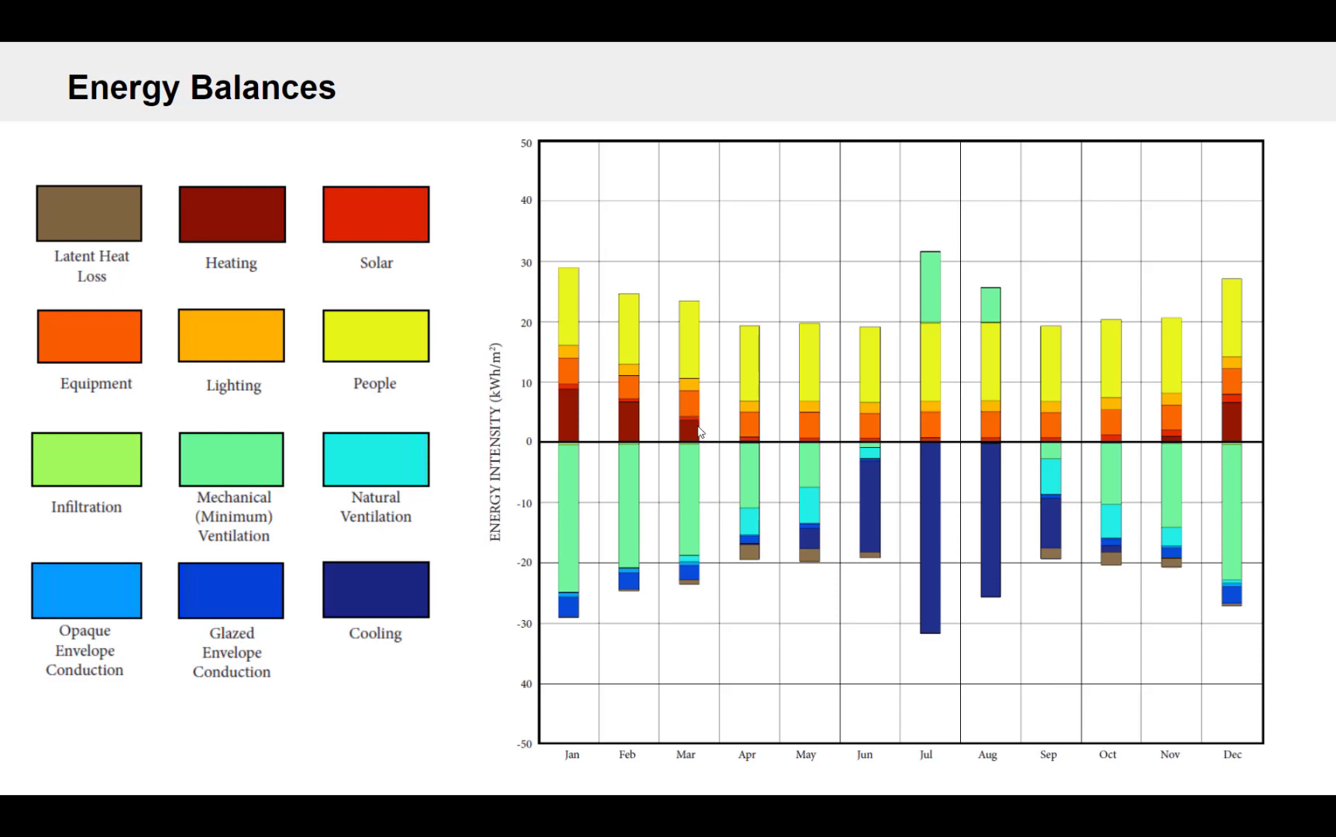
pyautogui.moveTo(676, 416)
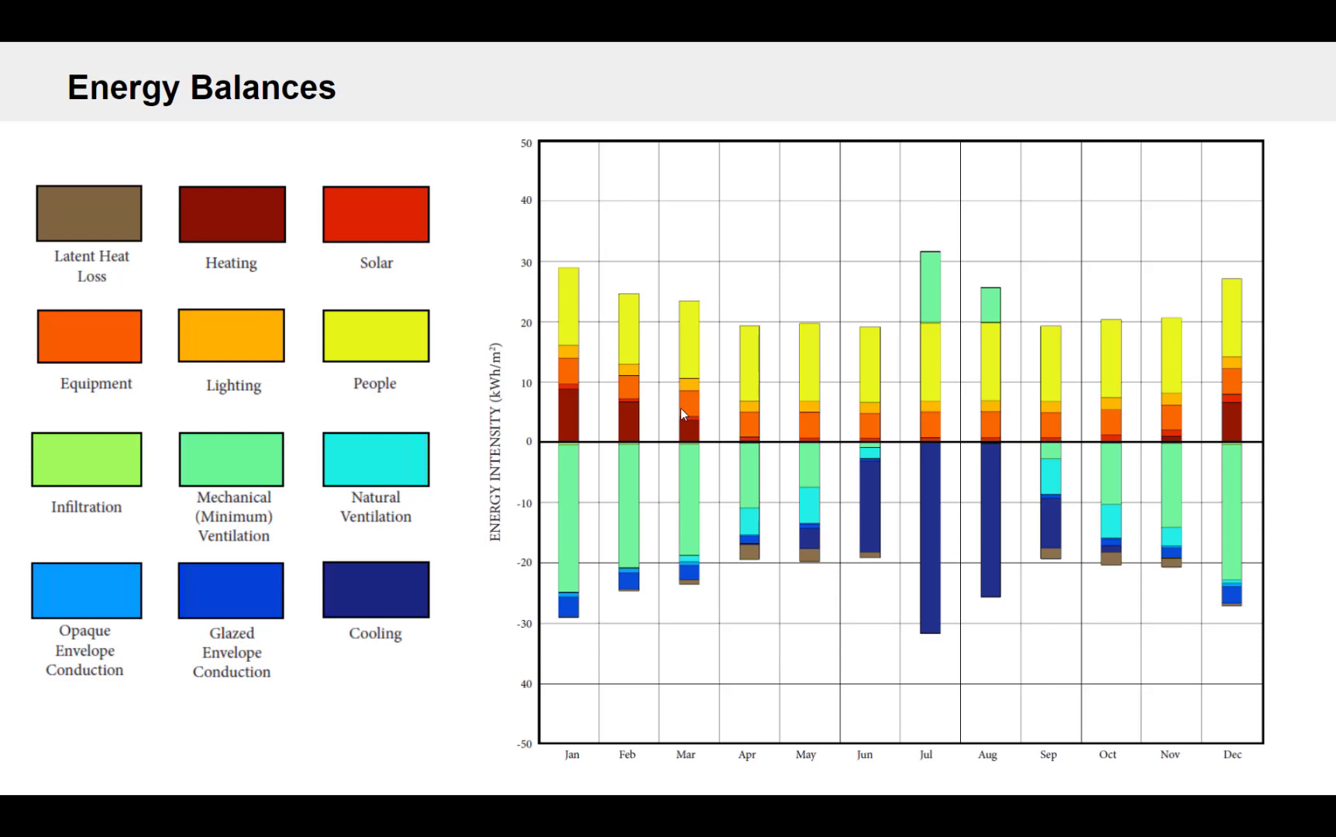
pyautogui.moveTo(640, 492)
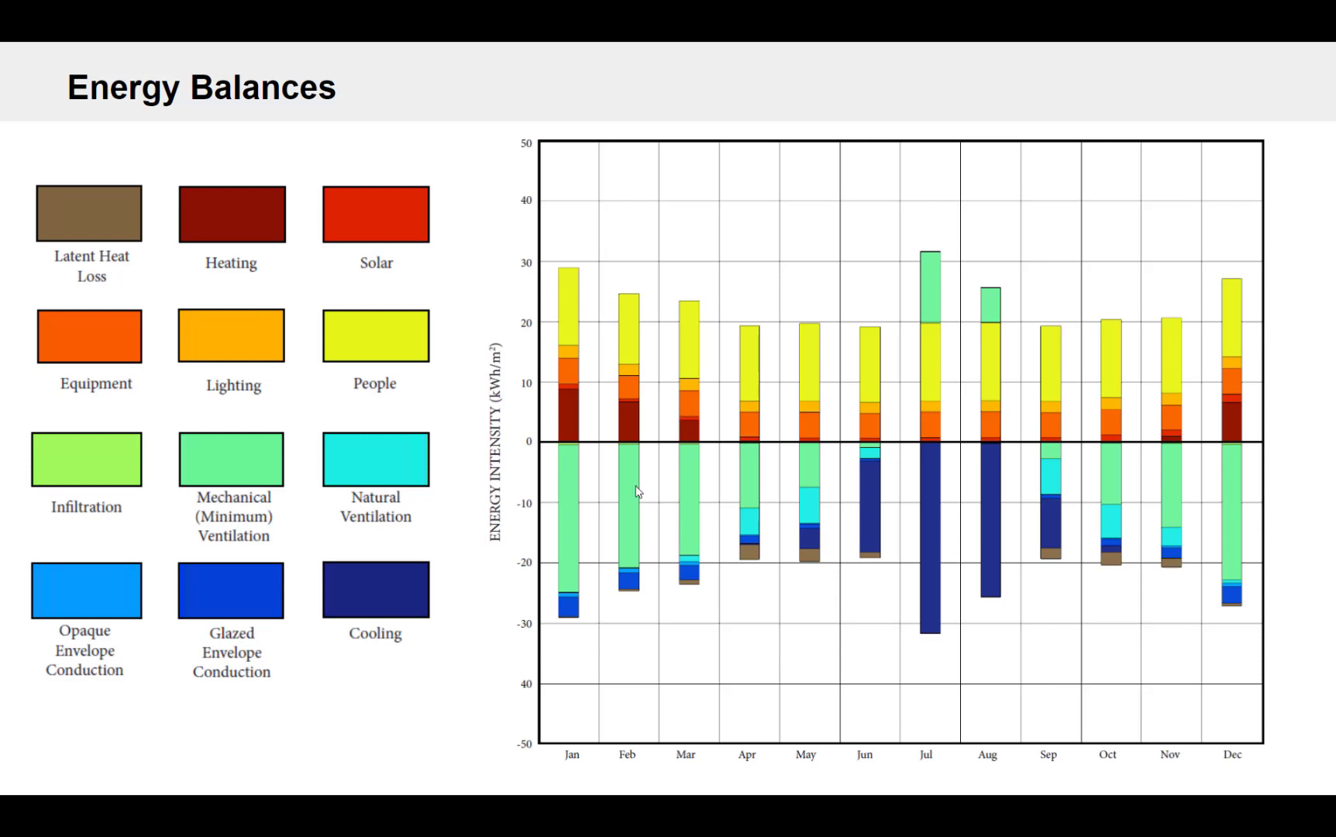
pyautogui.moveTo(634, 516)
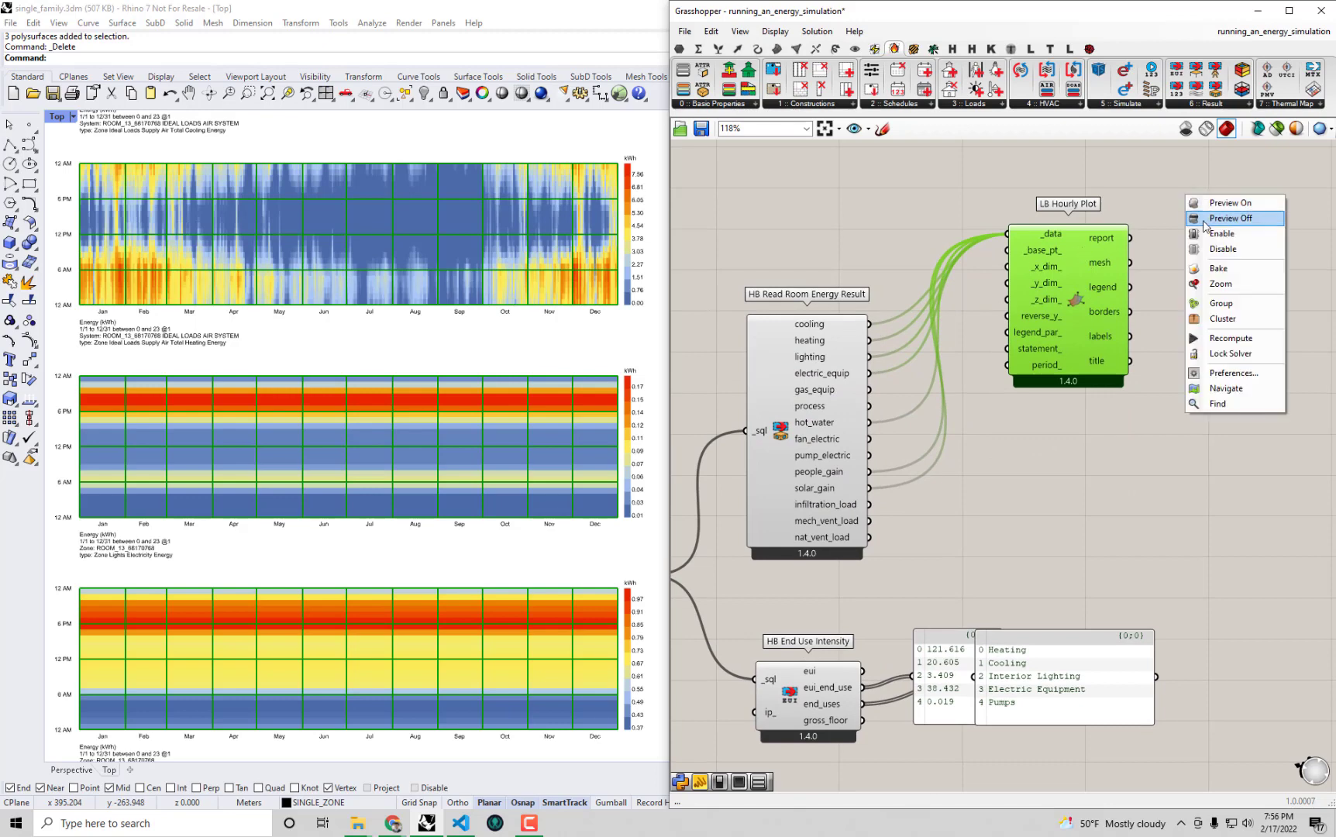
# - Turn off LB Hourly Plot preview, remove it, and maximize the Grasshopper window
pyautogui.click(1229, 218)
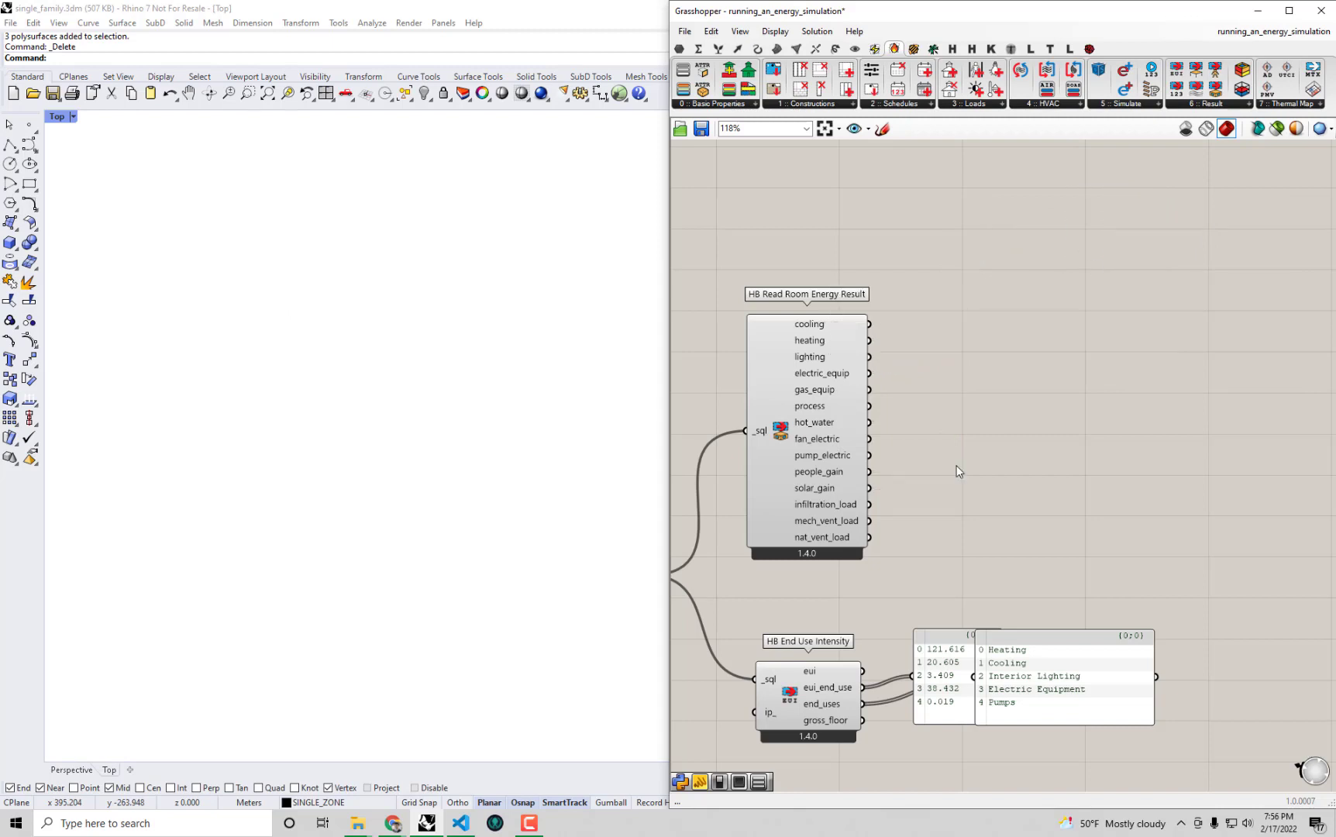
pyautogui.moveTo(806, 294); pyautogui.dragTo(815, 276)
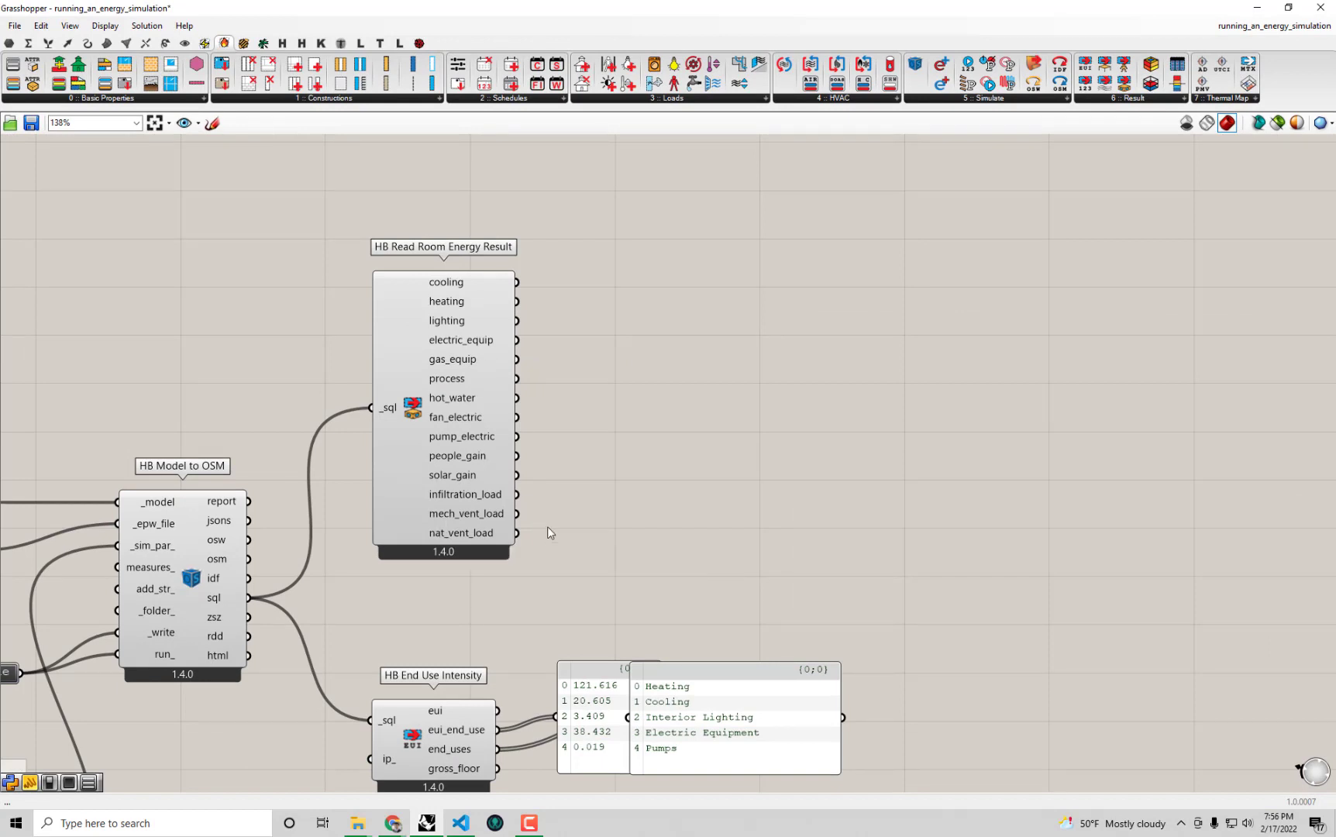
pyautogui.moveTo(1173, 126)
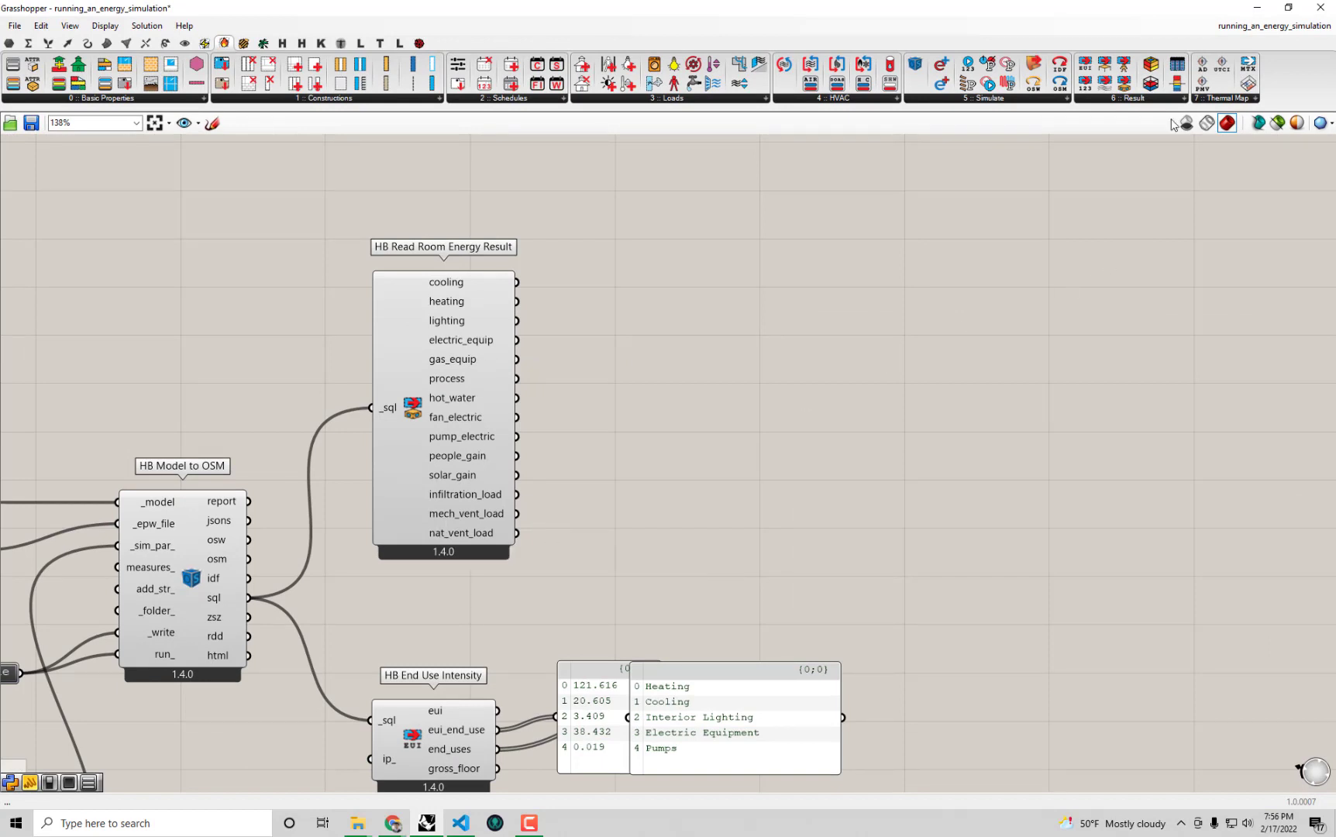
pyautogui.moveTo(1177, 84)
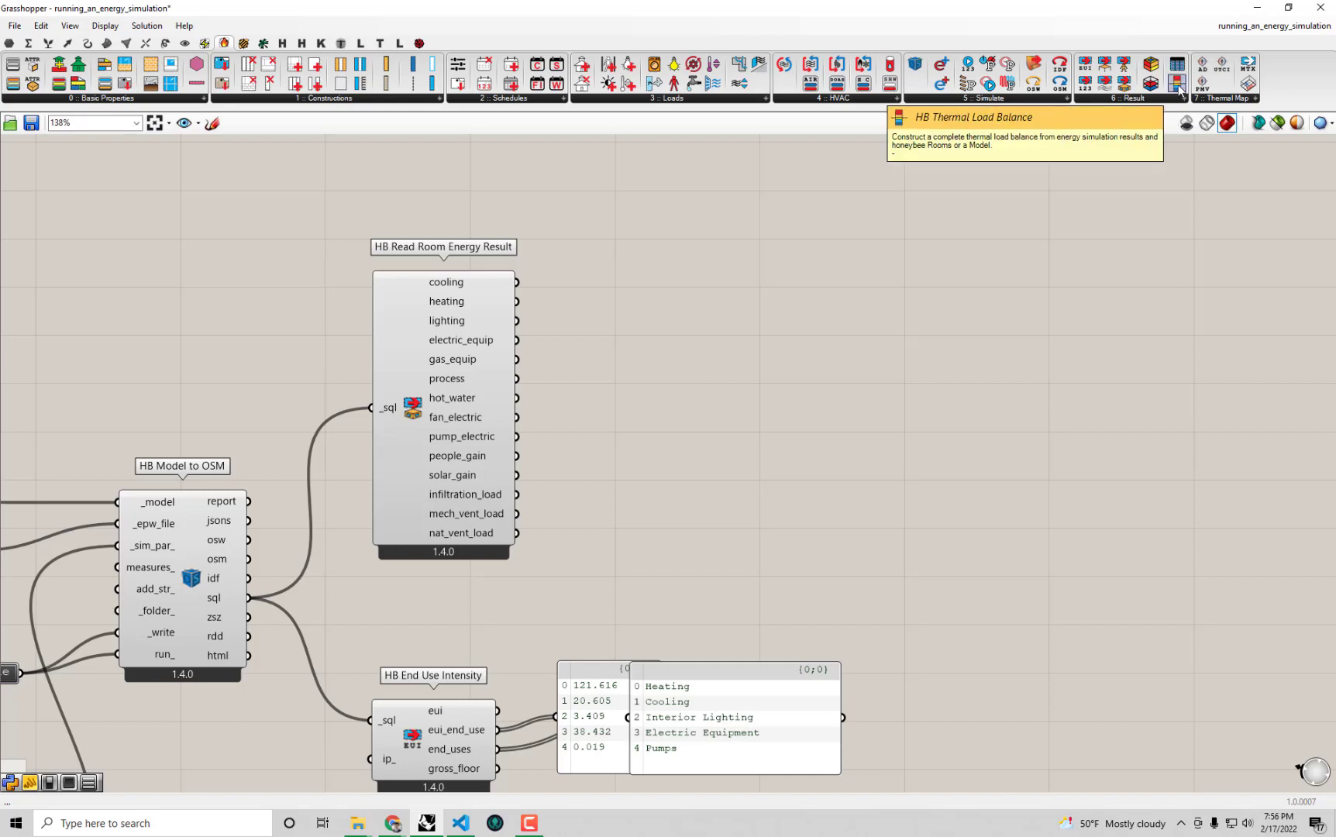
# - Place an HB Thermal Load Balance component beside HB Read Room Energy Result
pyautogui.click(1178, 82)
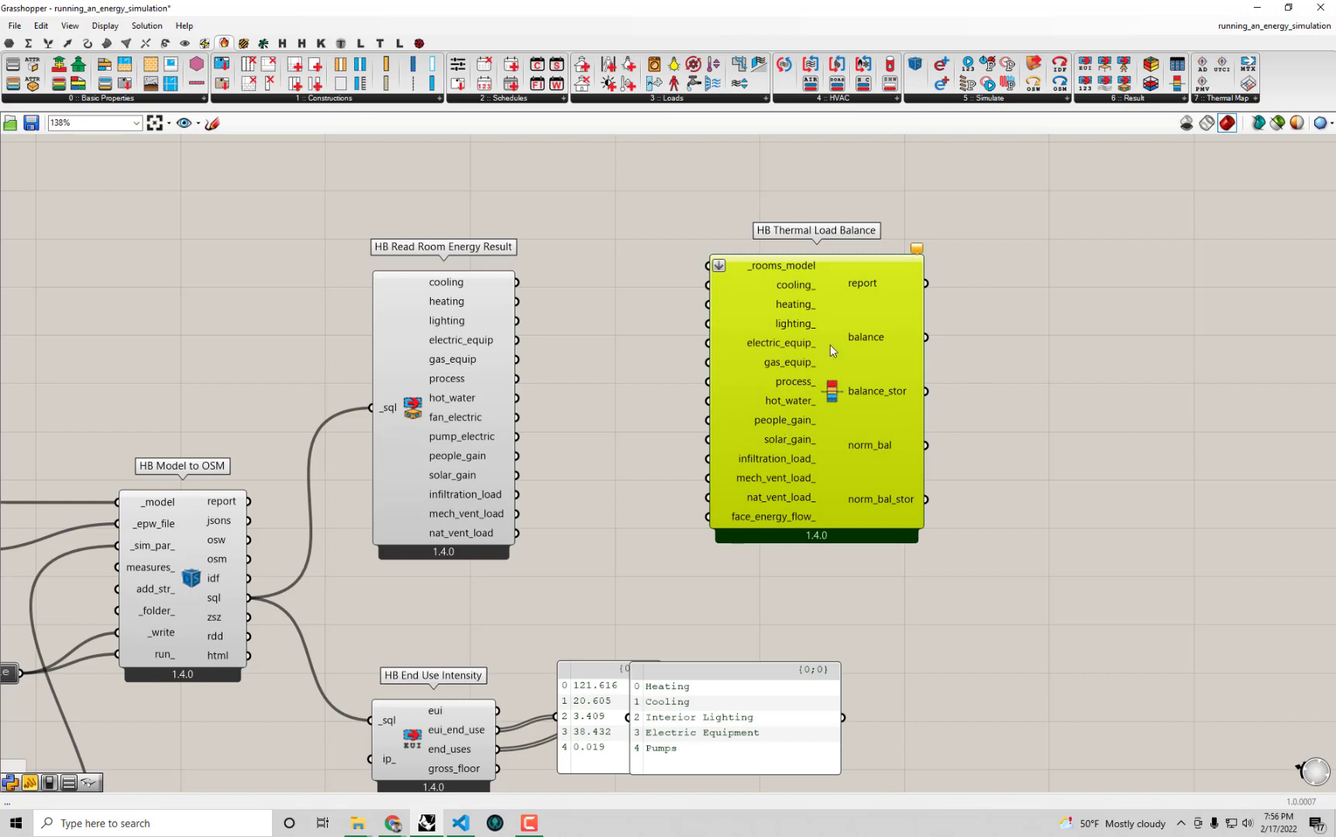
pyautogui.moveTo(837, 287)
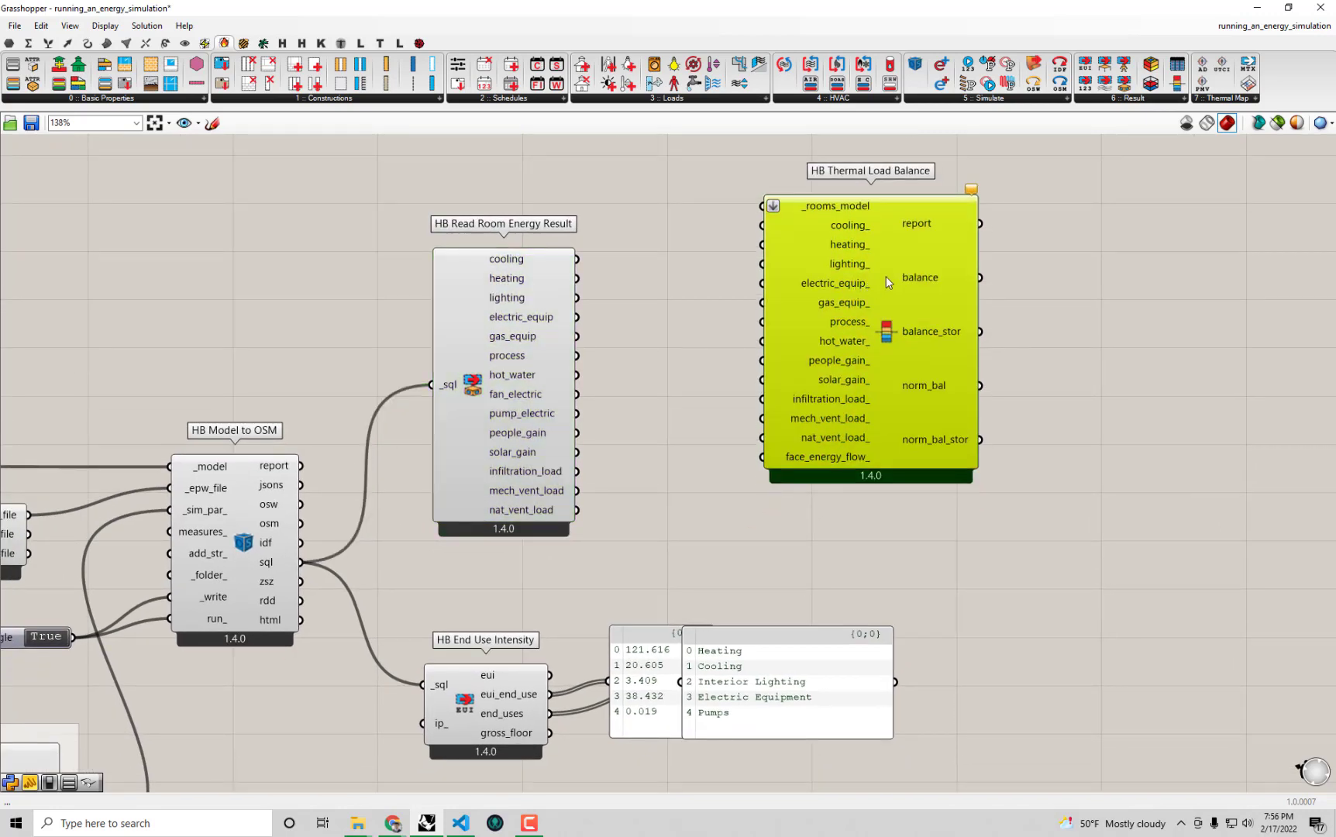
pyautogui.moveTo(941, 449)
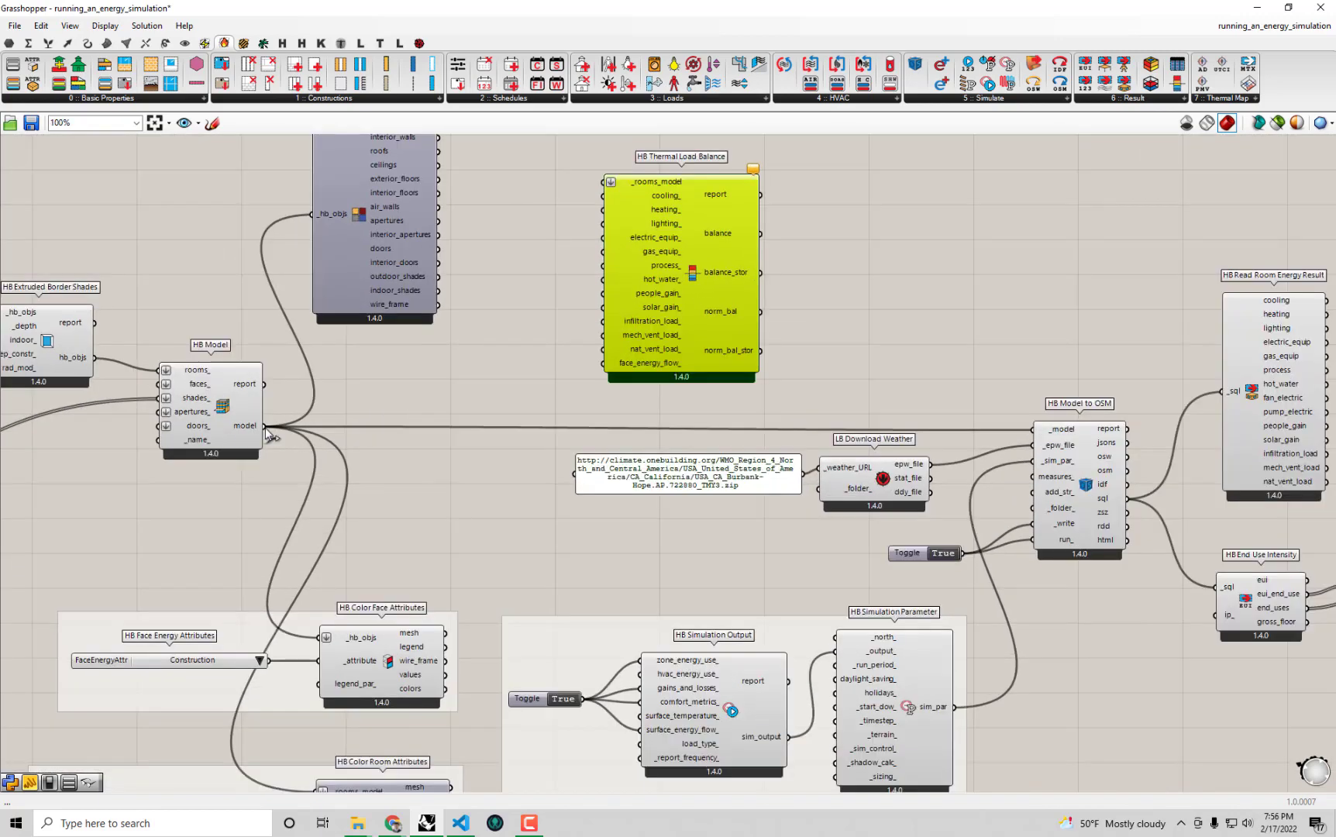
# - Wire the HB Model output into the load balance _rooms_model input
pyautogui.moveTo(278, 431); pyautogui.dragTo(613, 181)
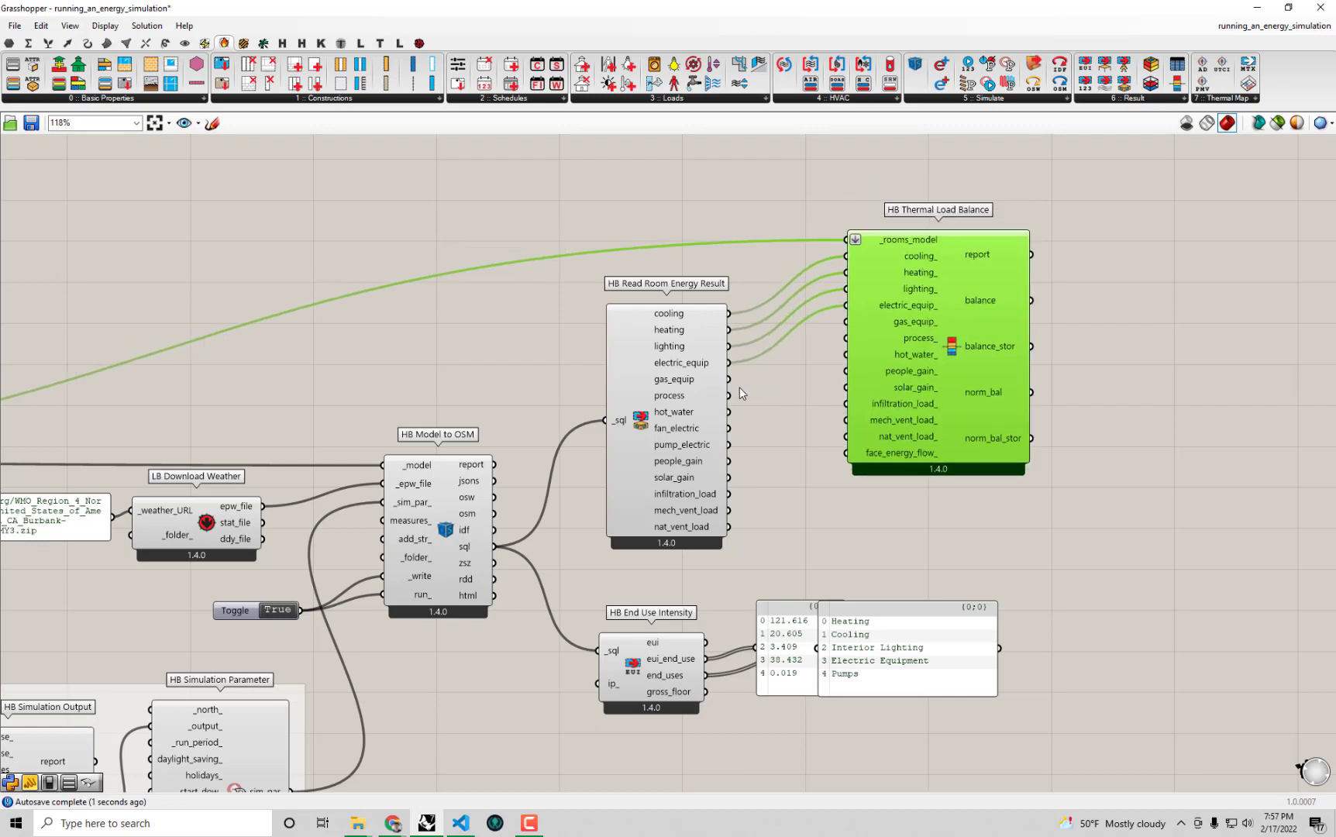
pyautogui.moveTo(710, 399)
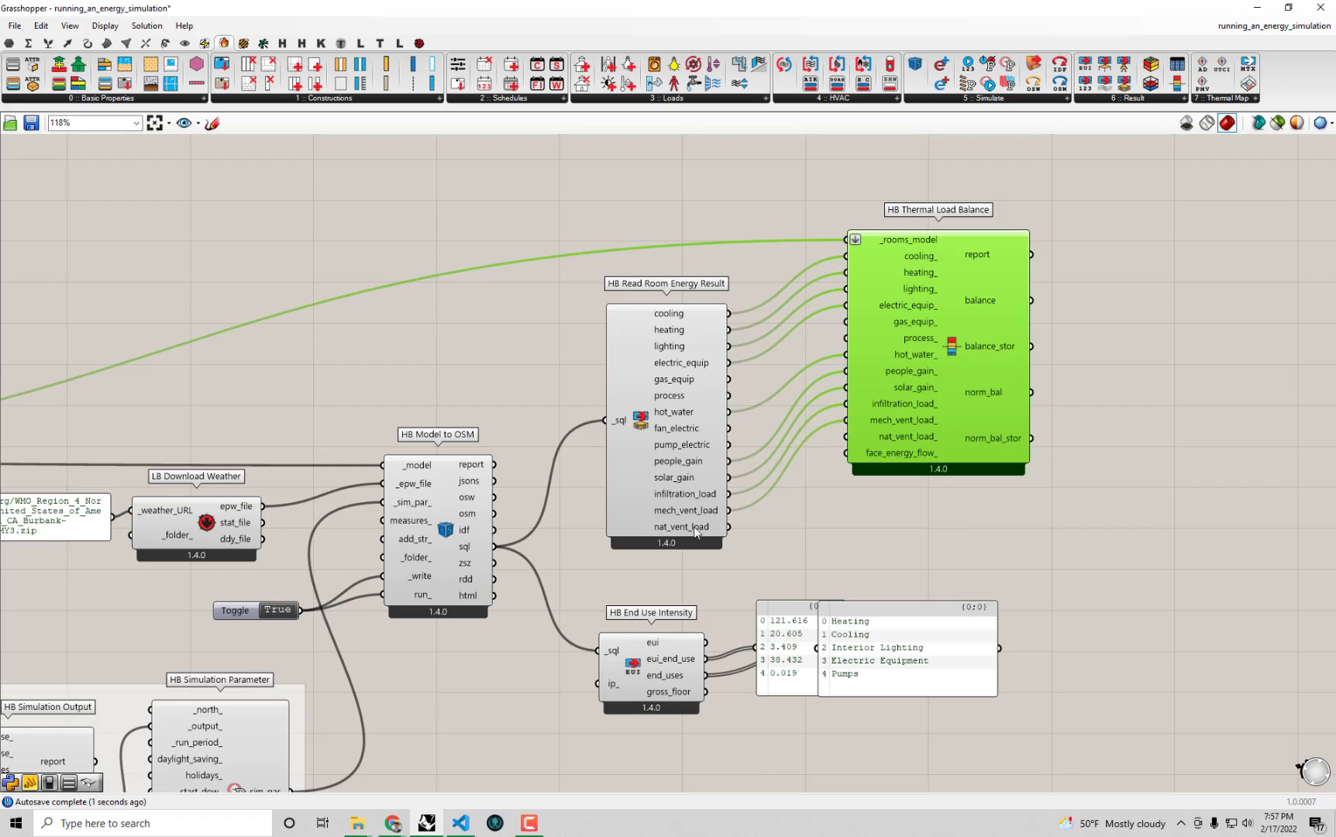
pyautogui.moveTo(696, 532)
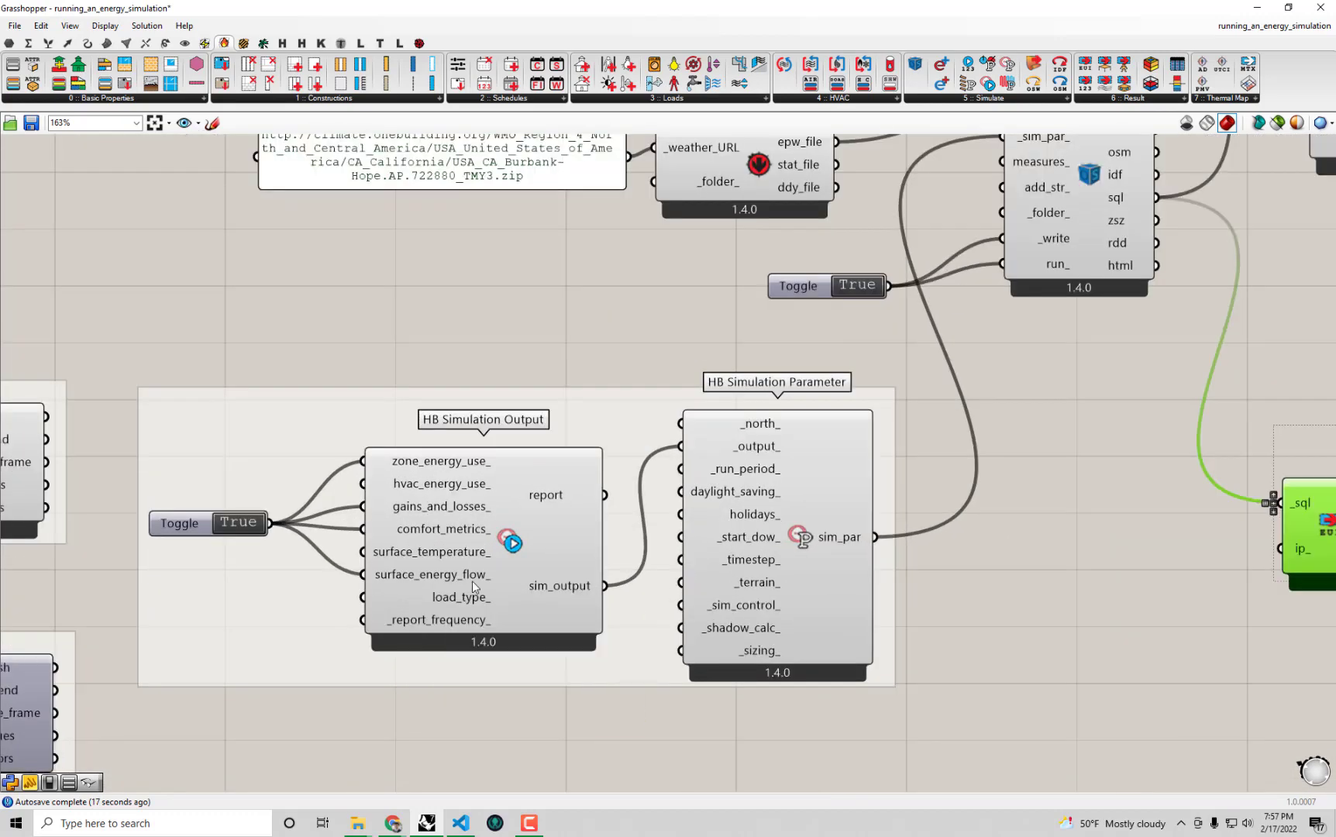
pyautogui.moveTo(364, 580)
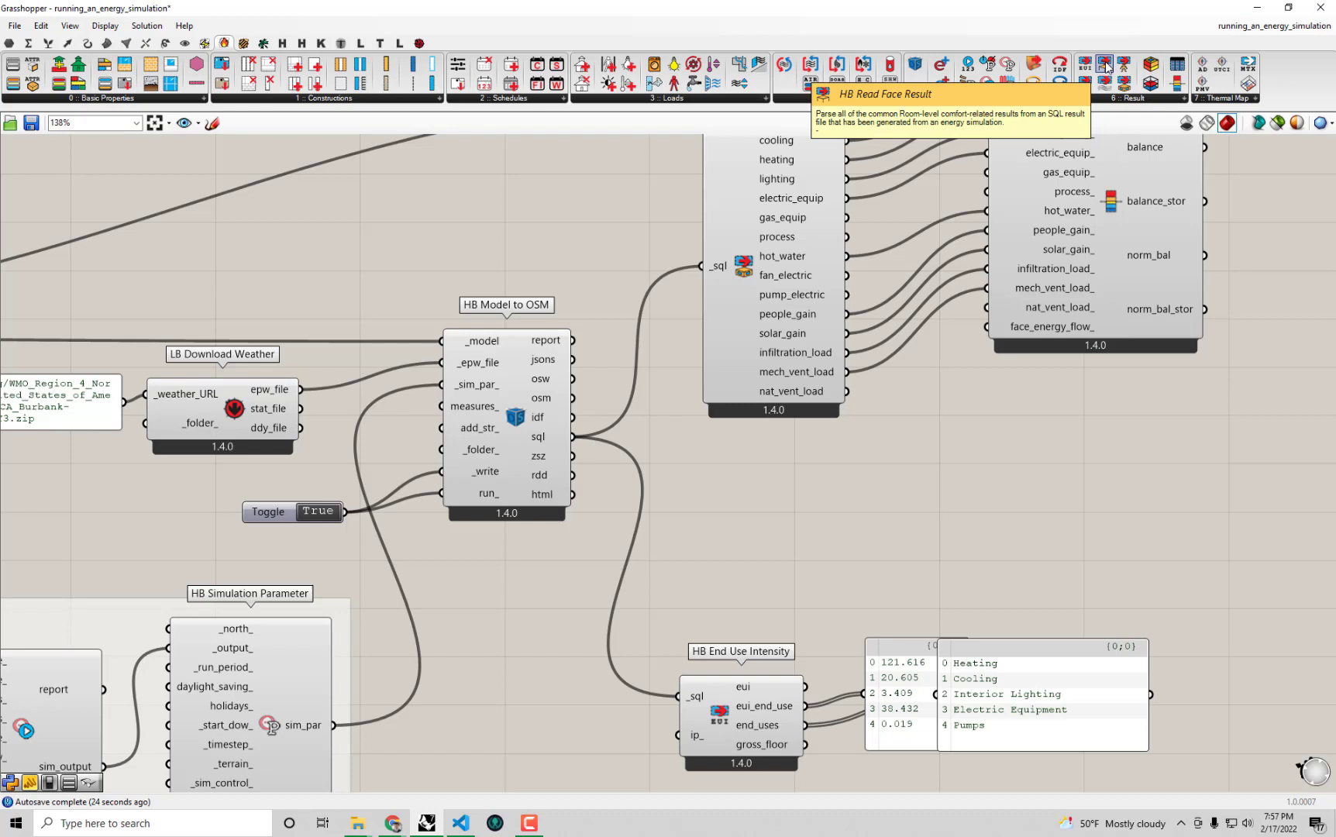
pyautogui.moveTo(820, 510)
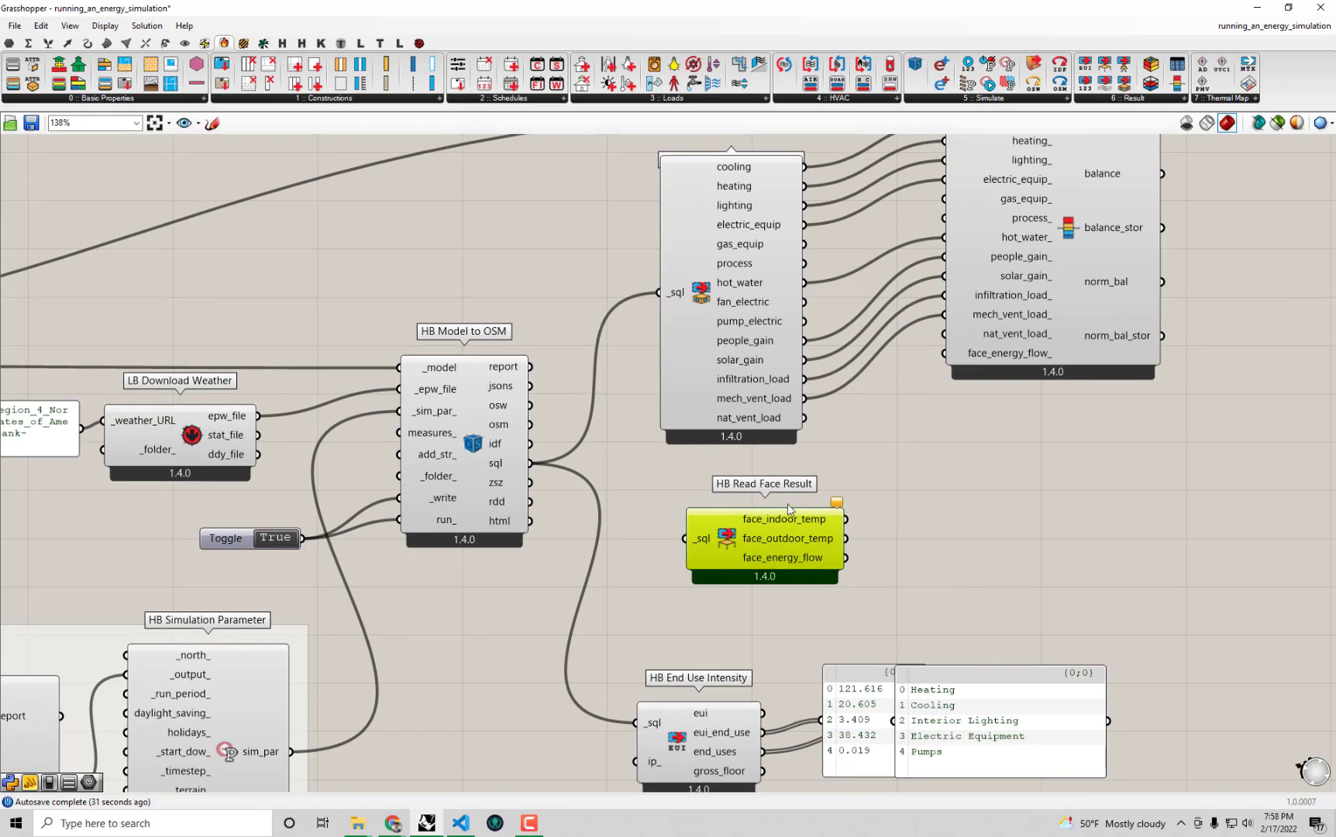
pyautogui.moveTo(606, 495)
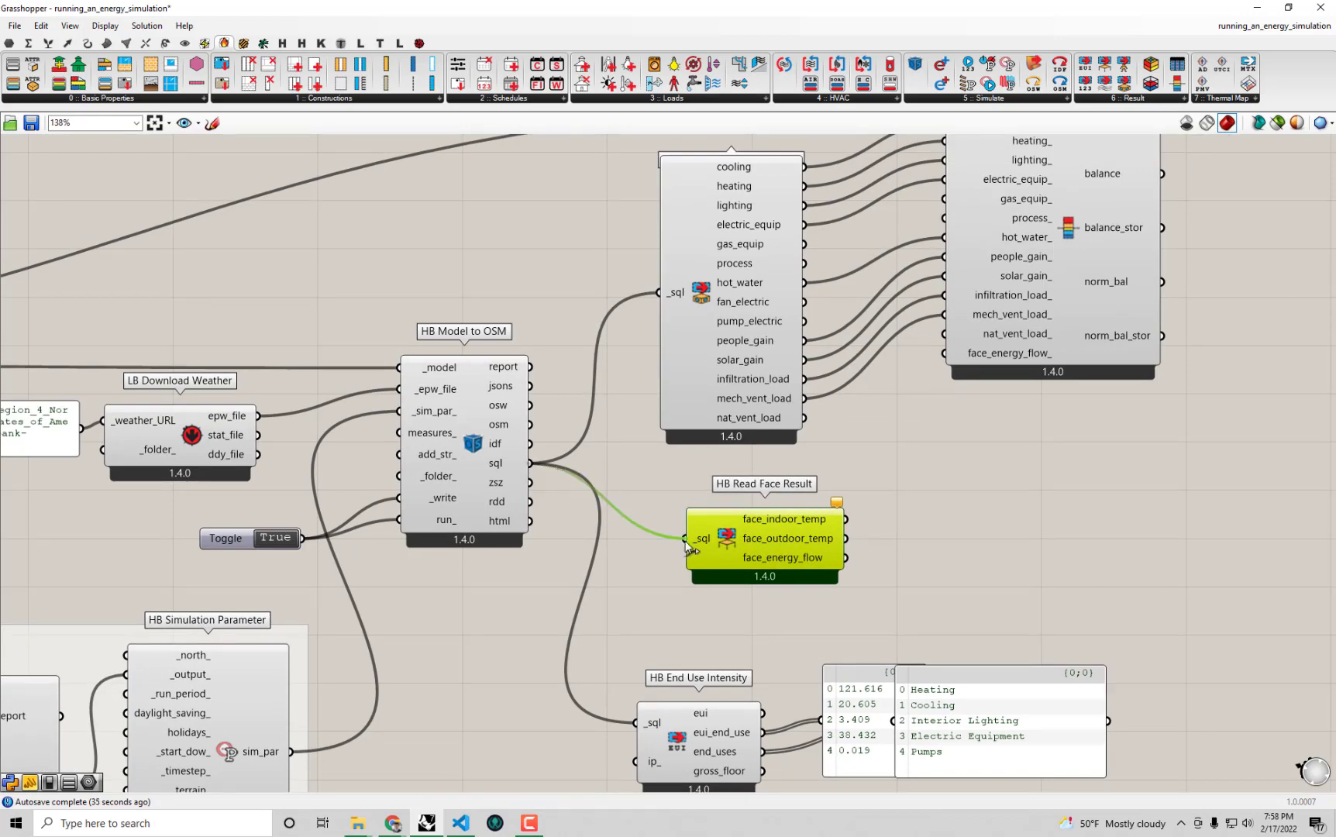
pyautogui.click(763, 538)
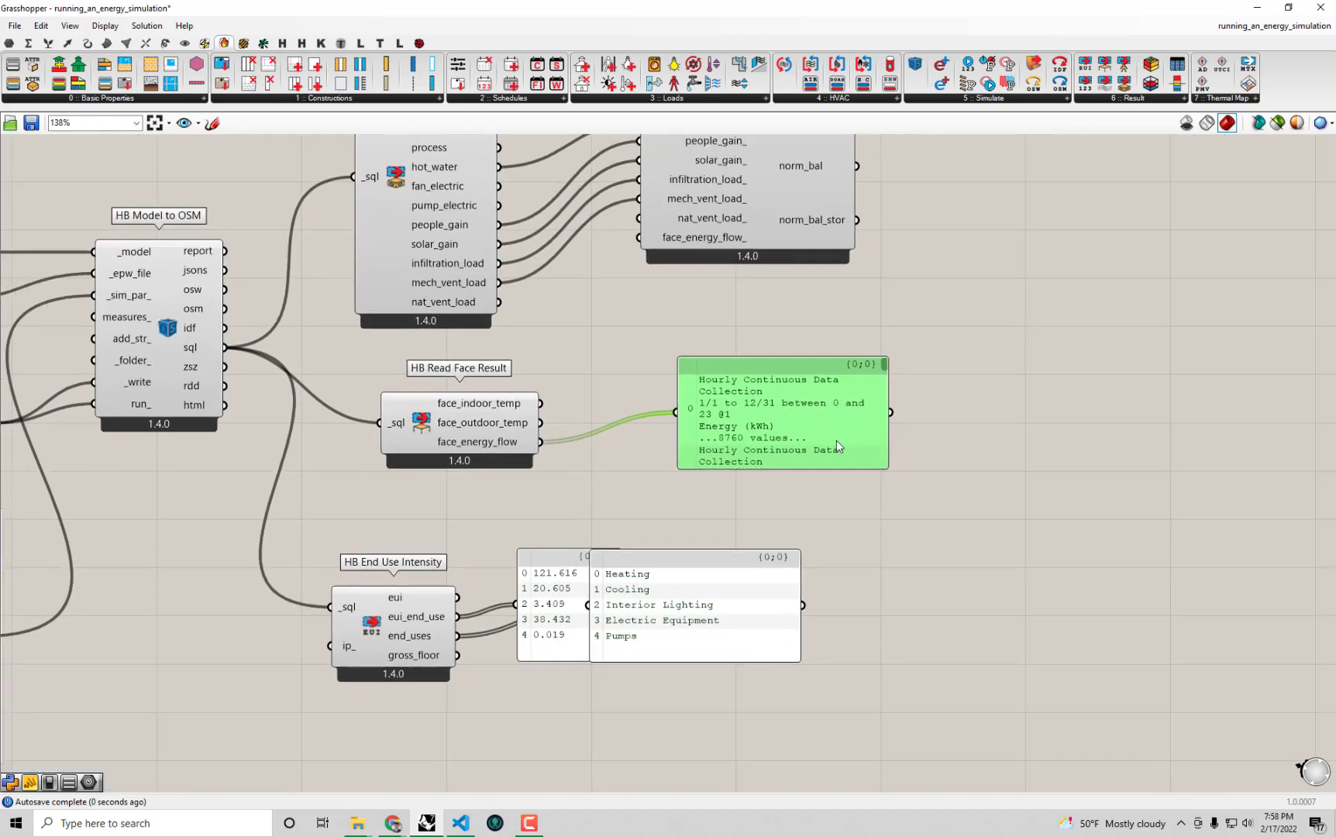
pyautogui.moveTo(887, 468); pyautogui.dragTo(1211, 560)
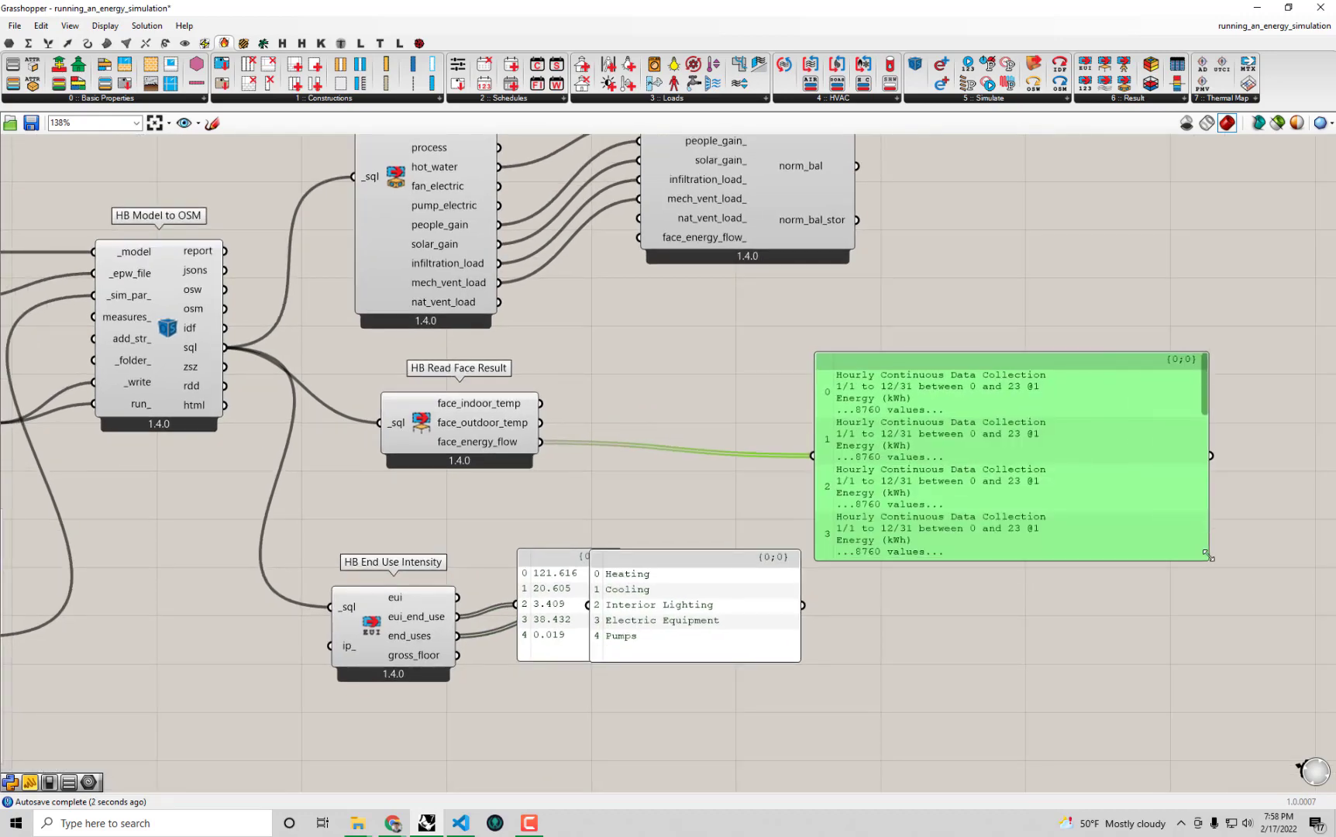
pyautogui.scroll(-3)
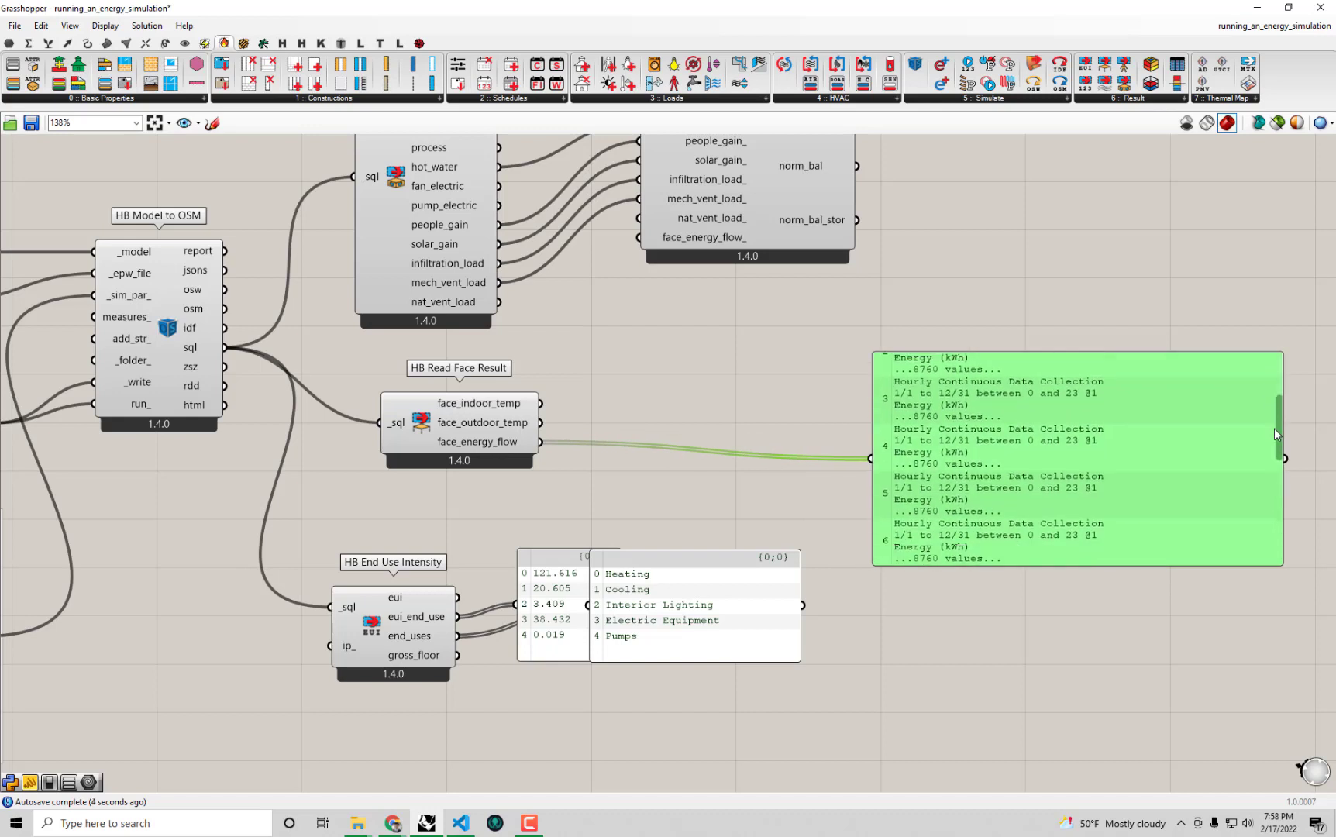
pyautogui.scroll(-3)
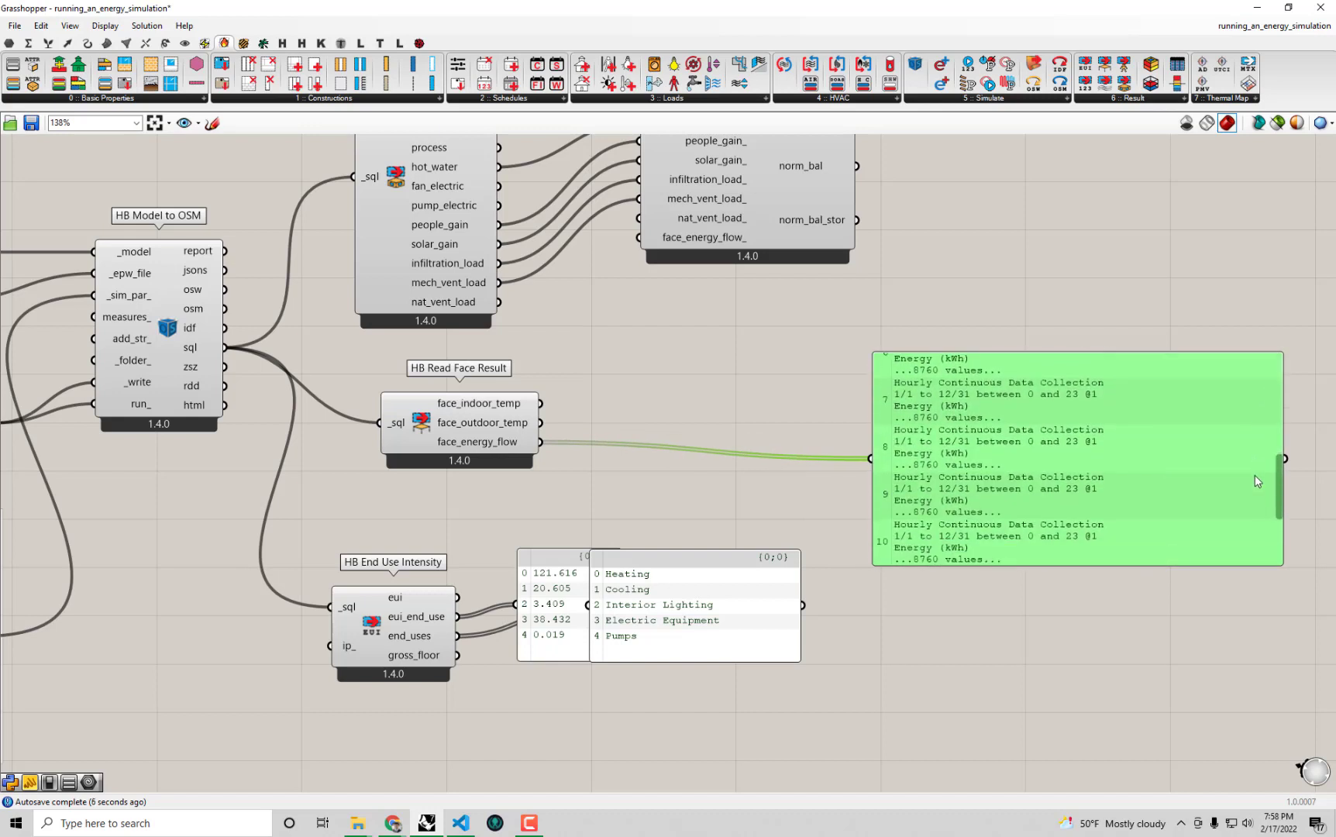
pyautogui.scroll(-3)
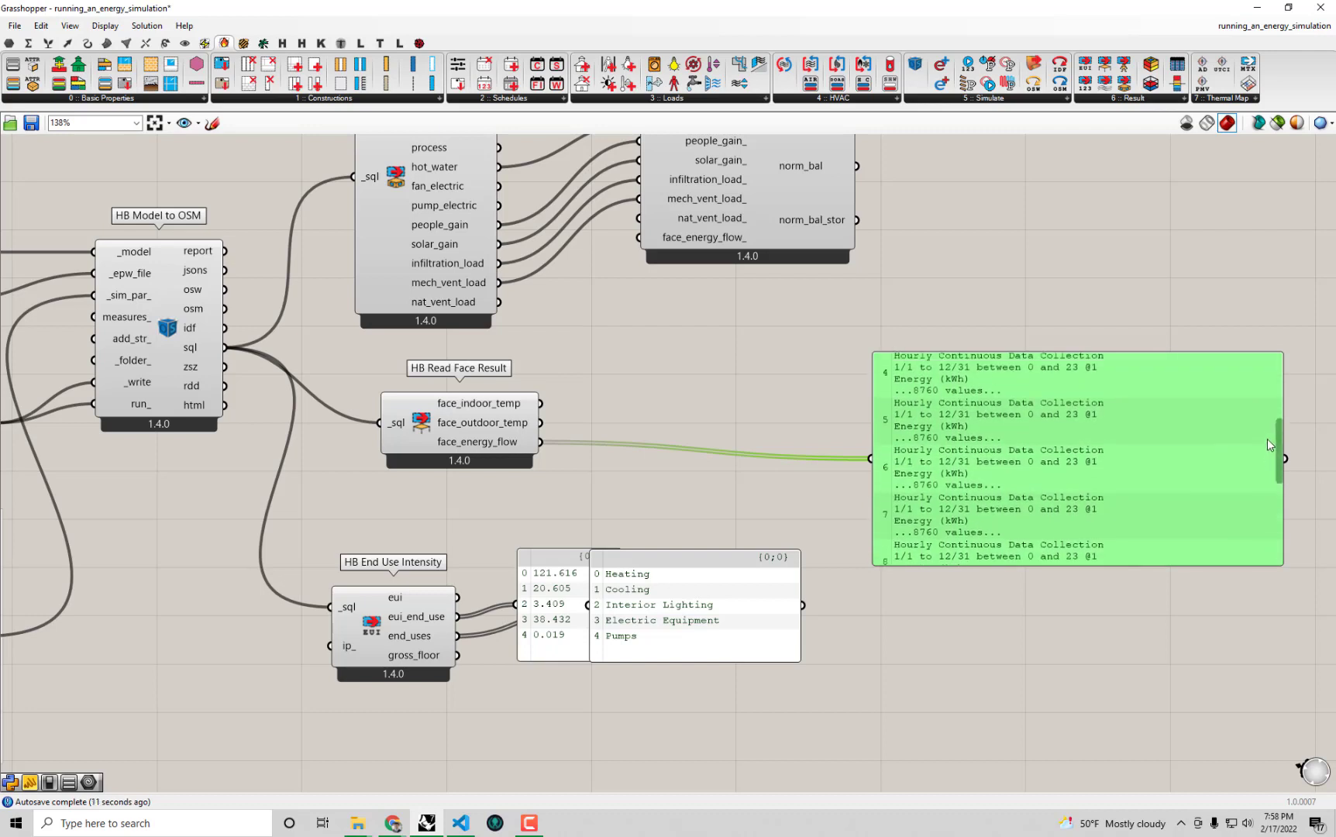
pyautogui.scroll(-3)
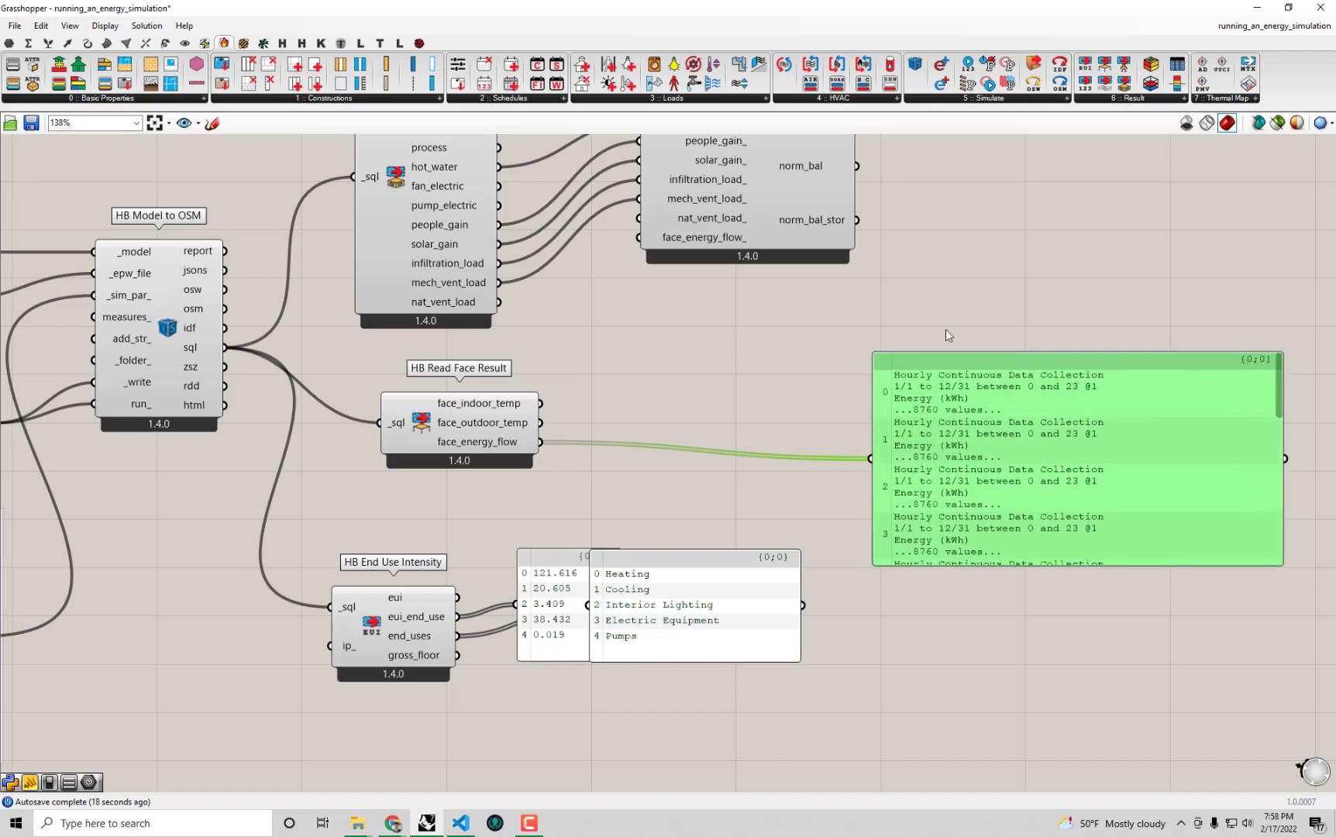
pyautogui.moveTo(1127, 459)
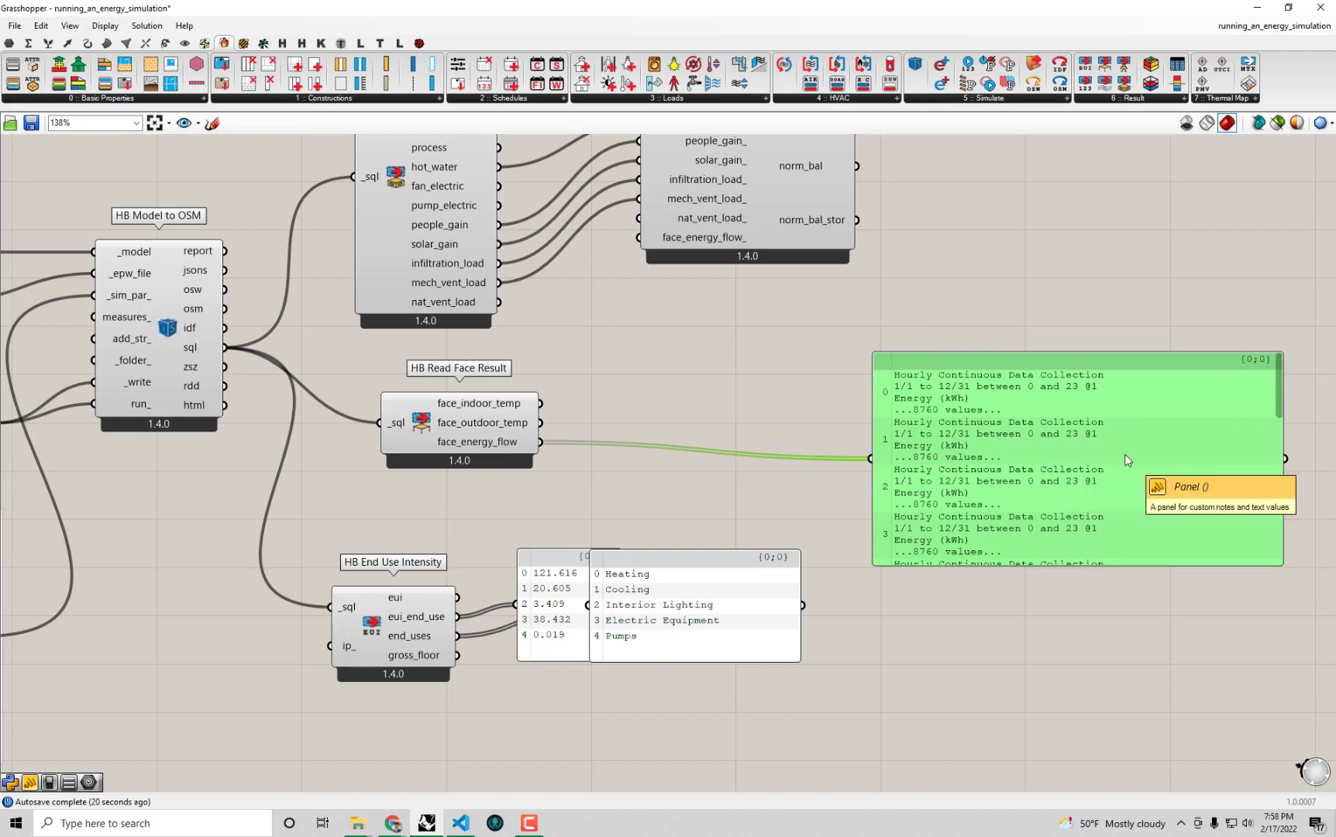
pyautogui.moveTo(1277, 398)
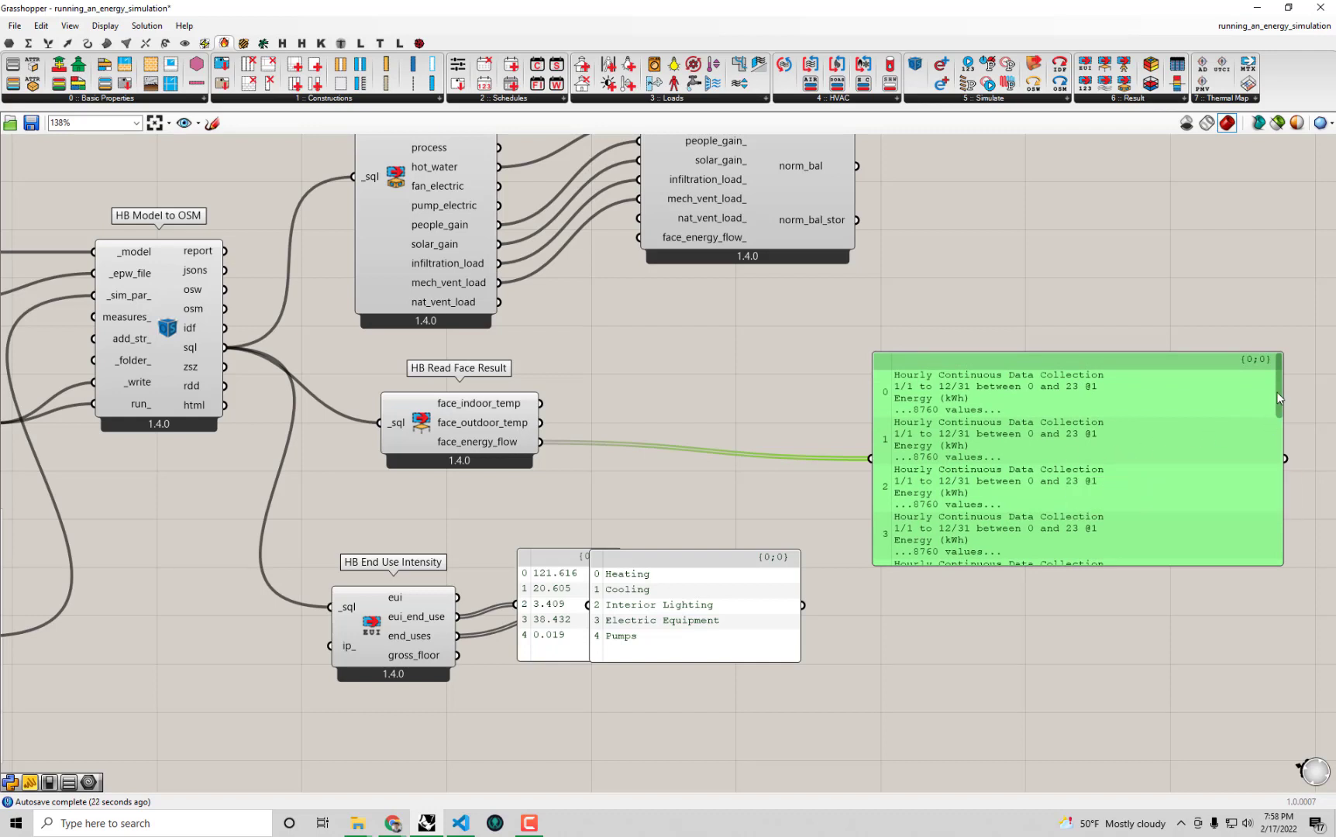
pyautogui.scroll(-3)
pyautogui.write('p')
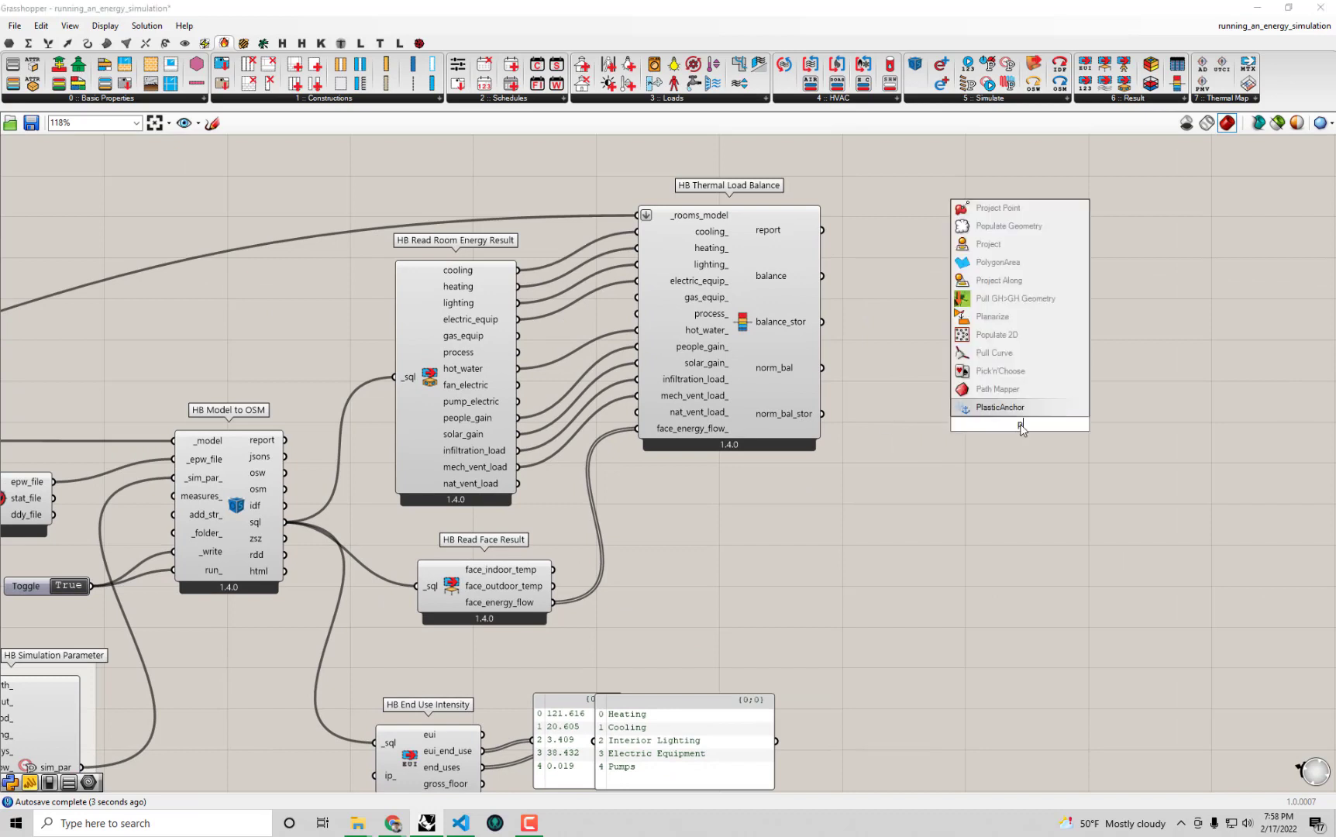
# - Feed the balance output into a new enlarged panel listing its hourly data collections
pyautogui.click(1018, 424)
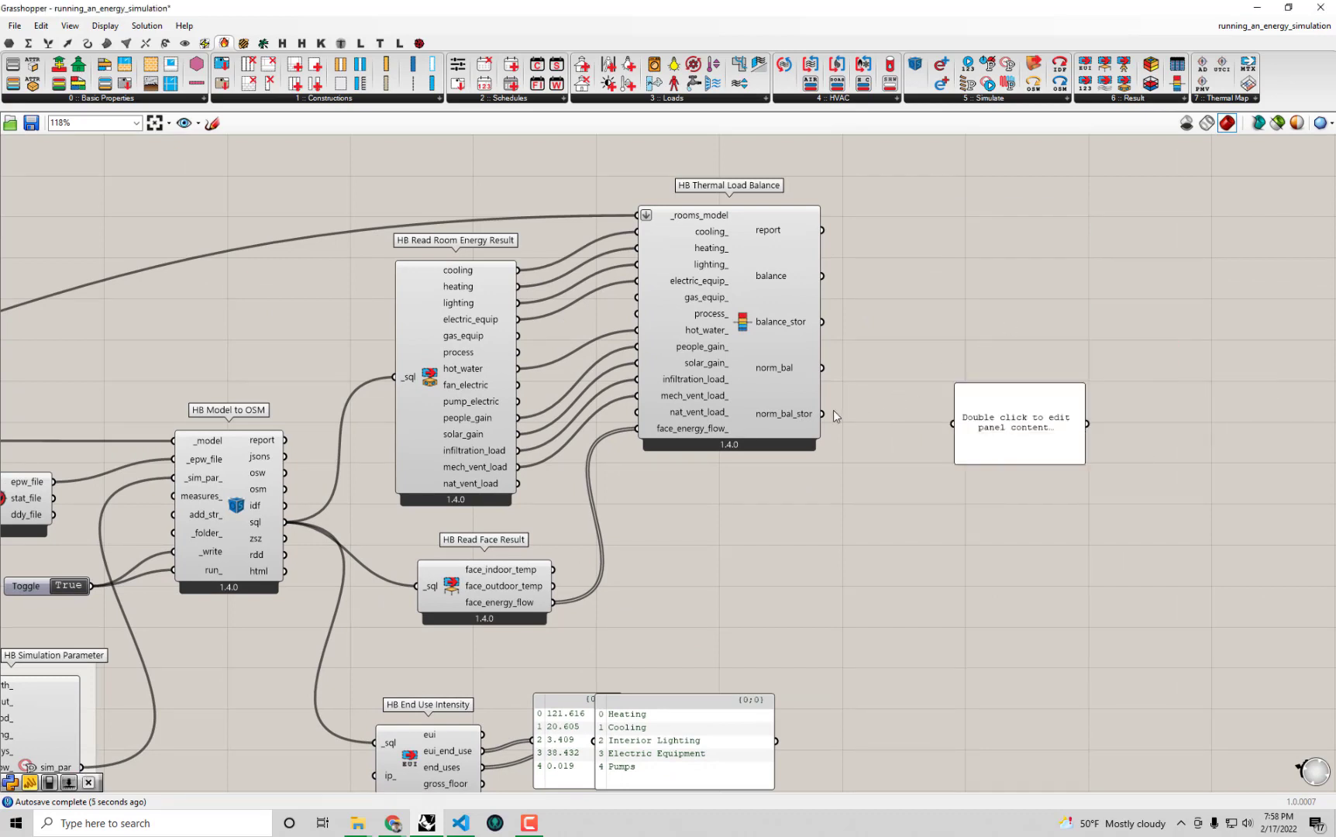
pyautogui.moveTo(820, 276); pyautogui.dragTo(955, 423)
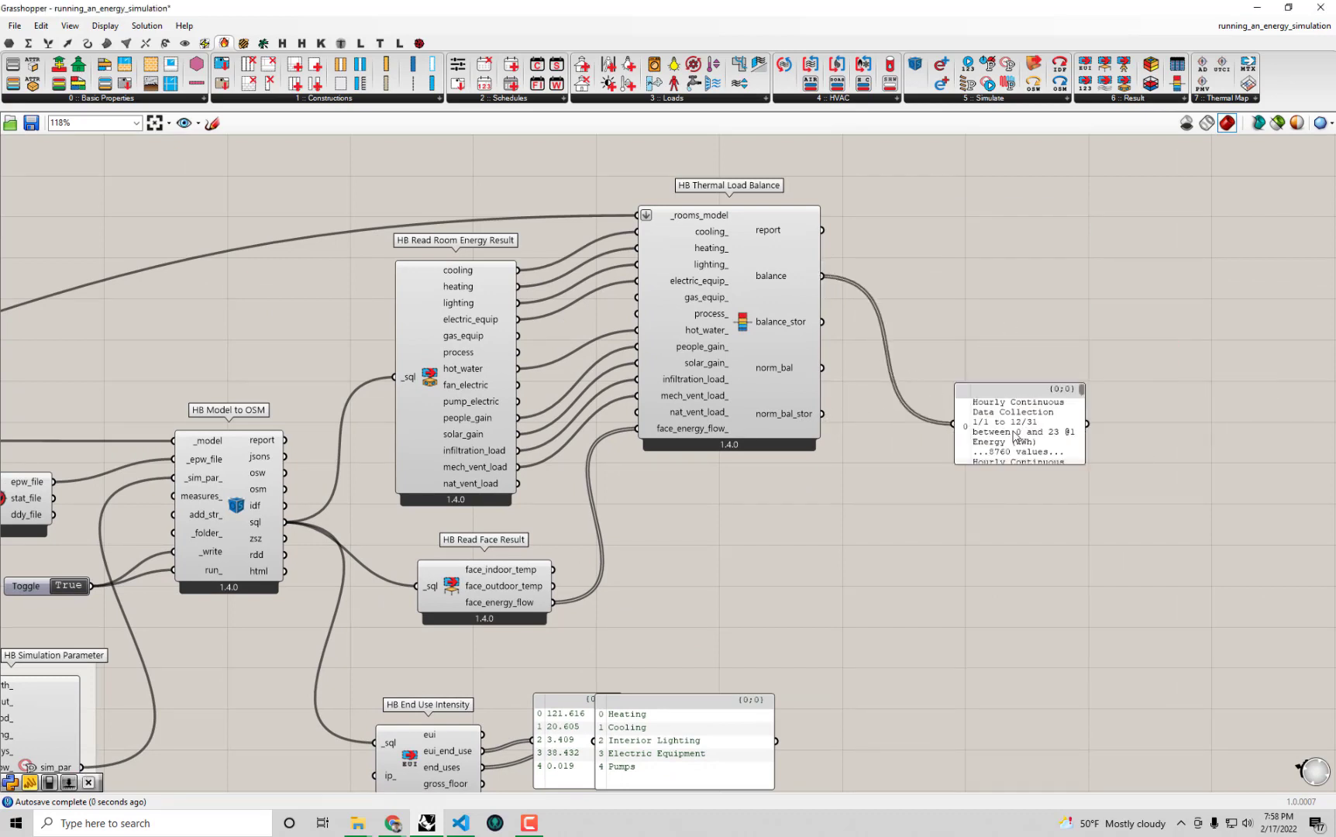
pyautogui.moveTo(1020, 423); pyautogui.dragTo(973, 341)
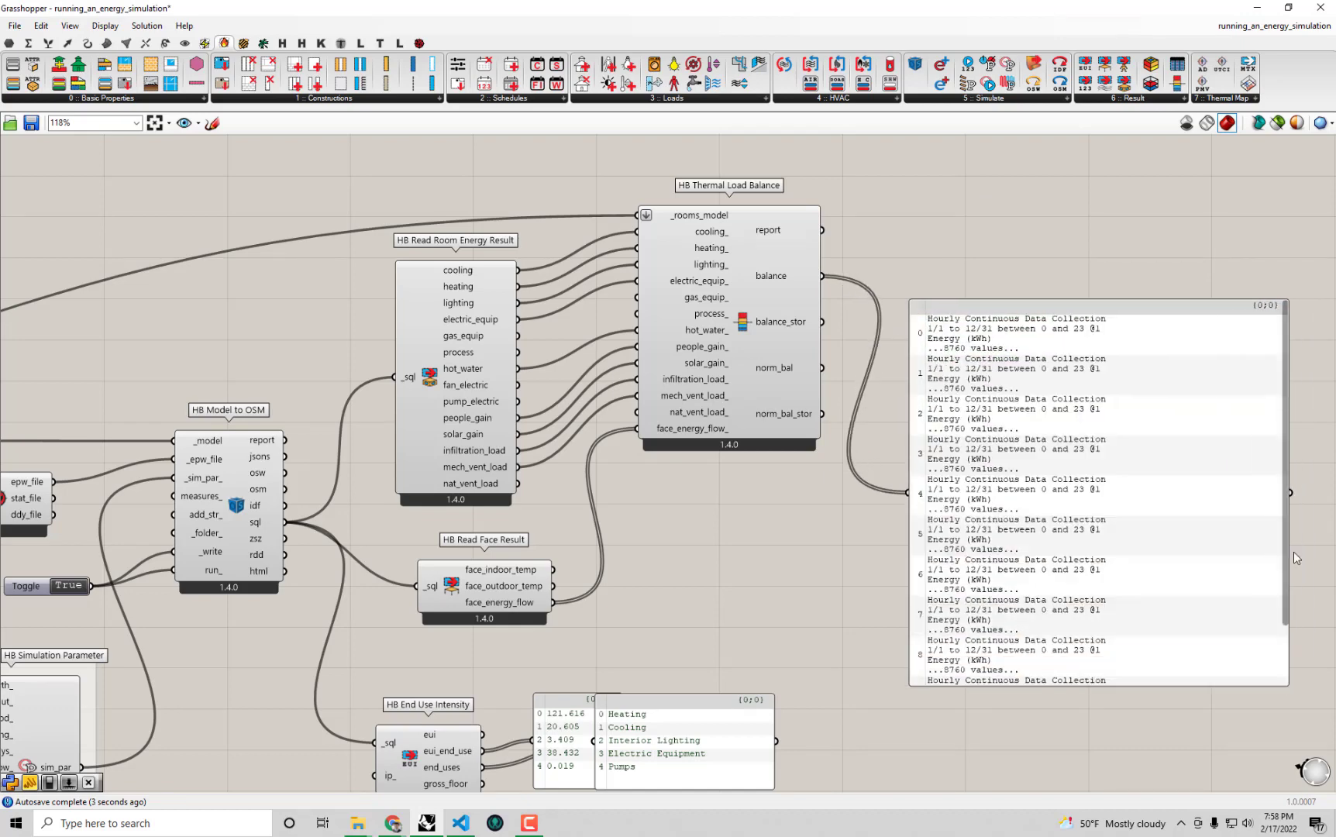
pyautogui.scroll(-3)
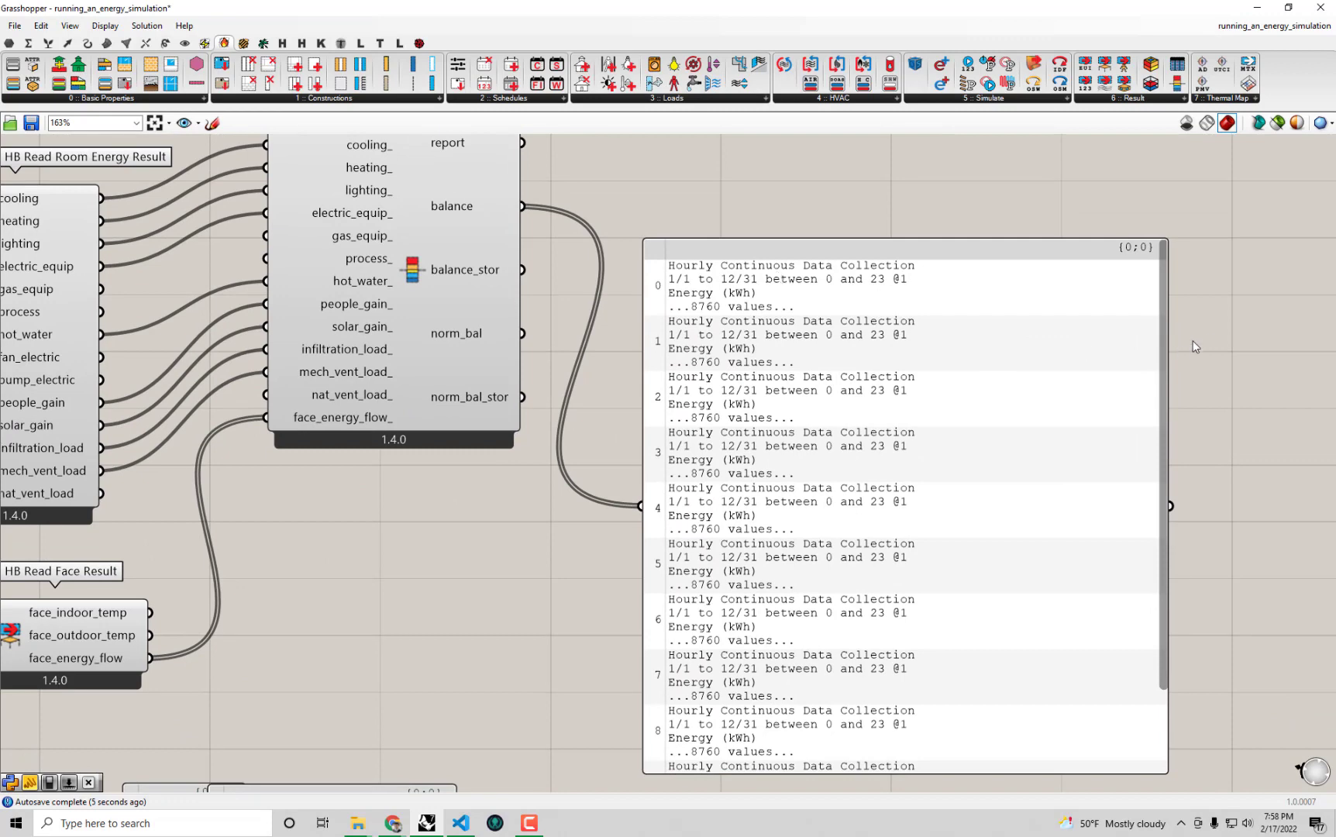
pyautogui.scroll(-3)
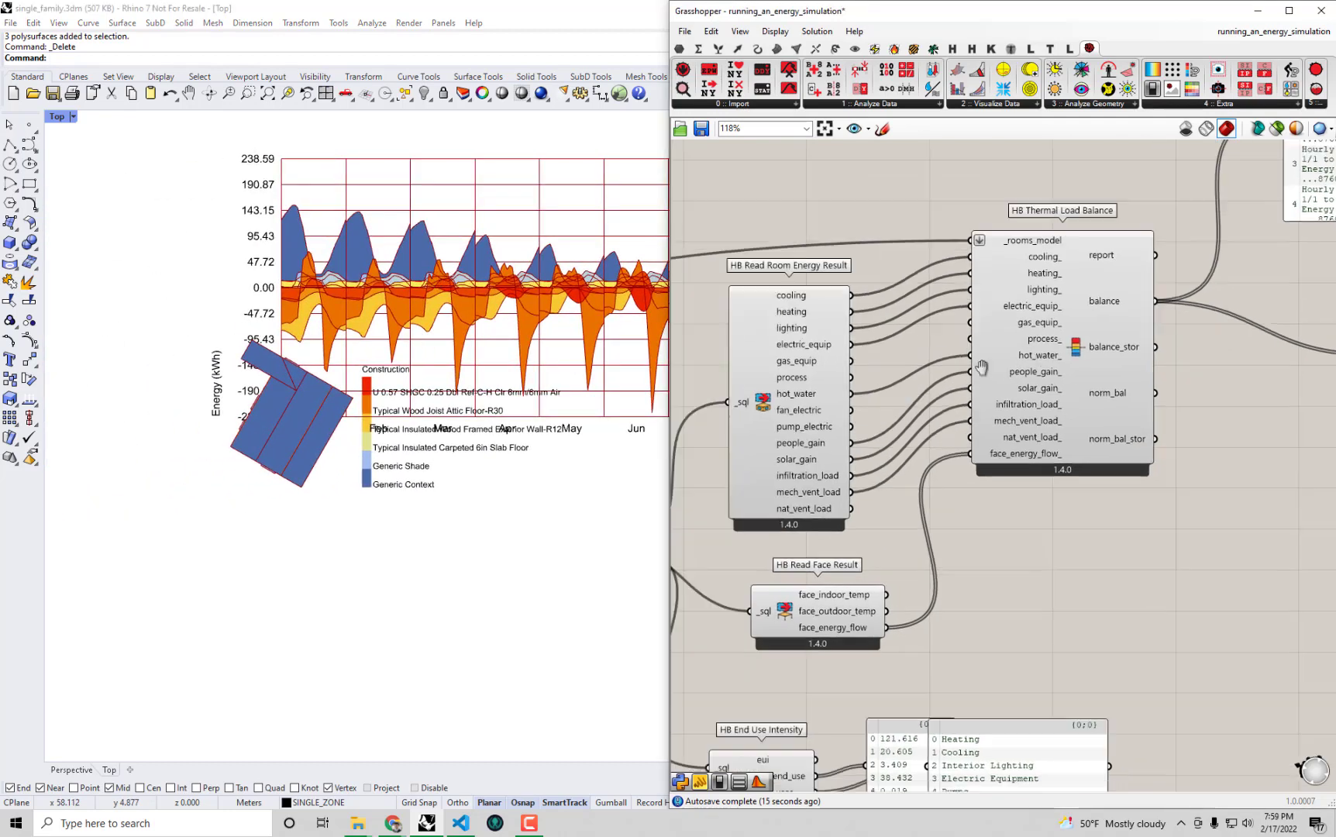
# - Add an LB Monthly Chart taking the thermal load balance output as its data
pyautogui.scroll(-3)
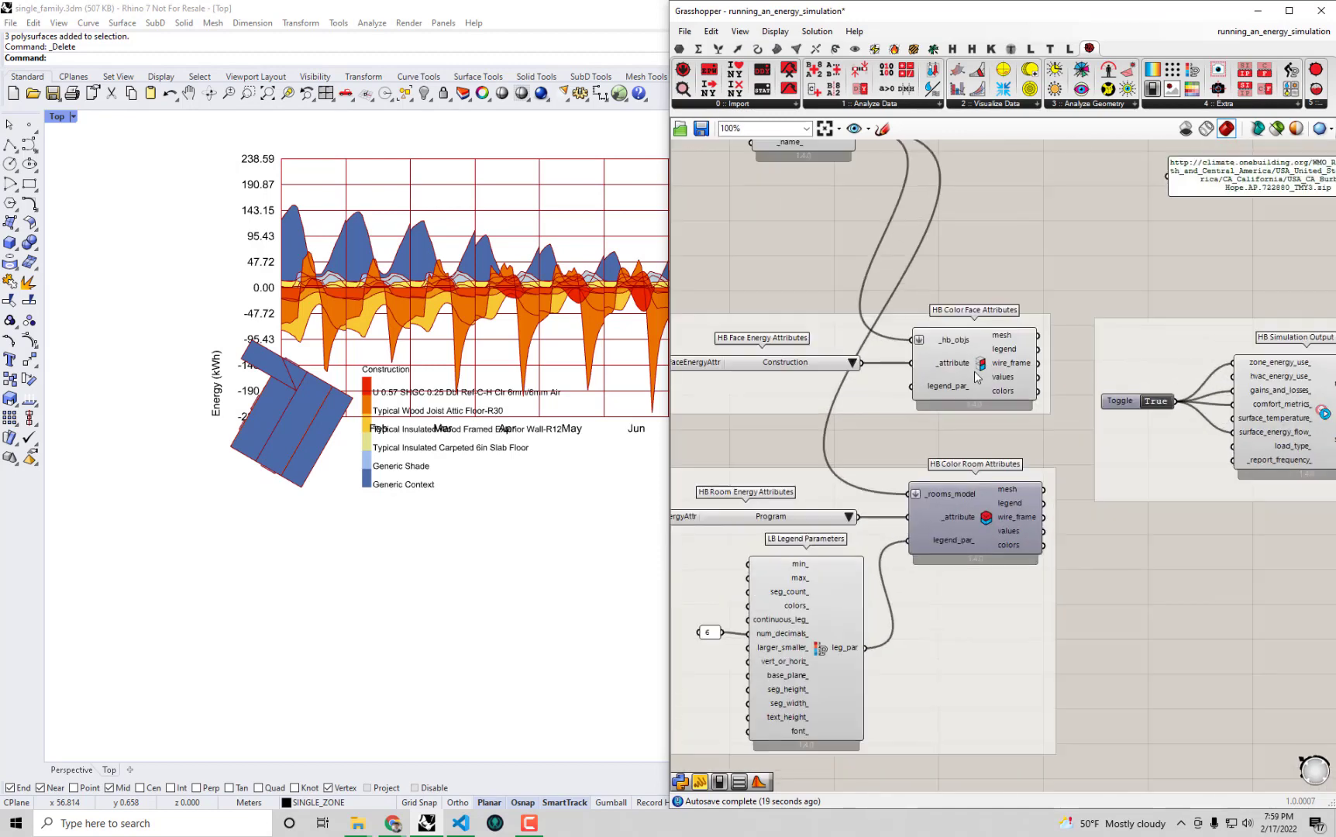
pyautogui.rightClick(980, 363)
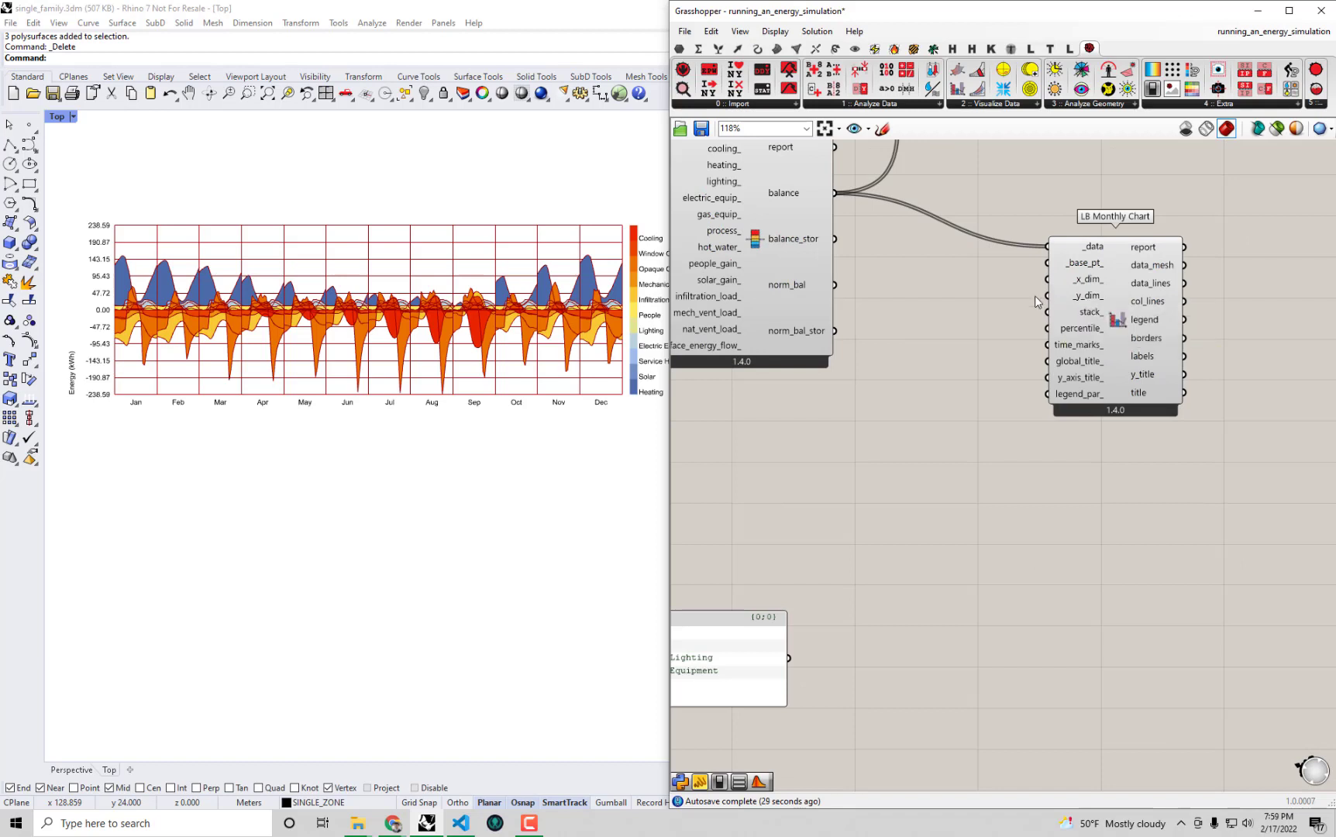
# - Drive the Monthly Chart stack_ input with a Boolean Toggle set to True
pyautogui.scroll(-3)
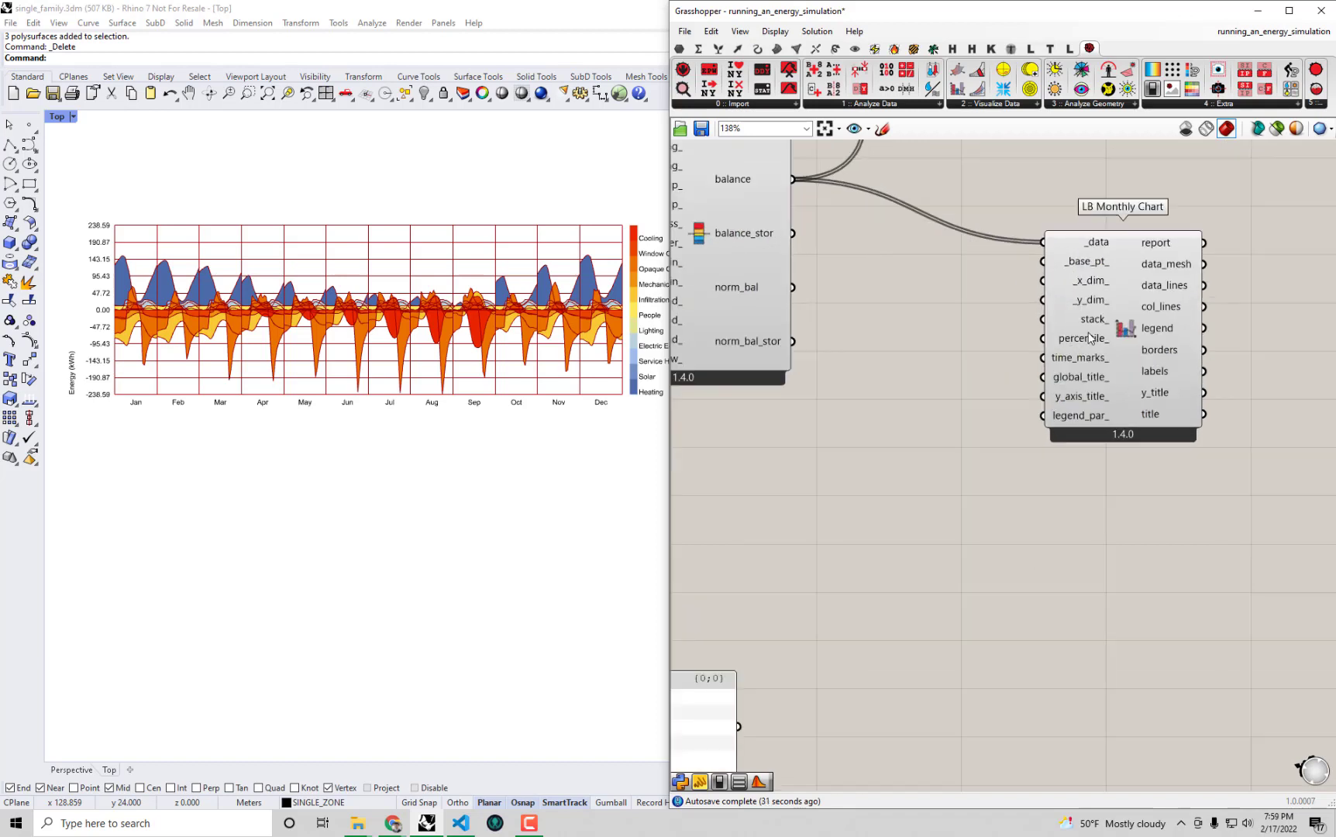
pyautogui.moveTo(1092, 319)
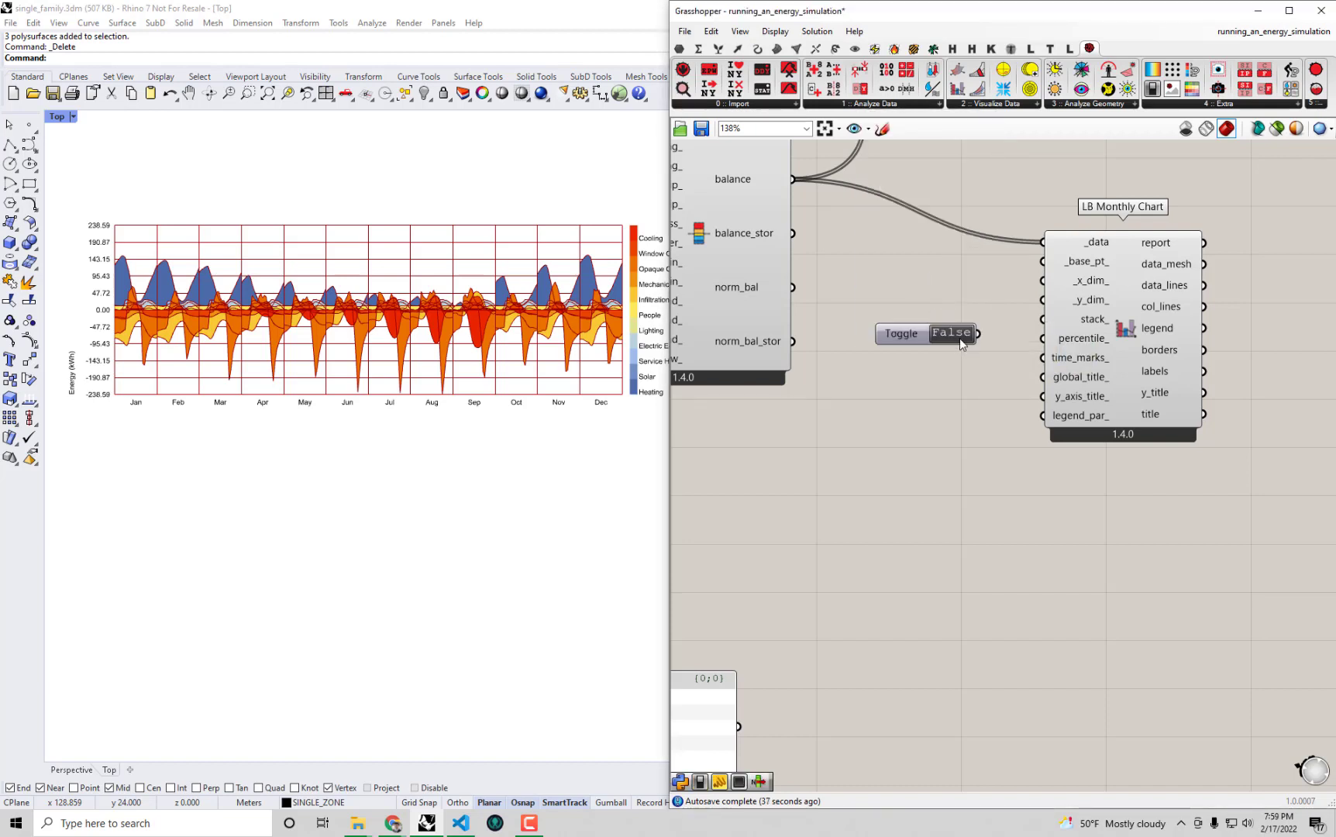
pyautogui.click(924, 333)
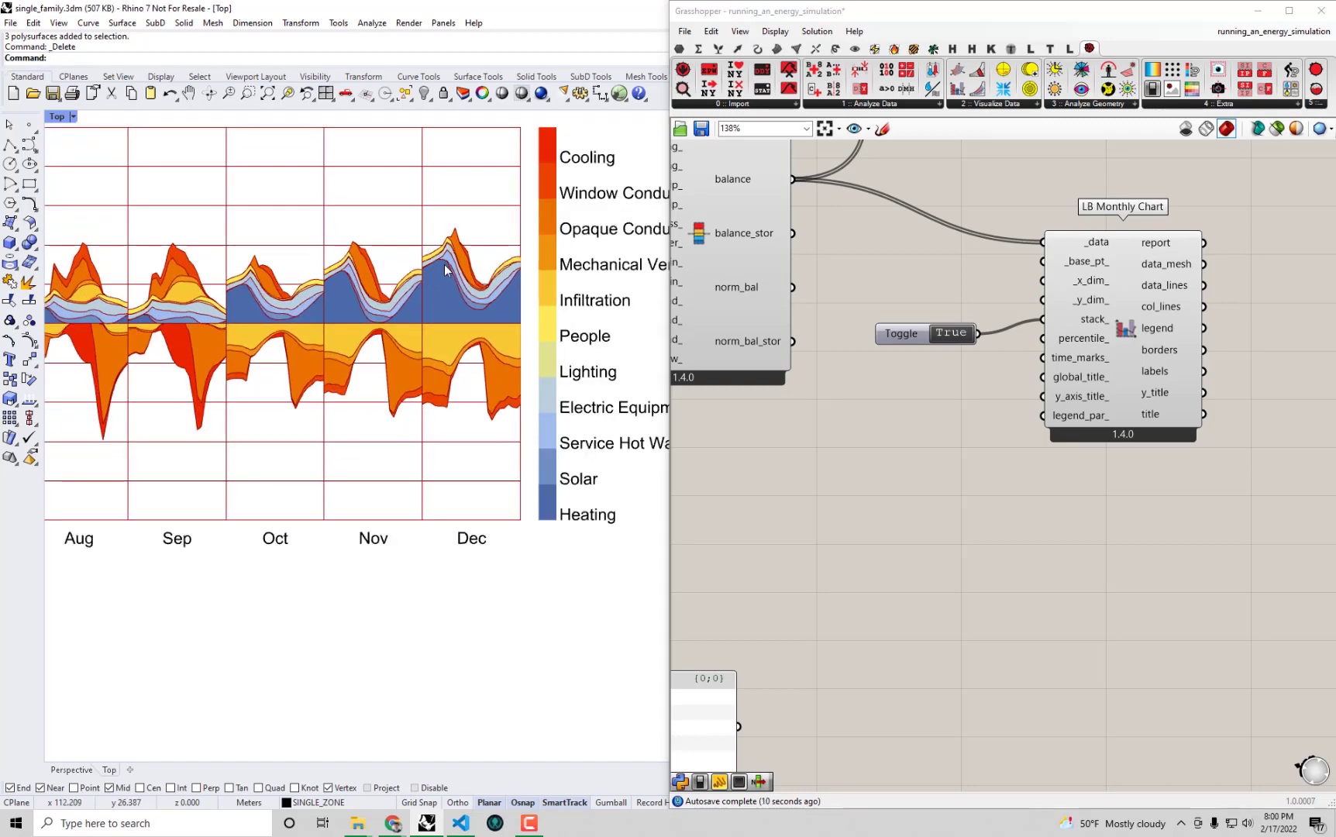
pyautogui.moveTo(524, 279)
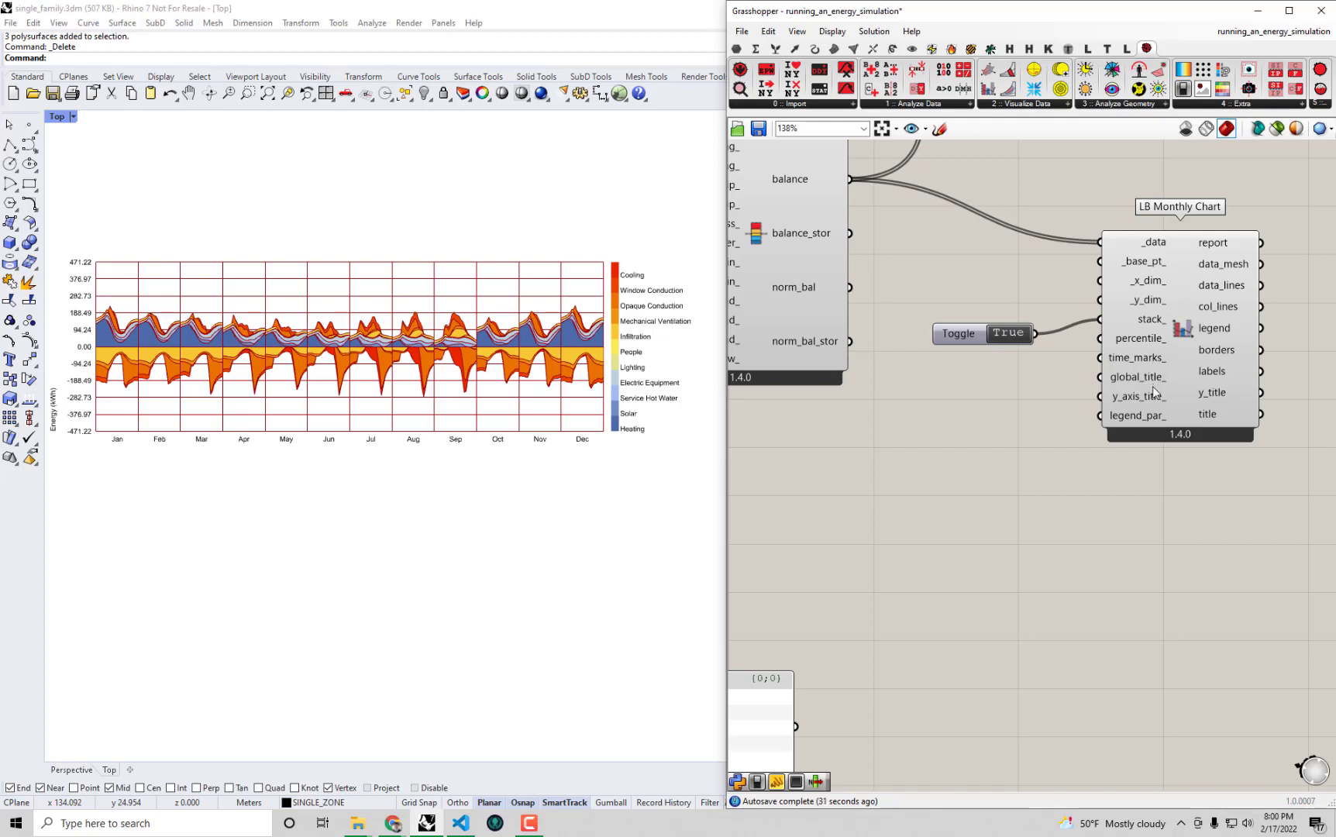
pyautogui.moveTo(1204, 167)
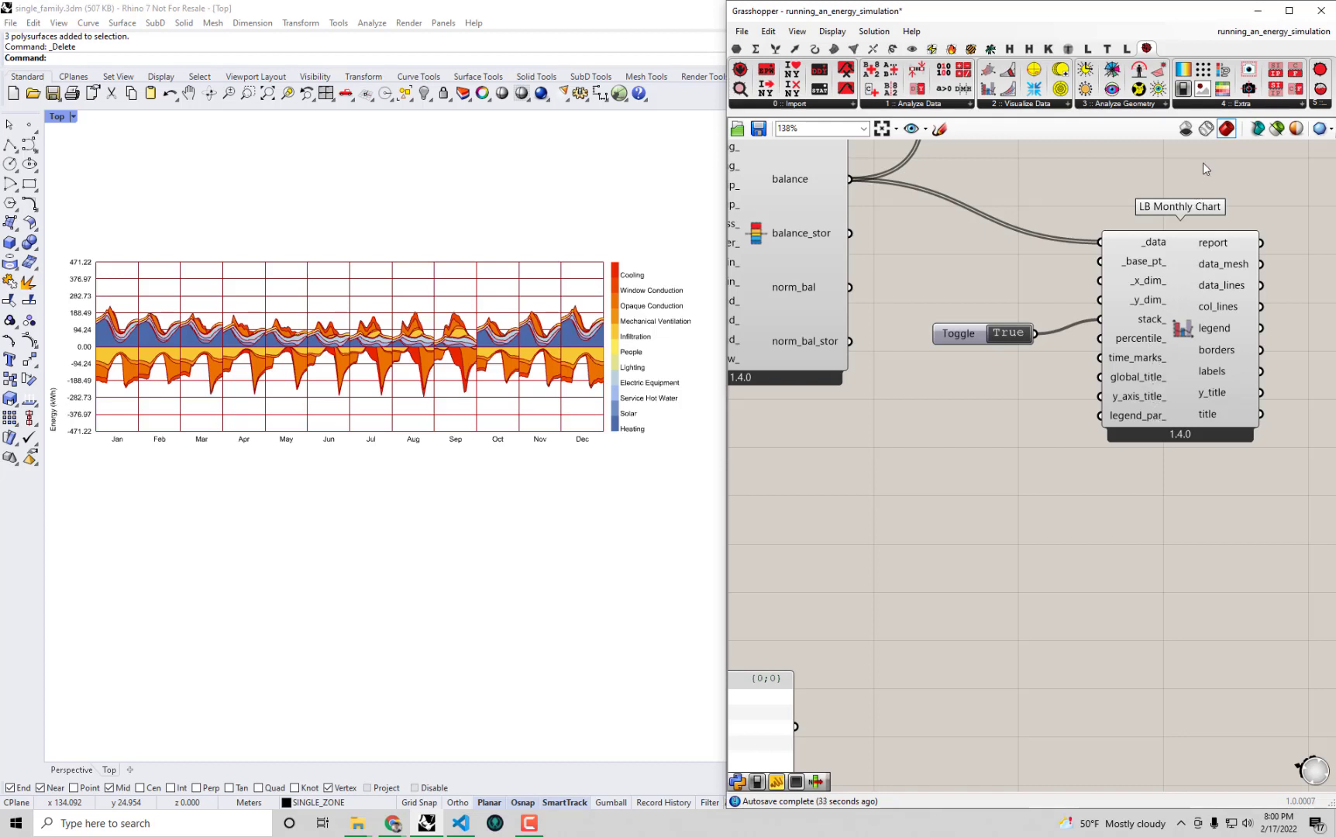
pyautogui.moveTo(1222, 69)
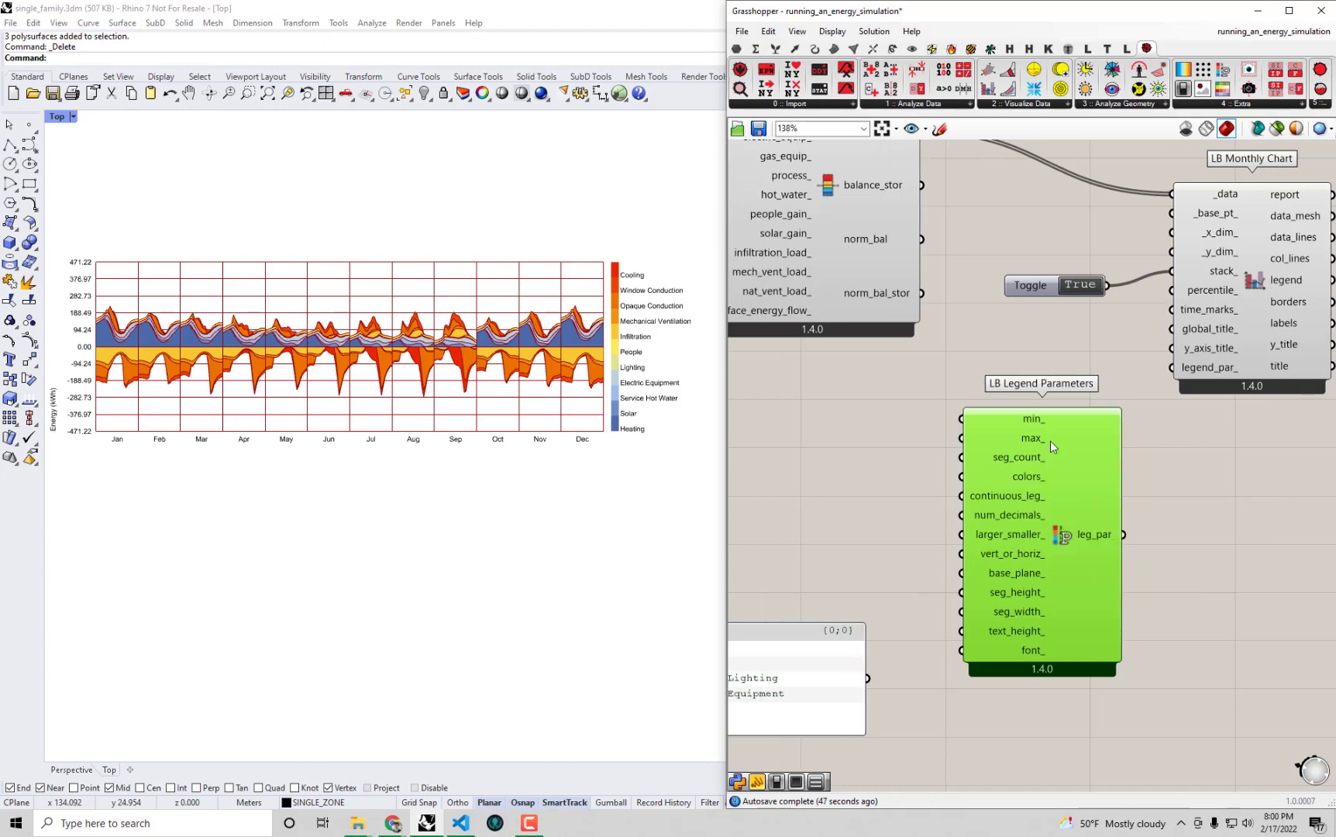
pyautogui.moveTo(1181, 70)
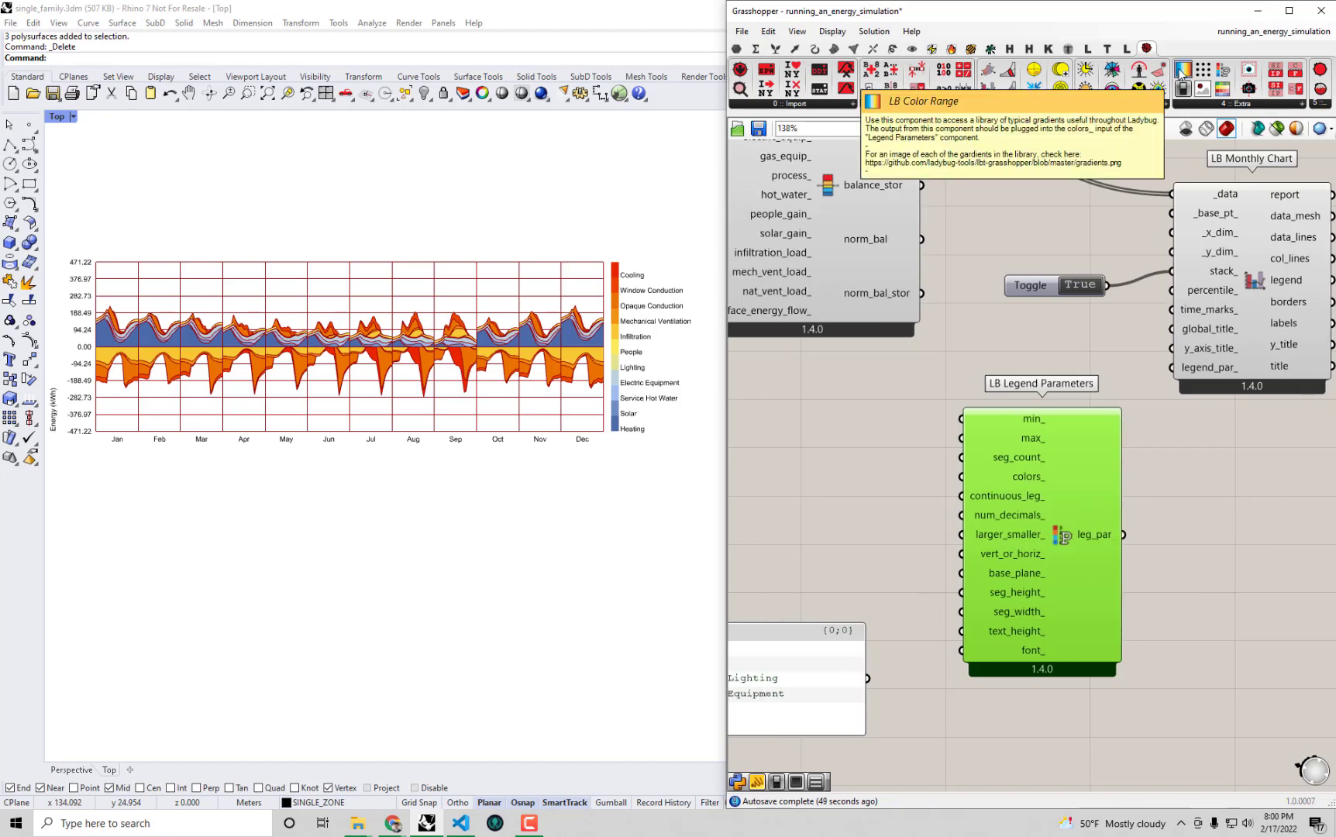
pyautogui.moveTo(842, 460)
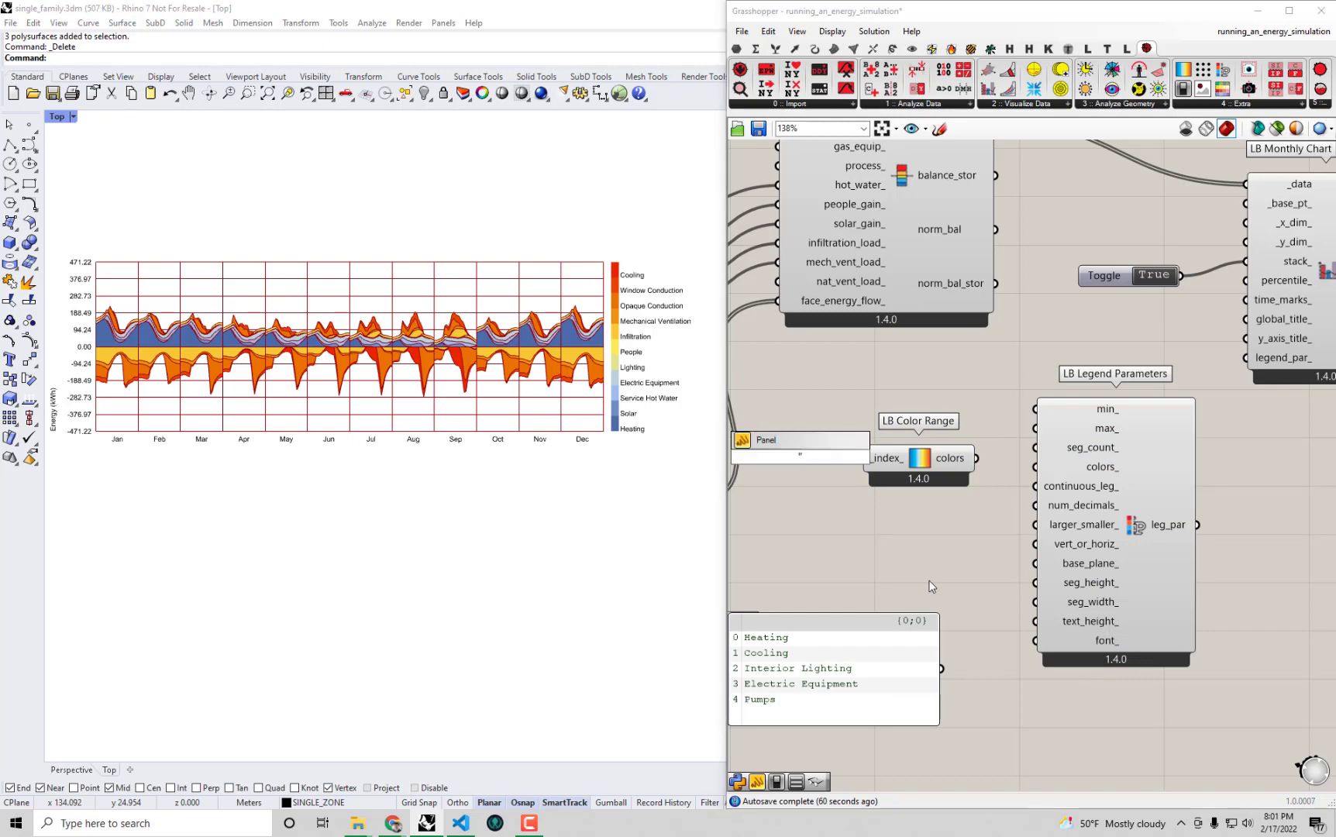
# - Set the Color Range index to 19 and route its colors through Legend Parameters to the chart
pyautogui.write('"19')
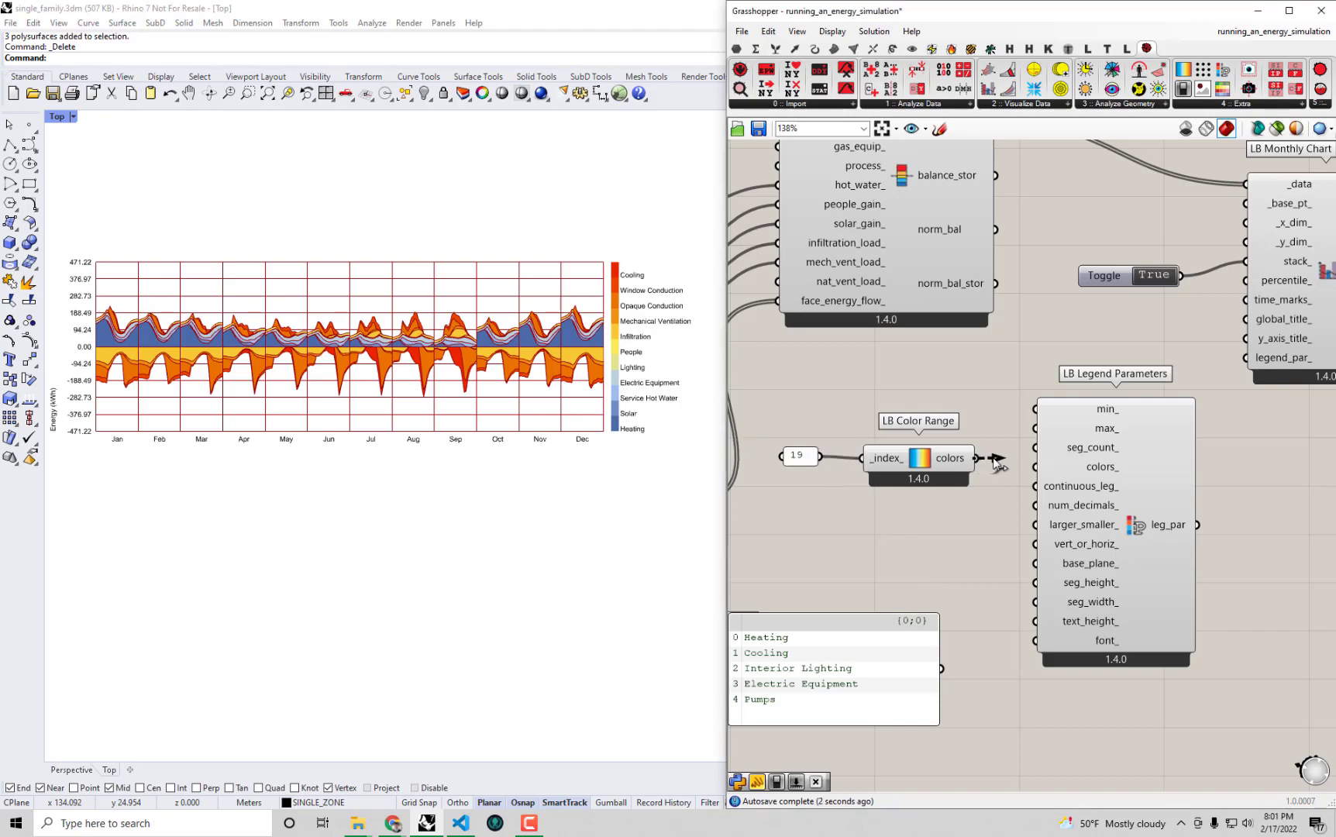
pyautogui.click(1114, 373)
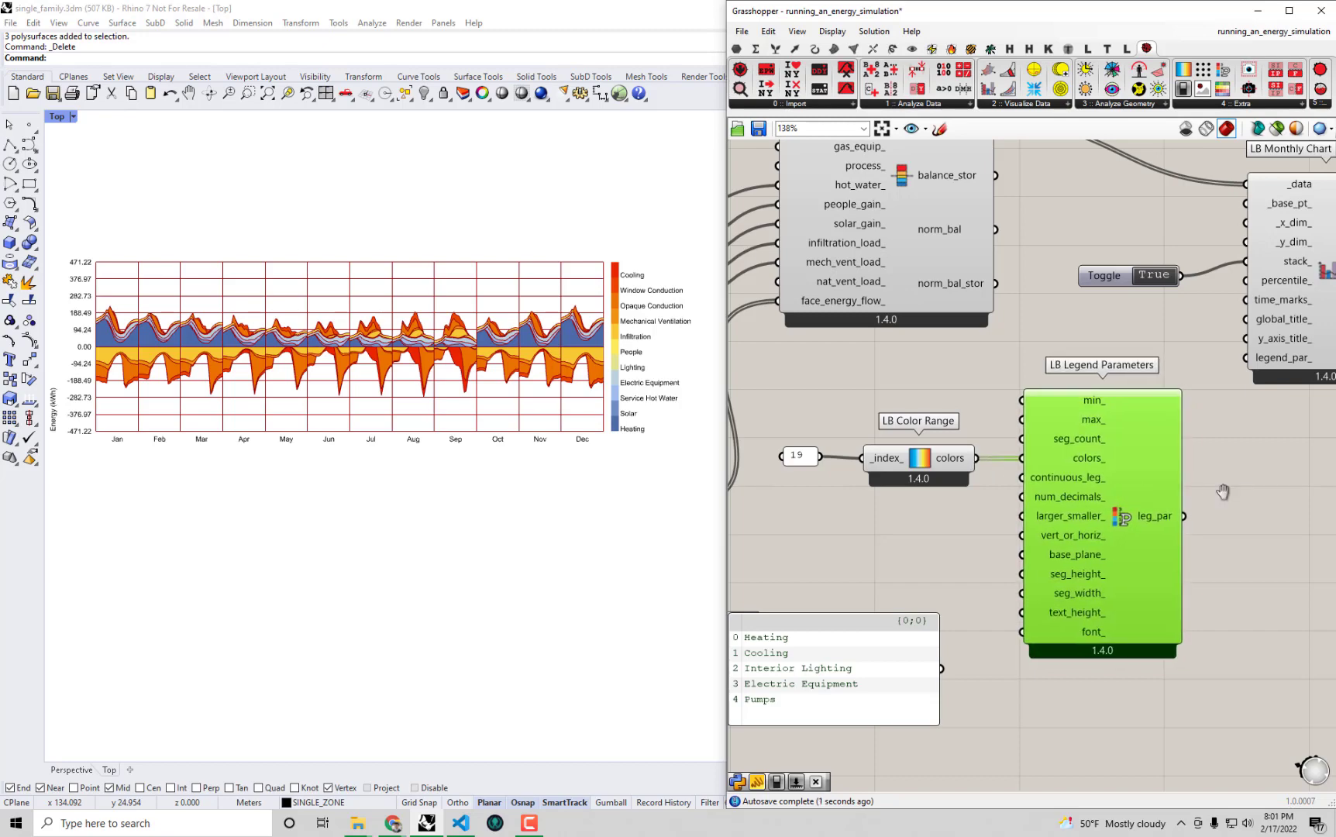
pyautogui.scroll(-3)
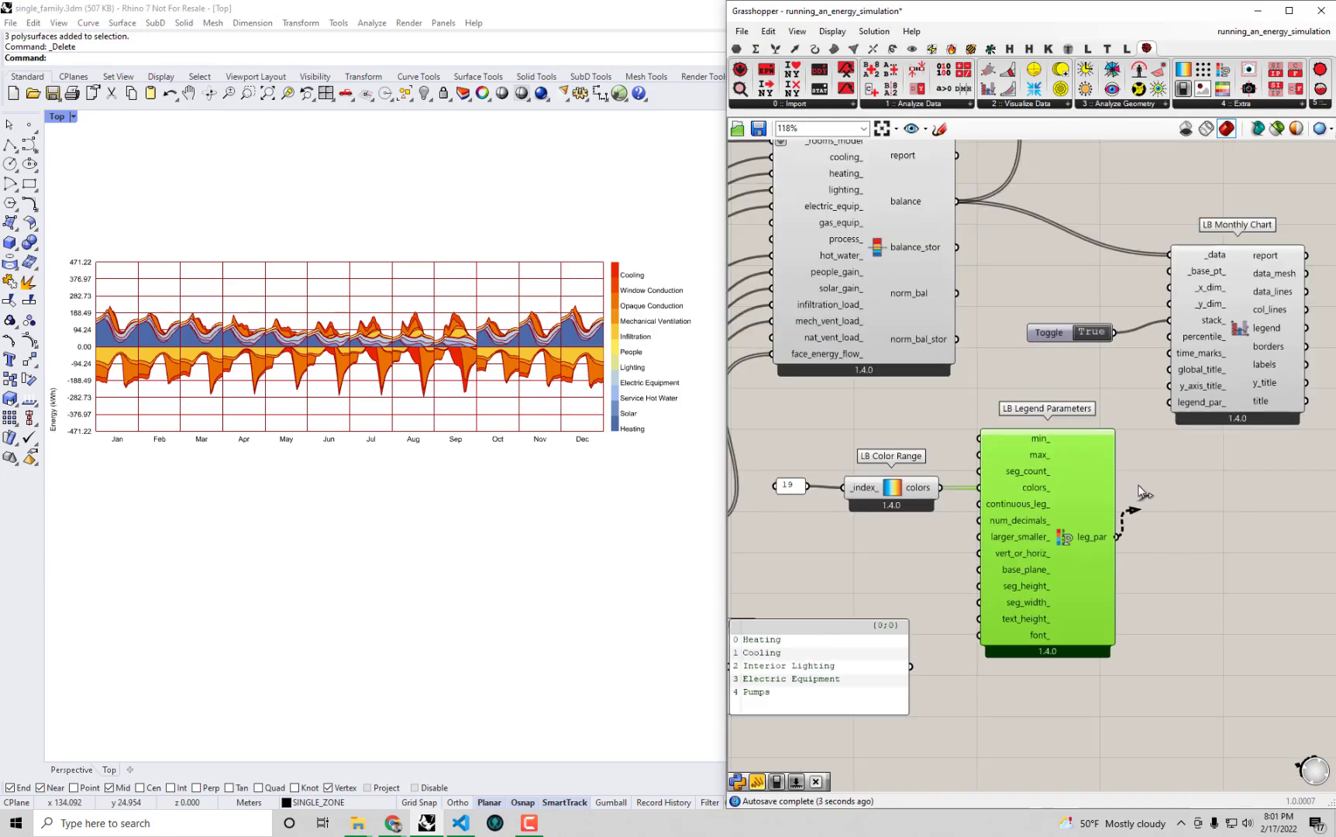
pyautogui.moveTo(1111, 536); pyautogui.dragTo(1169, 402)
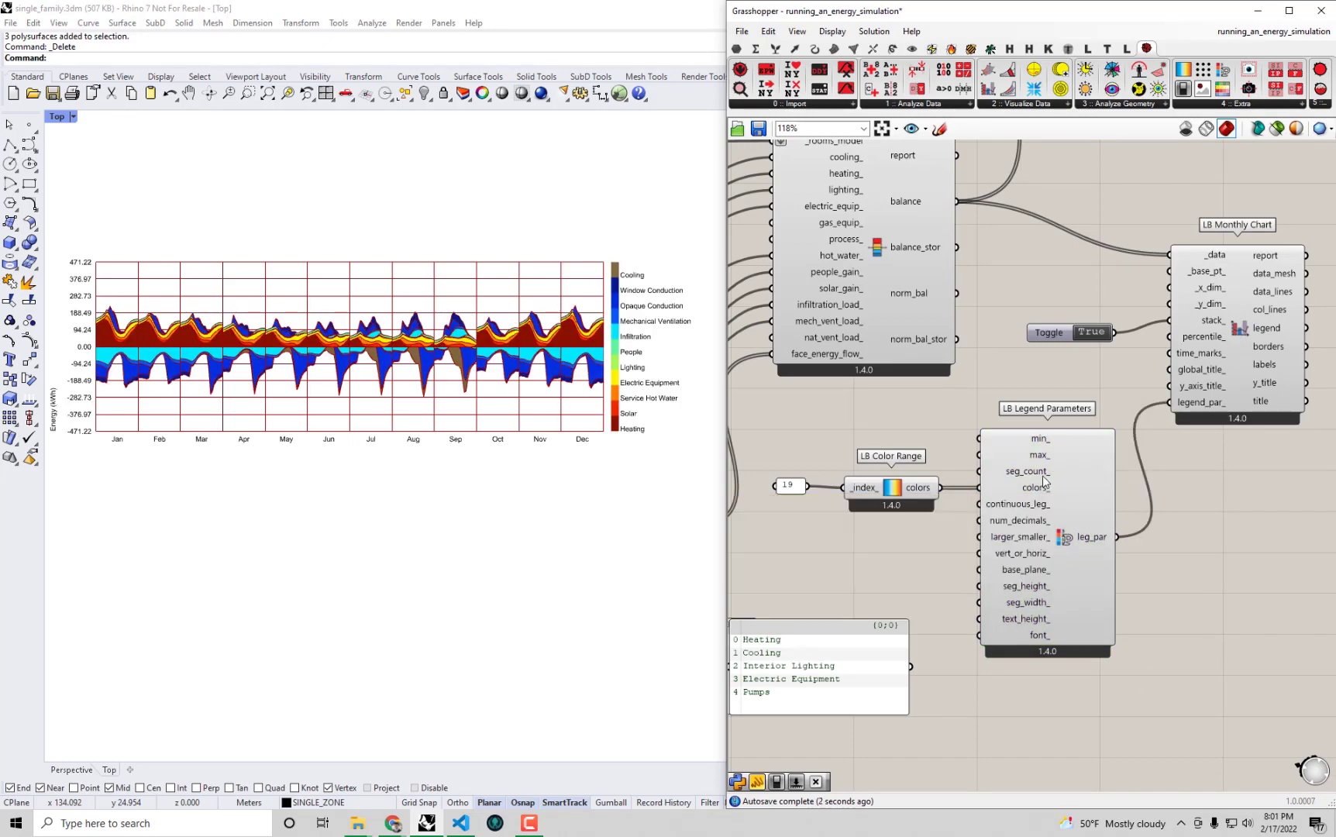
pyautogui.moveTo(626, 273)
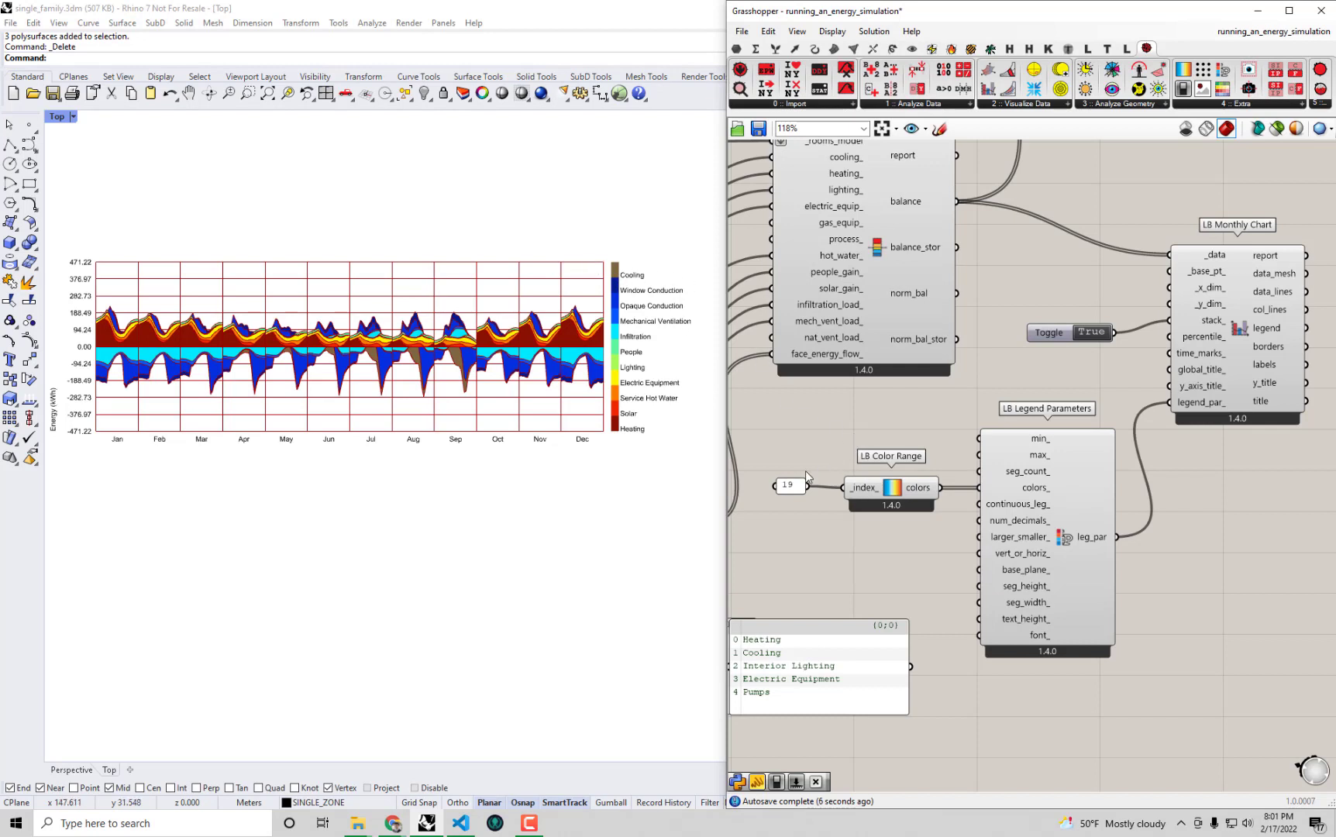
# - Change the color range index panel from 19 to 18
pyautogui.doubleClick(784, 485)
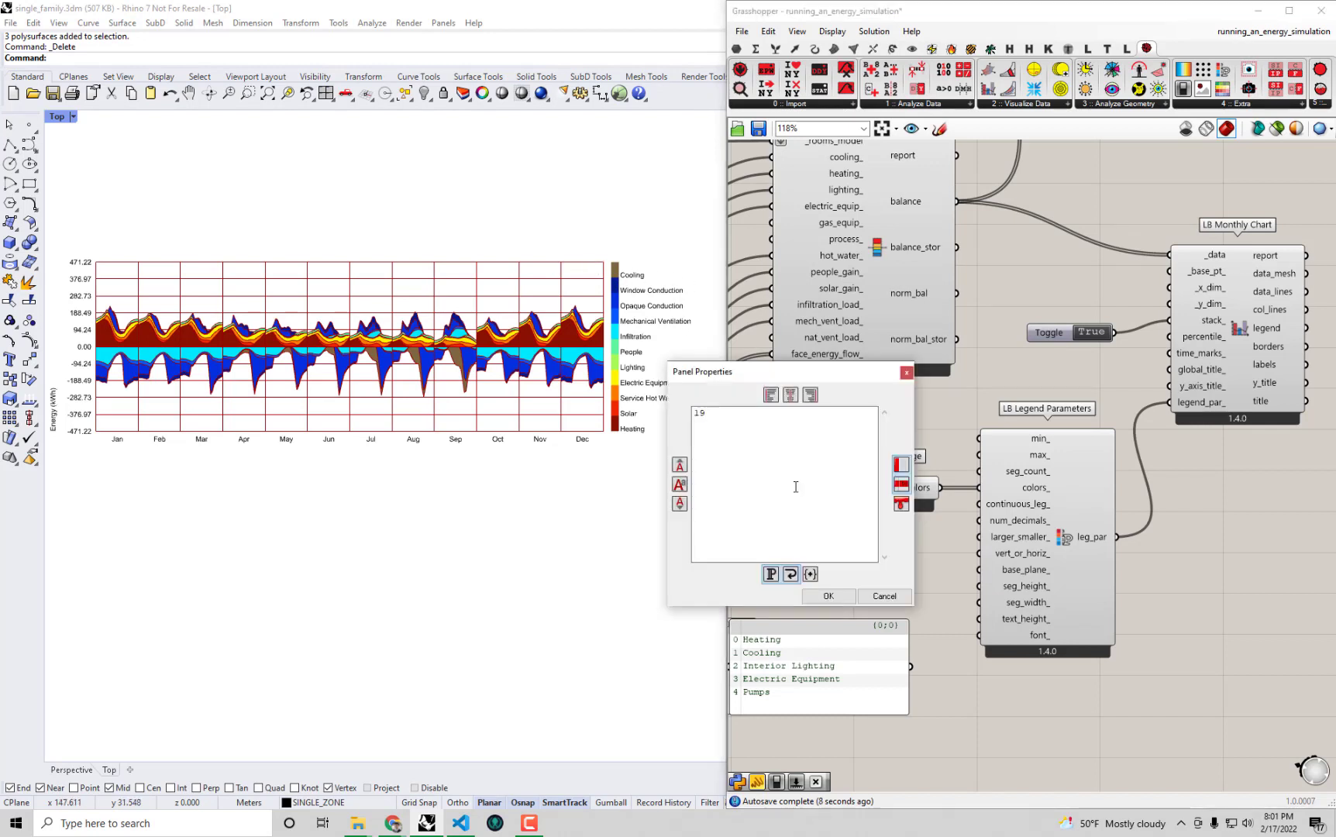
pyautogui.click(827, 595)
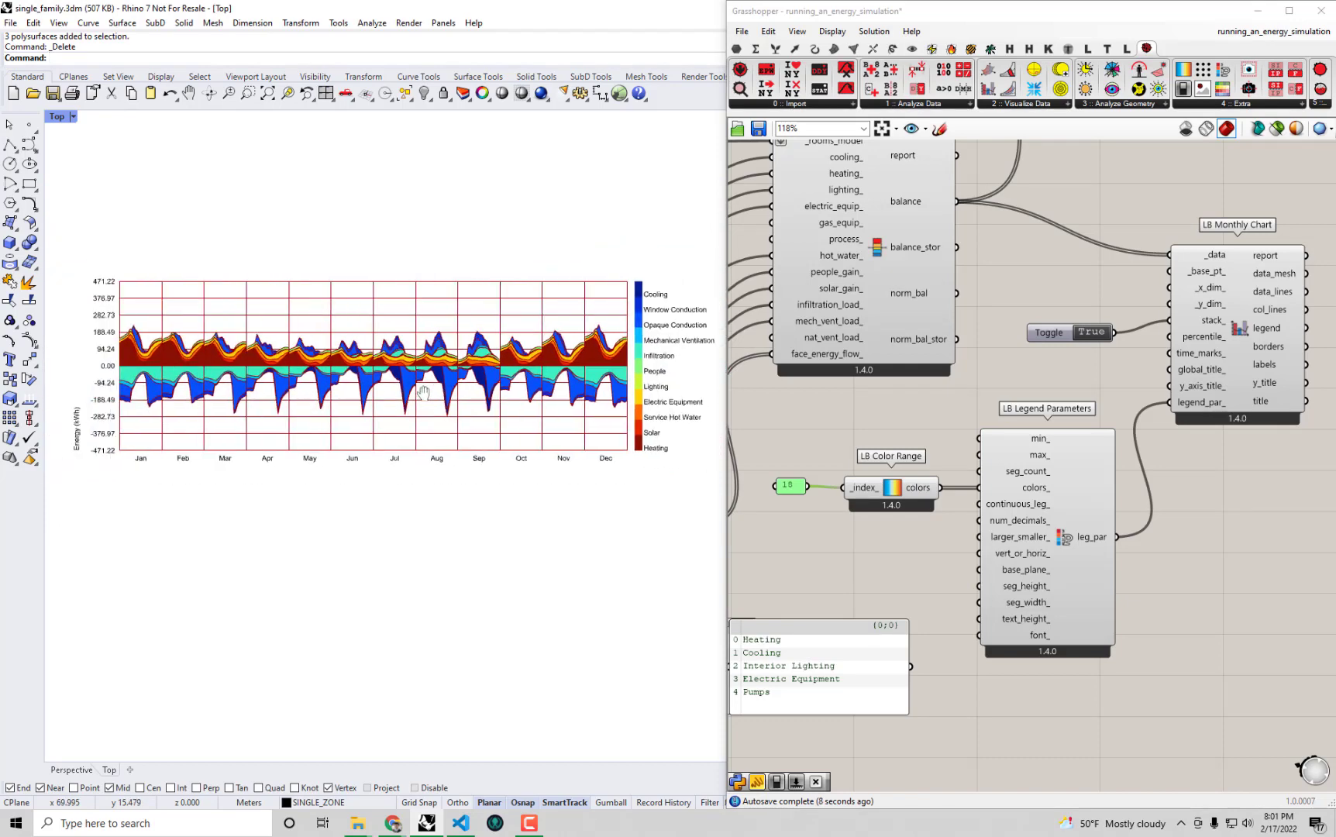
pyautogui.moveTo(1115, 256)
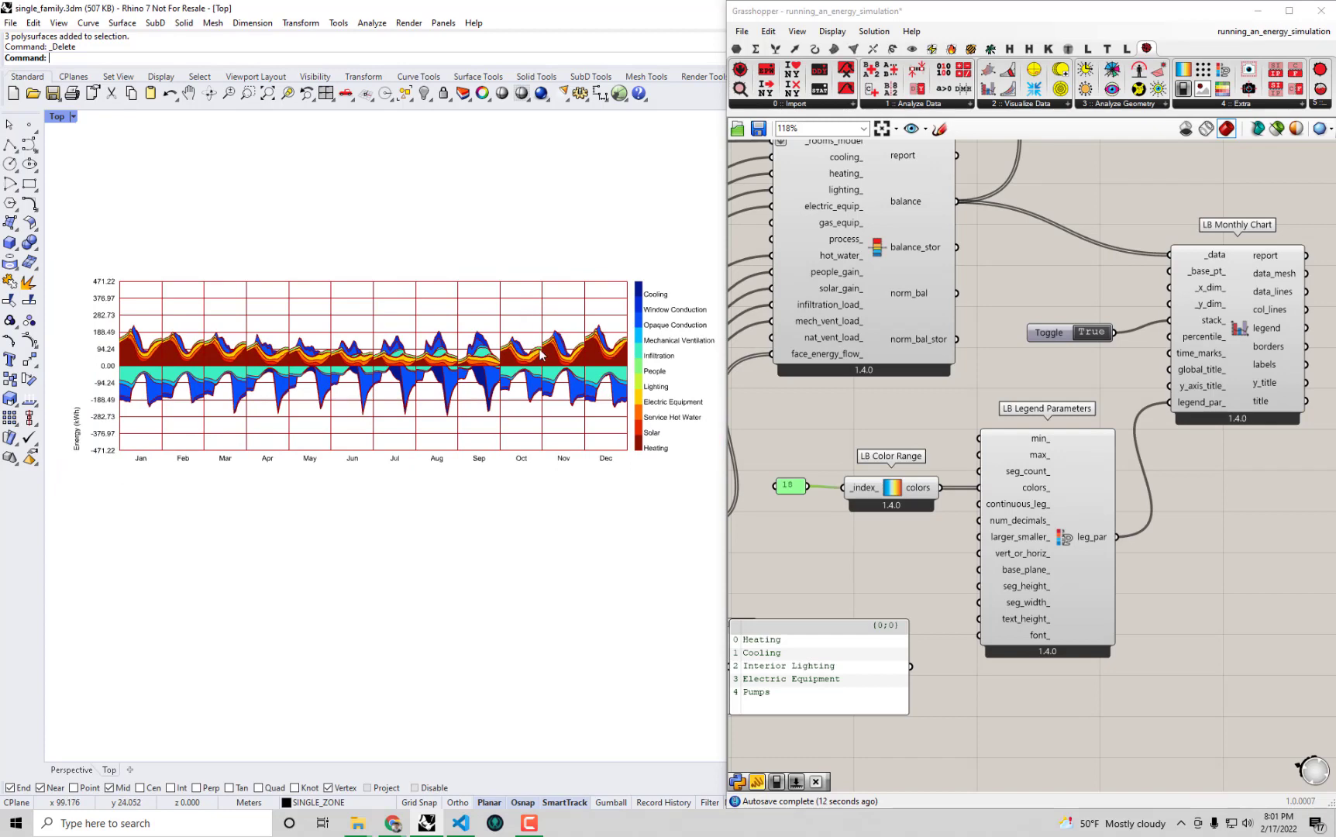
pyautogui.moveTo(530, 409)
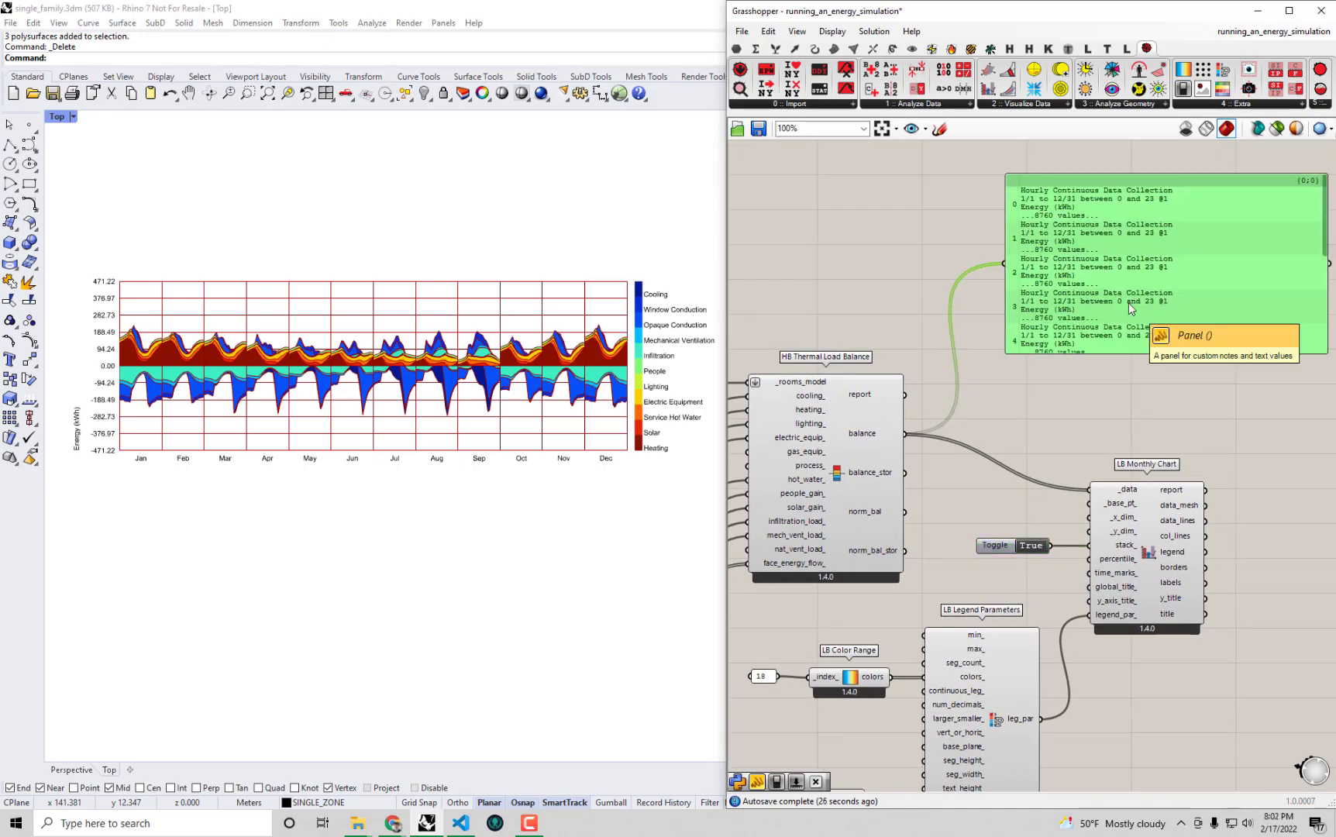
pyautogui.moveTo(962, 90)
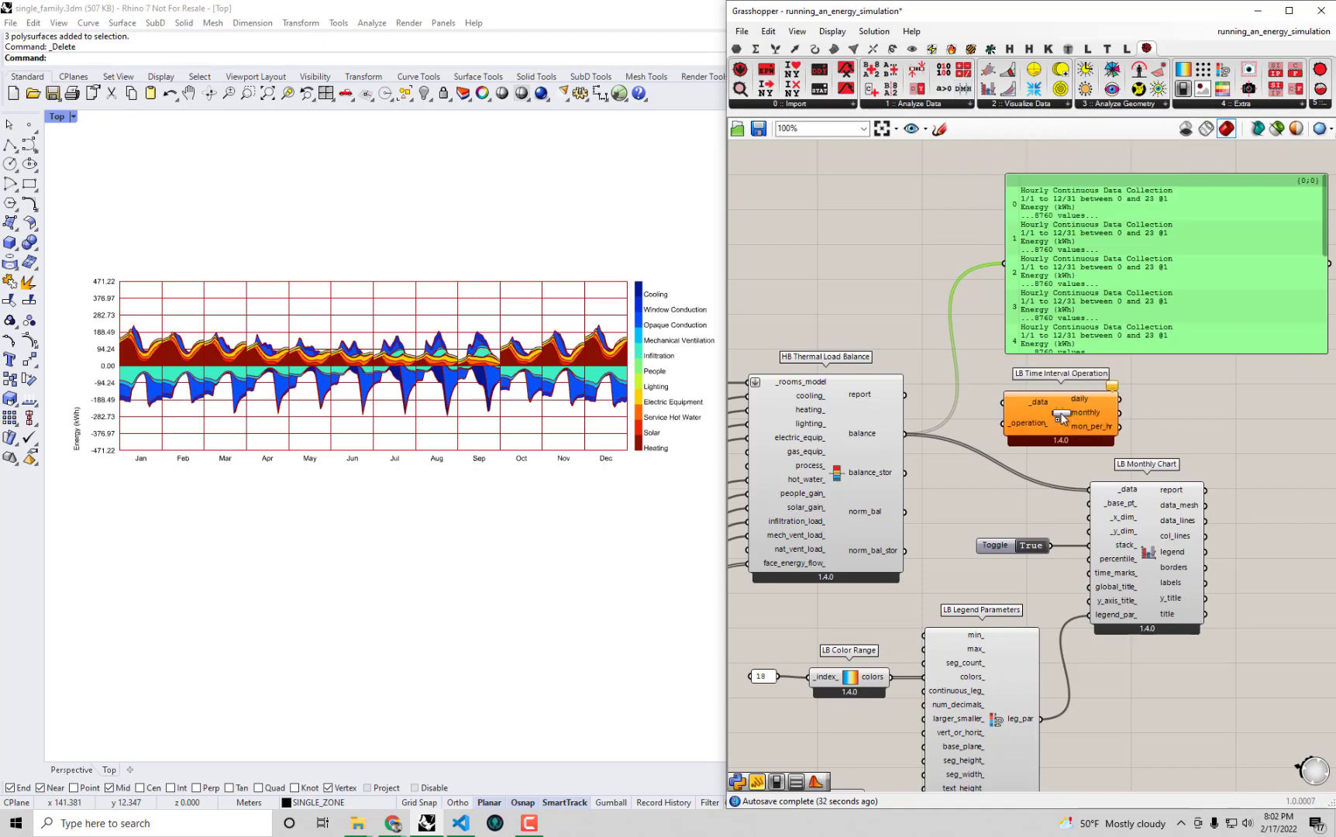
# - Place an LB Time Interval Operation between the load balance and the monthly chart
pyautogui.click(1058, 417)
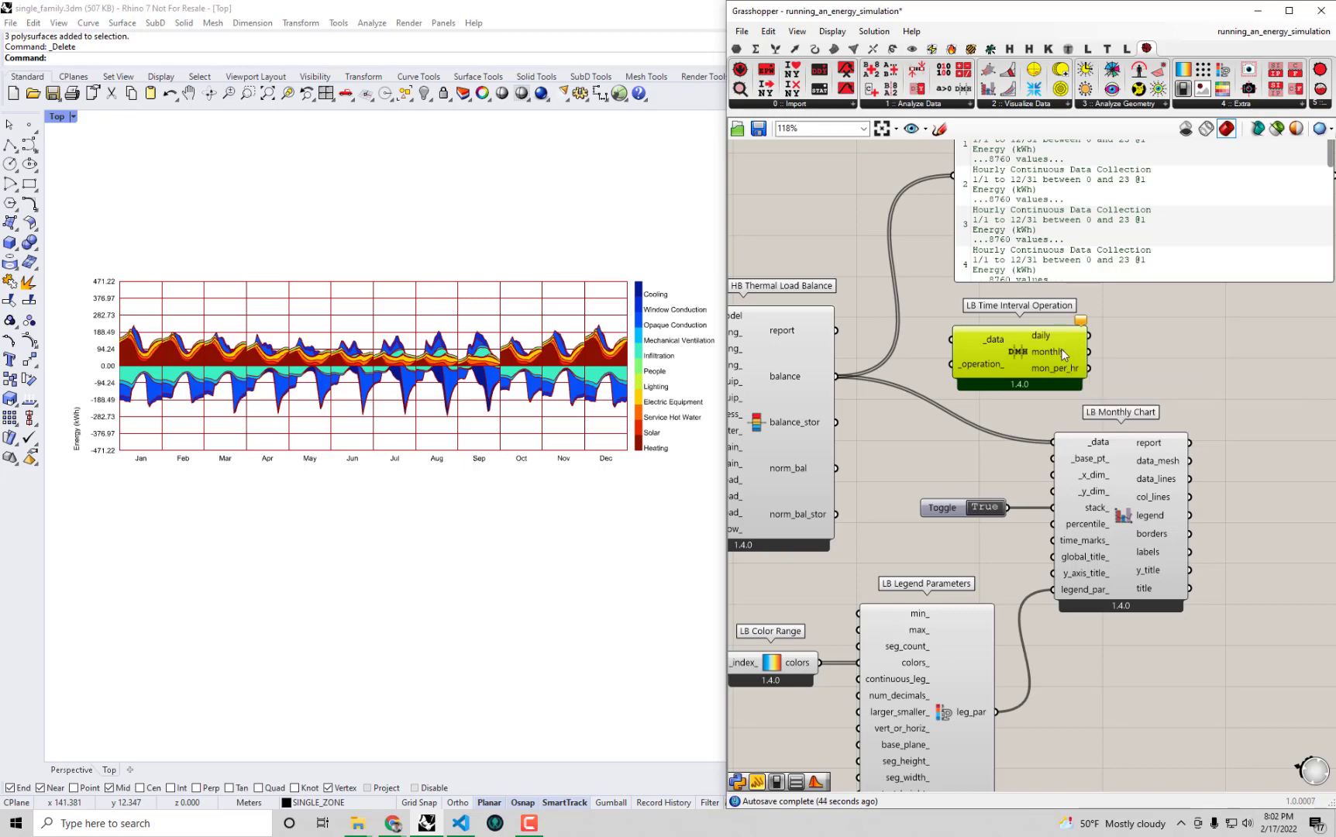
pyautogui.moveTo(837, 385)
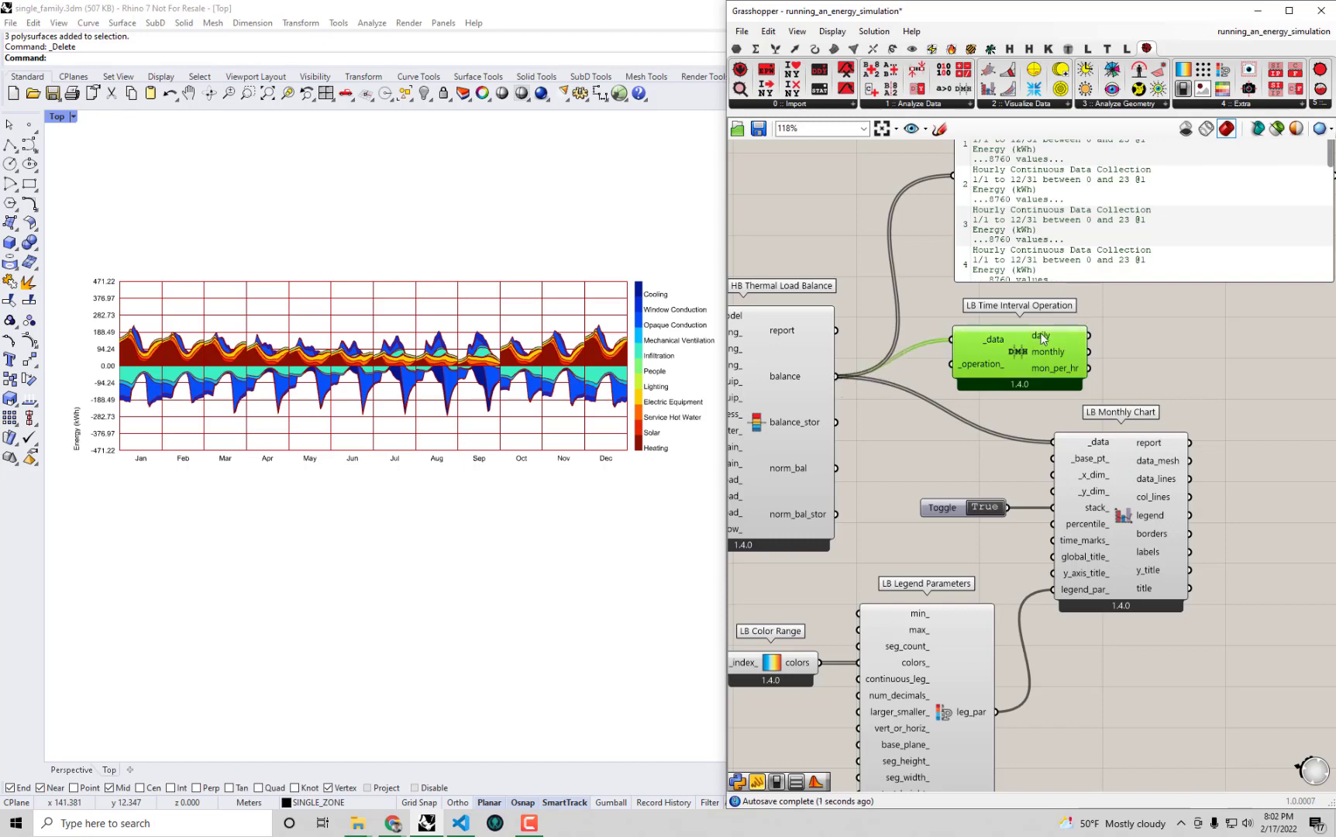
pyautogui.moveTo(1015, 343)
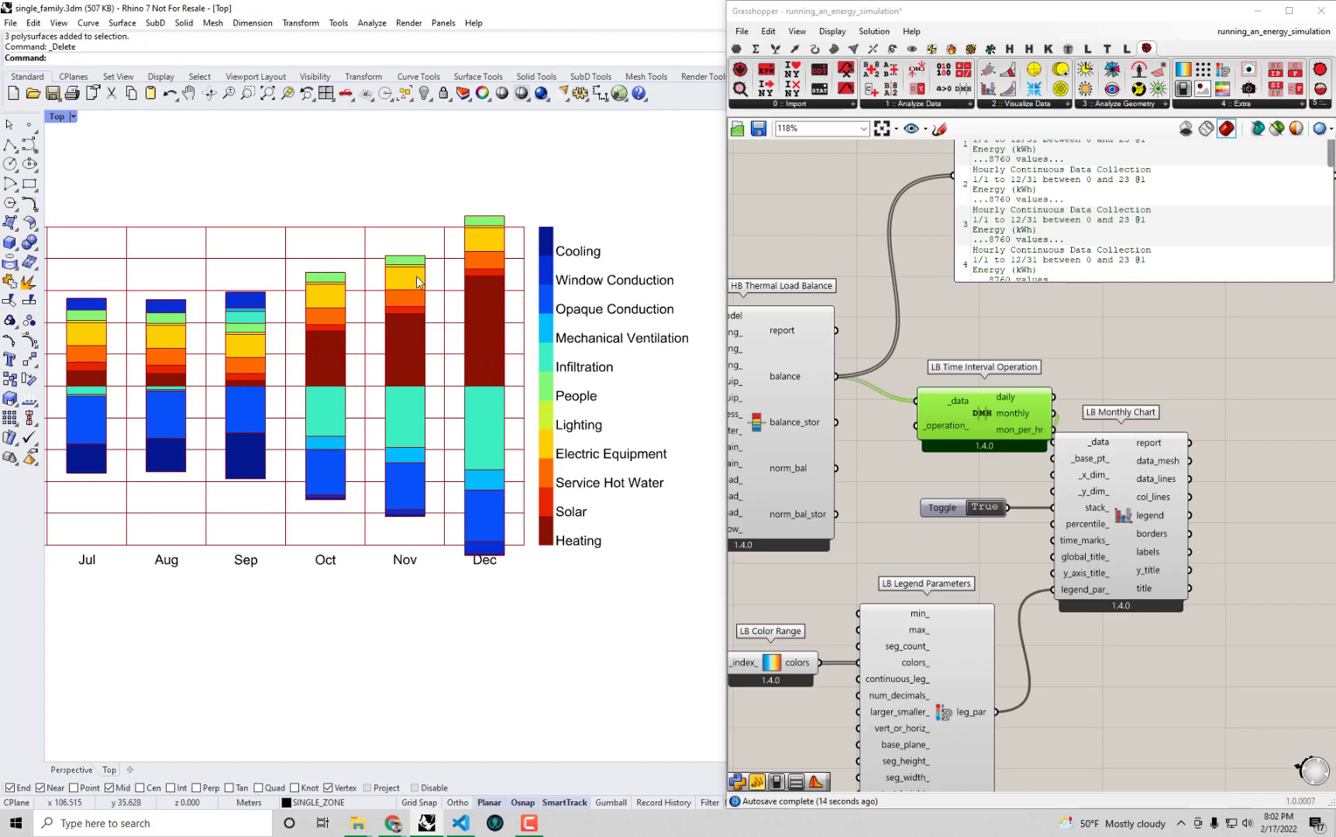
pyautogui.moveTo(630, 327)
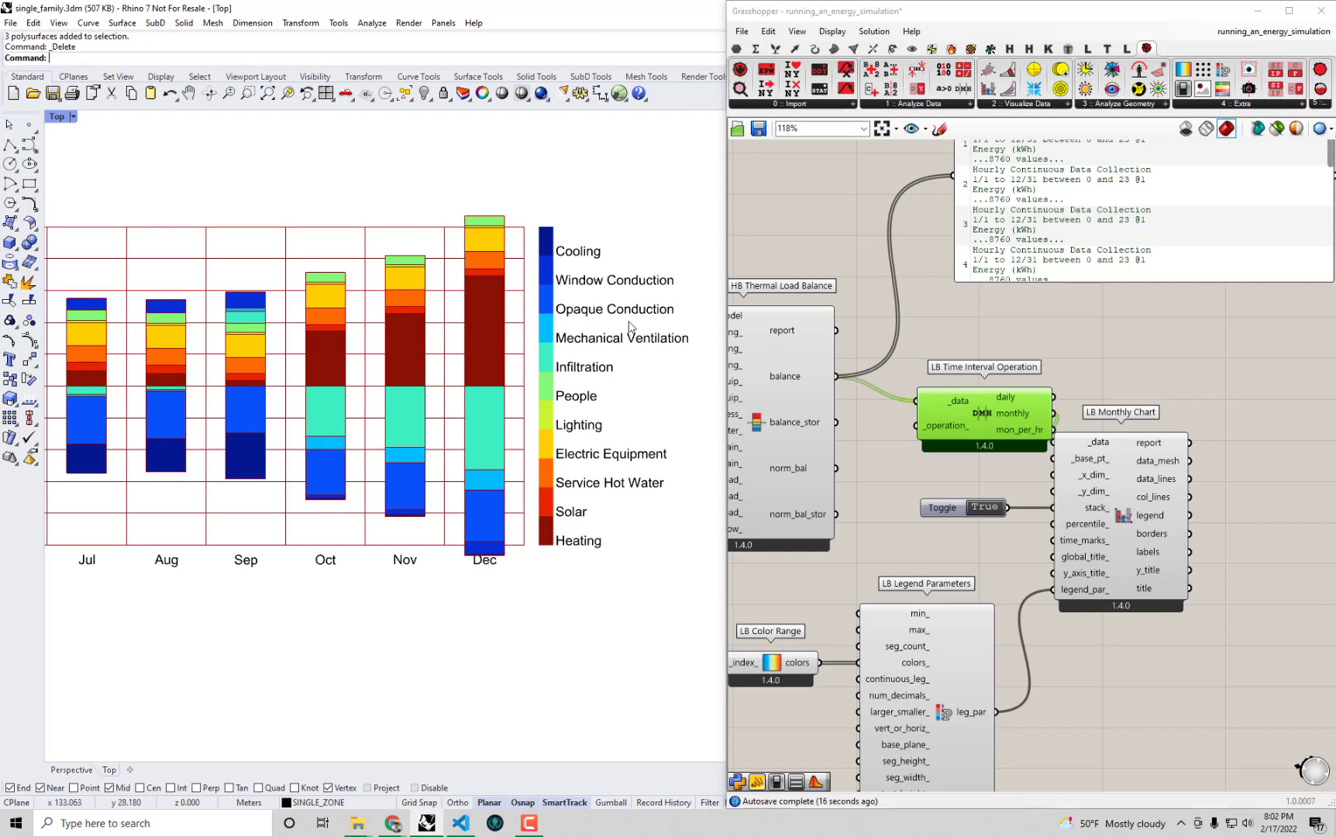
pyautogui.moveTo(660, 197)
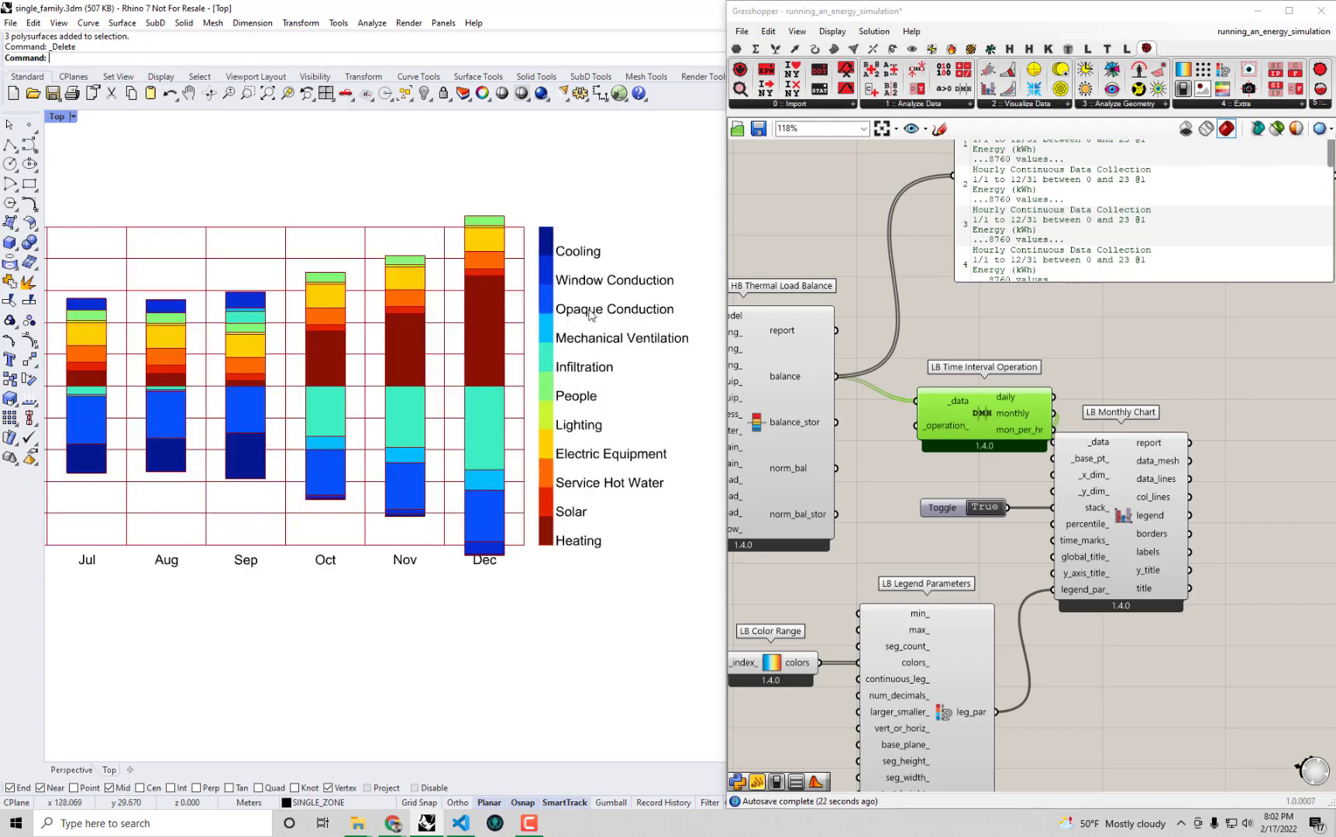
pyautogui.moveTo(695, 352)
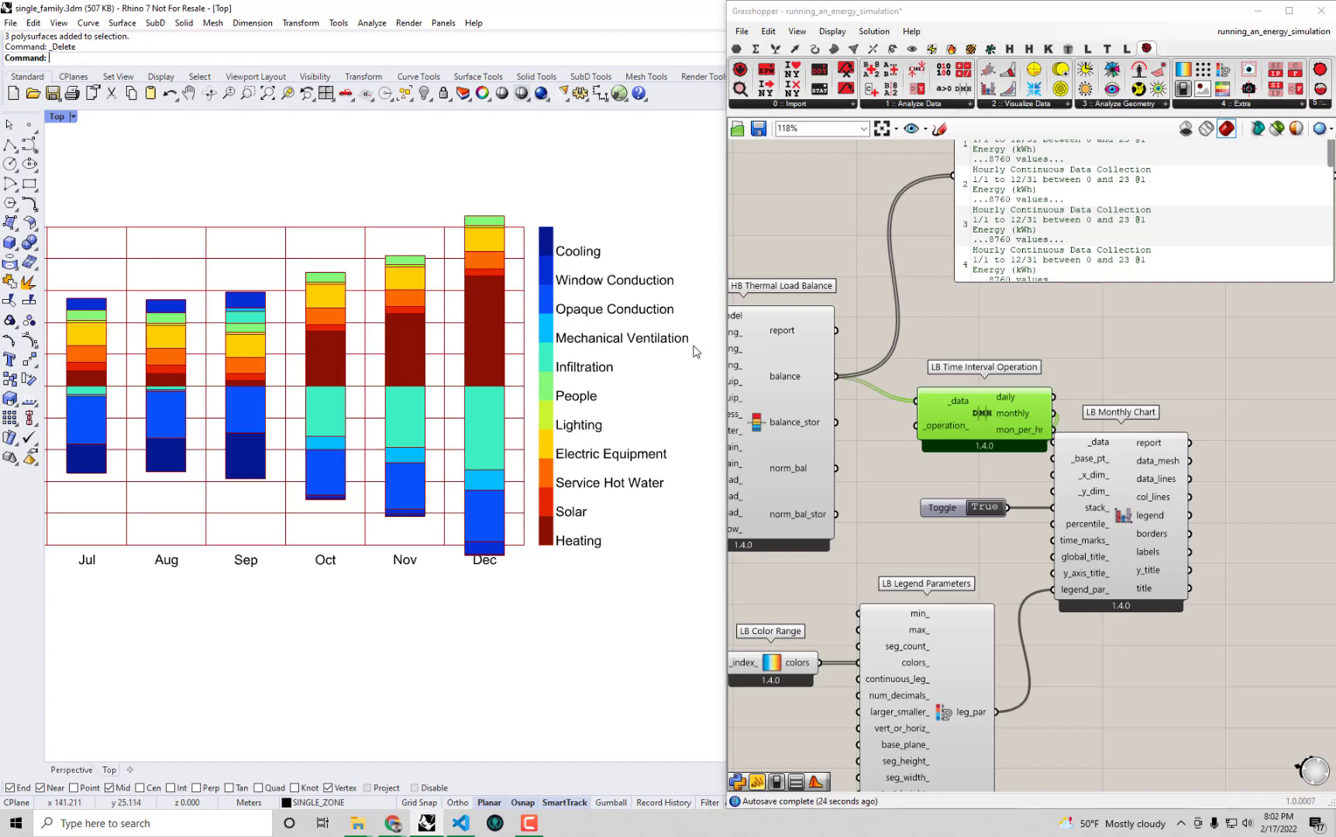
pyautogui.moveTo(652, 397)
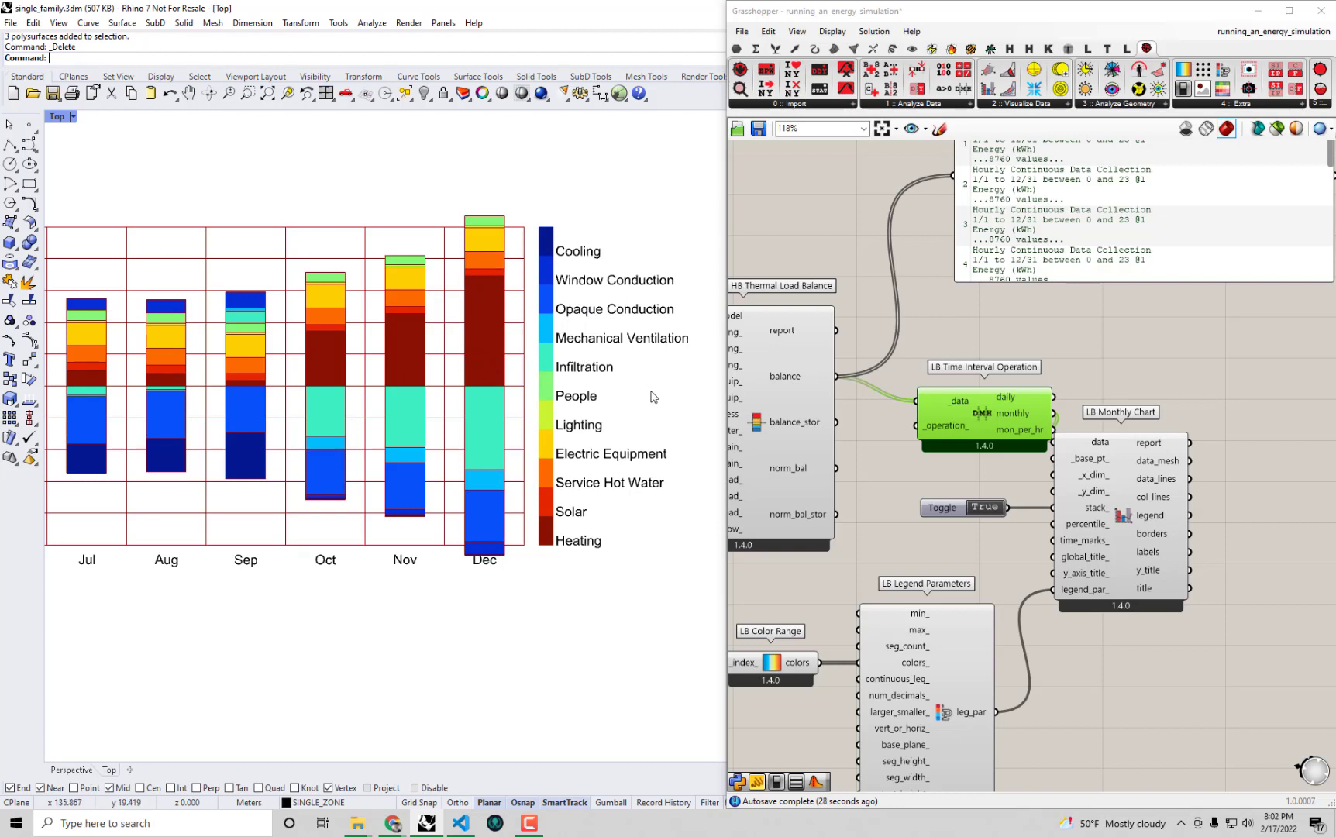
pyautogui.moveTo(466, 463)
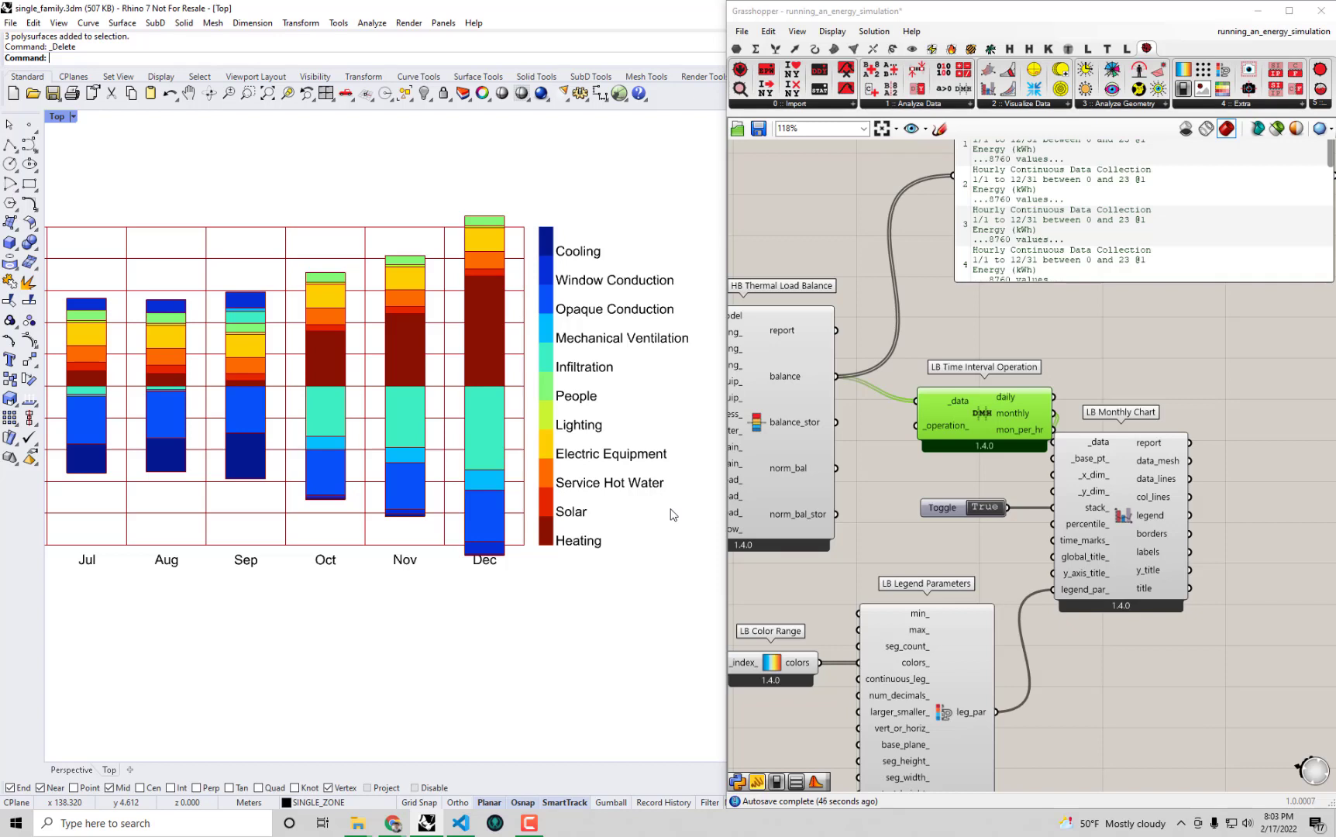
pyautogui.moveTo(455, 476)
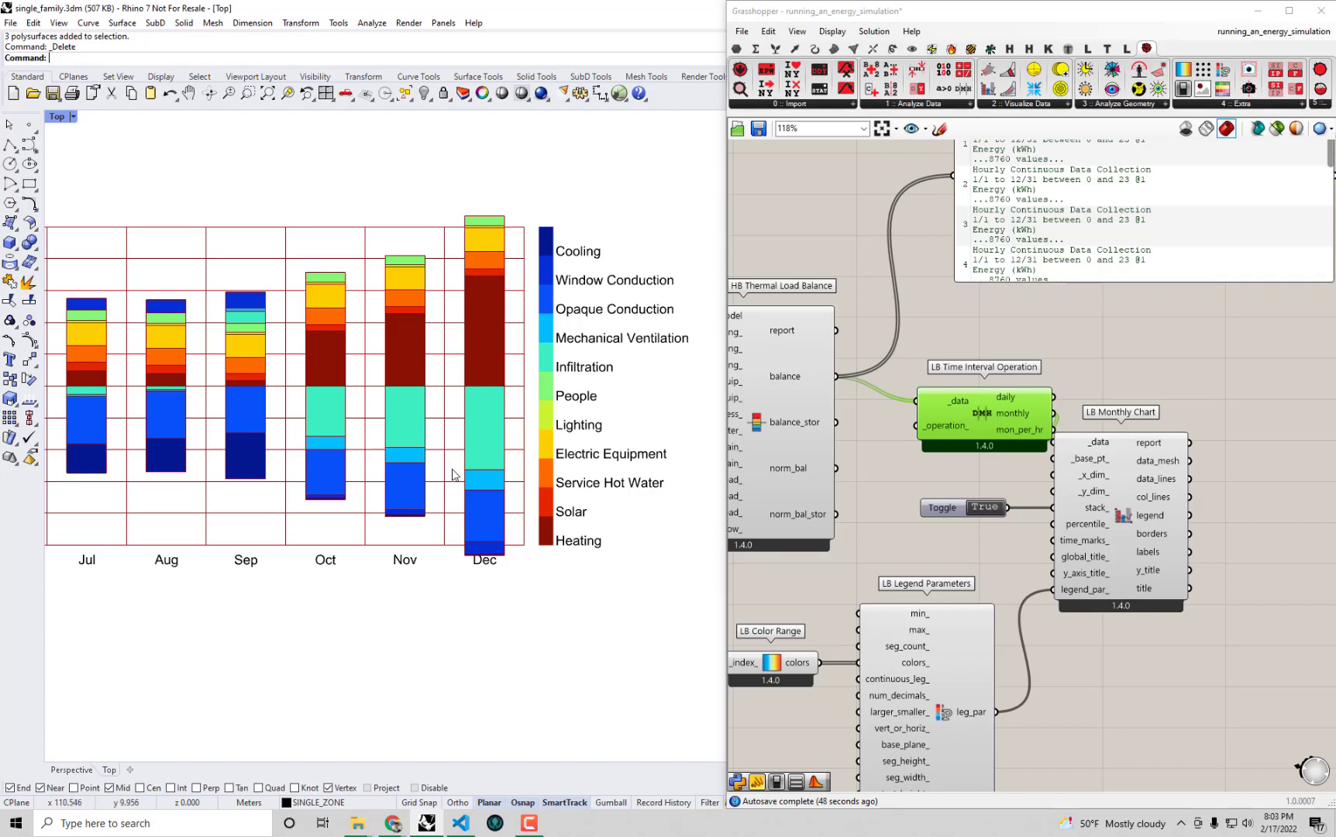
pyautogui.moveTo(559, 529)
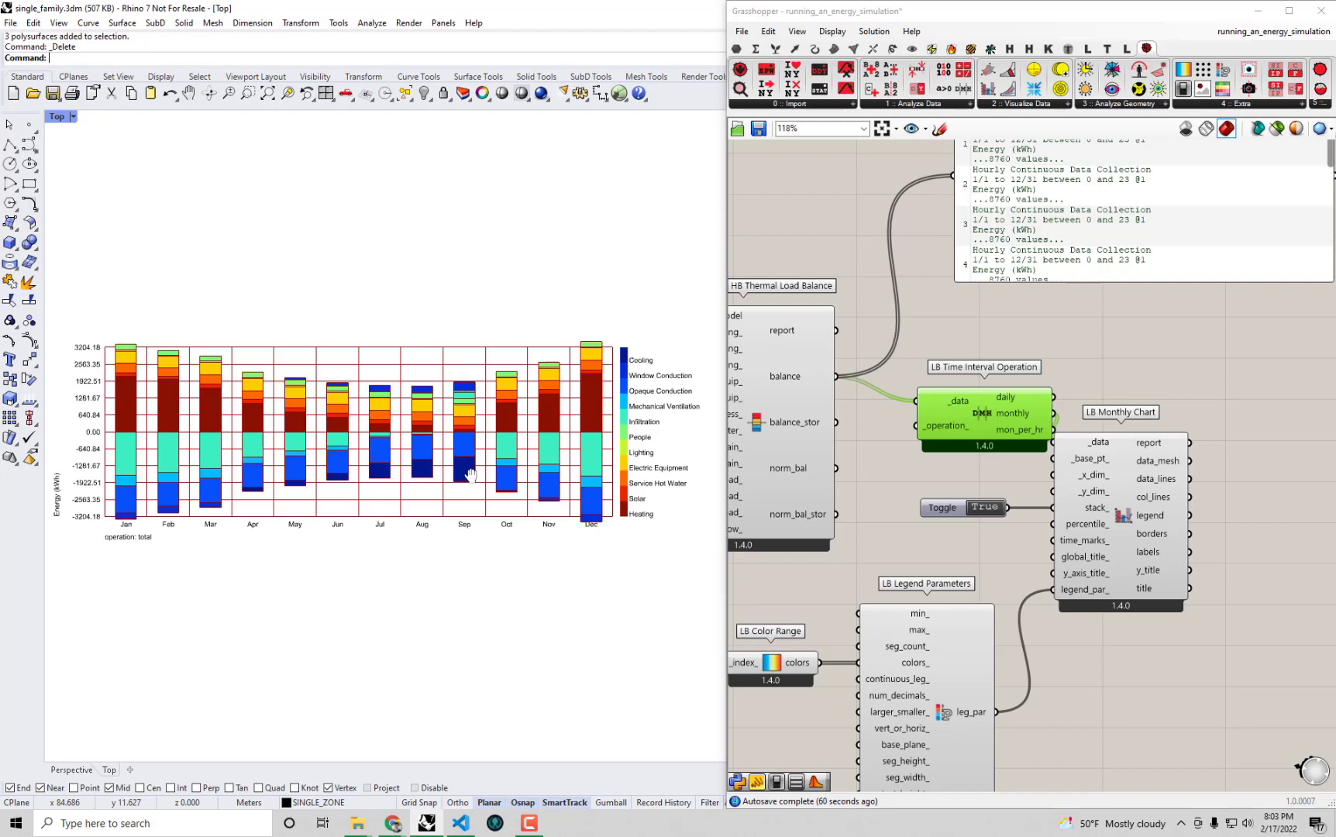
pyautogui.moveTo(378, 468)
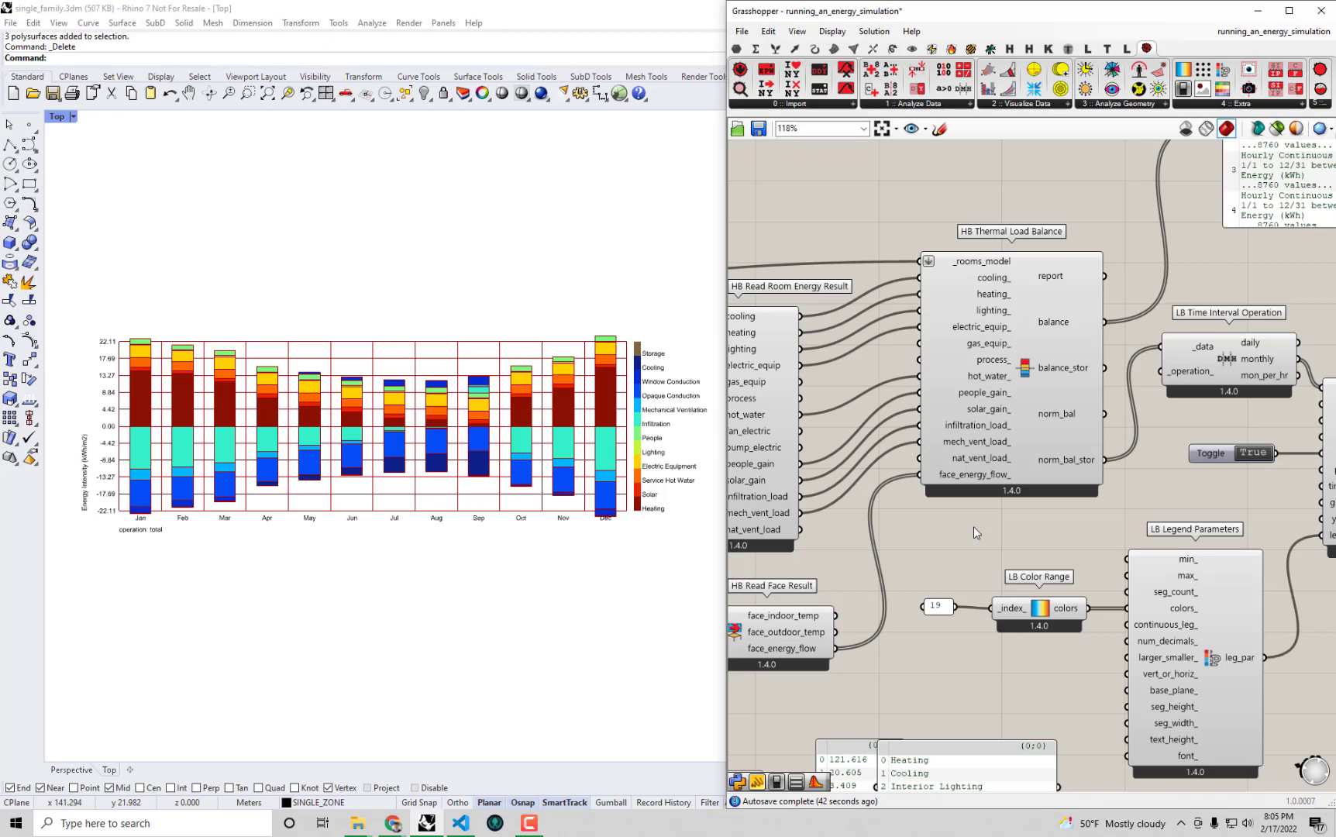
pyautogui.moveTo(928, 540)
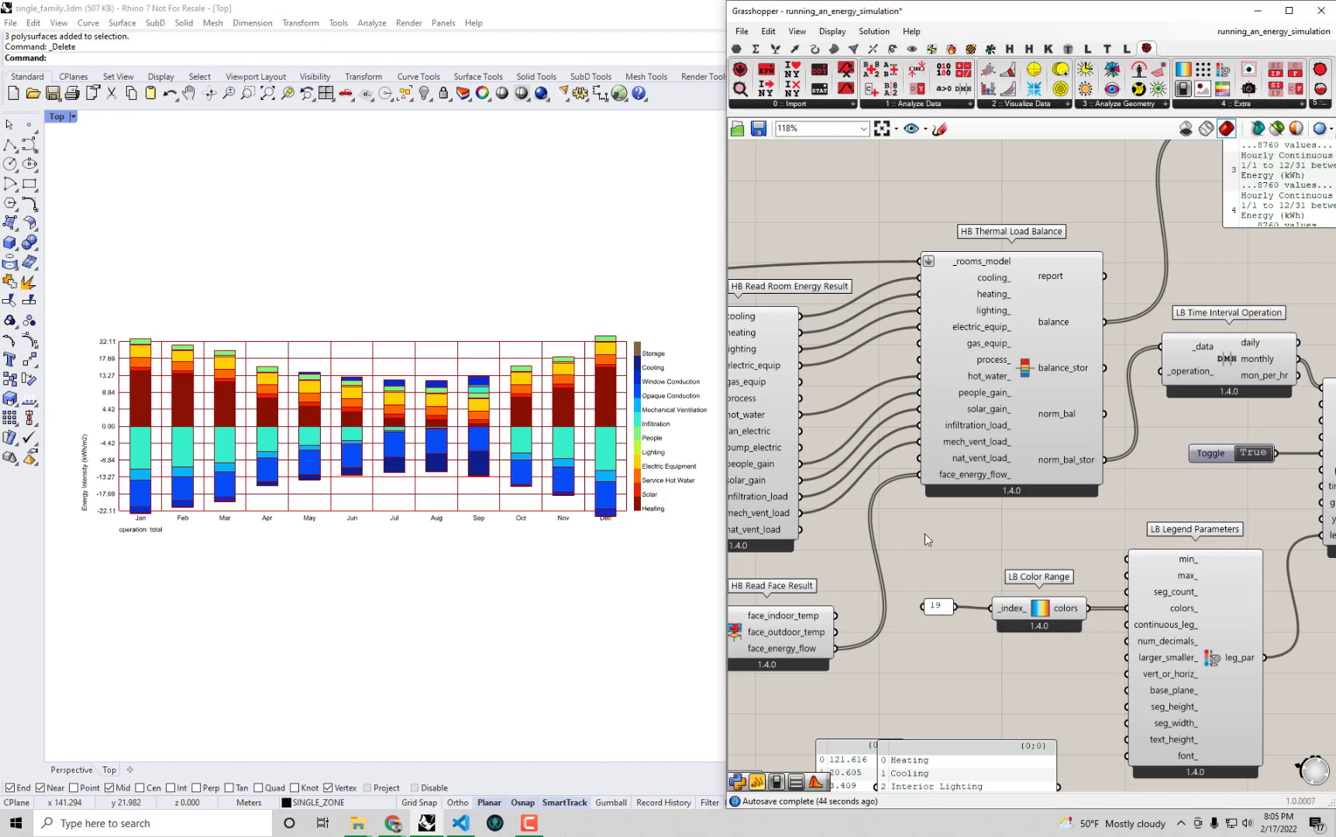
# - Zoom out the canvas to view the full chain feeding the monthly energy-intensity chart
pyautogui.scroll(-3)
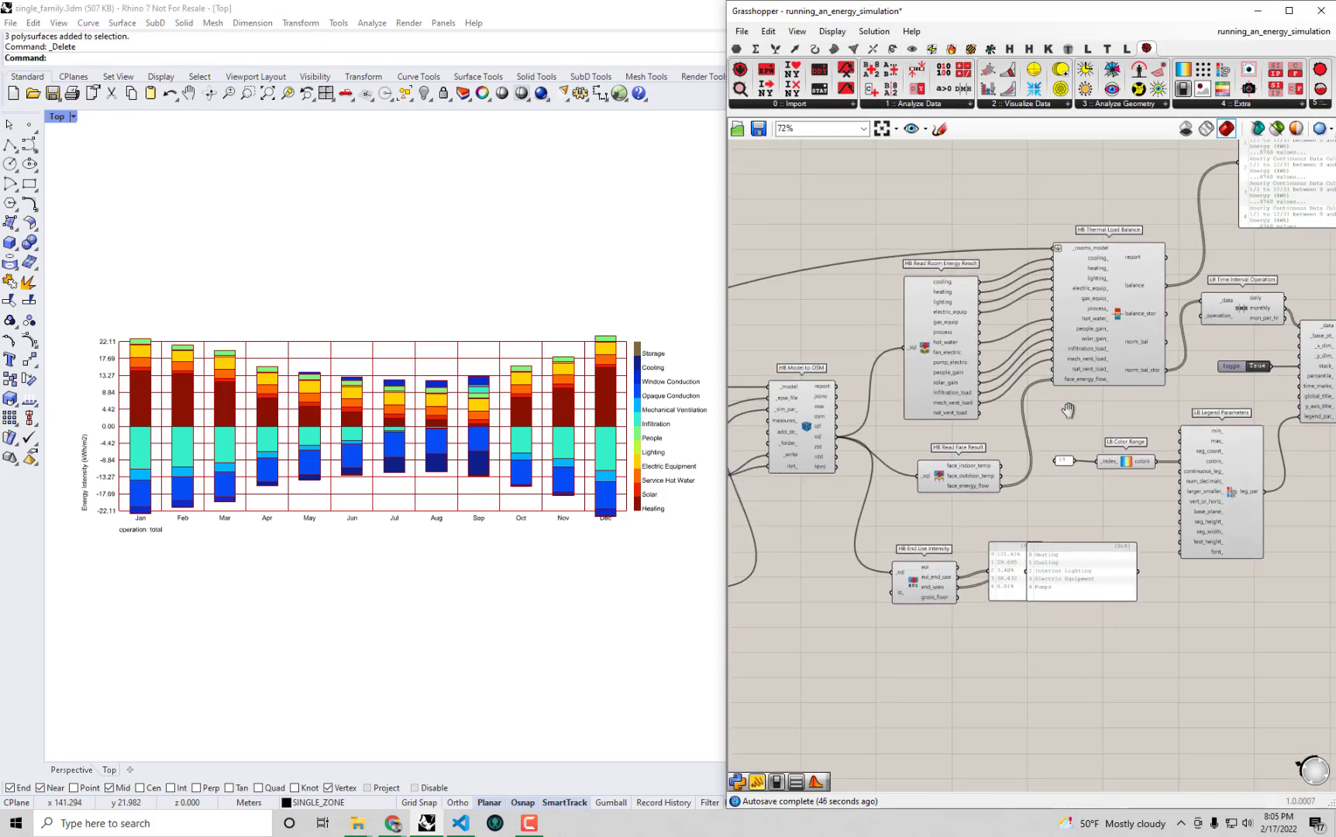